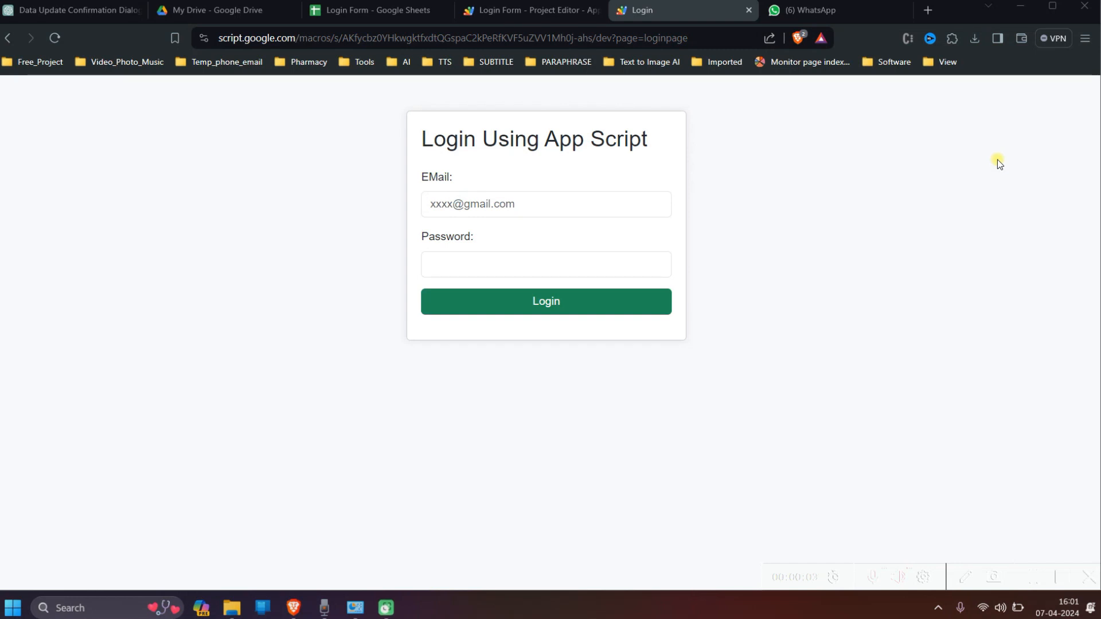
mouse_move(875, 203)
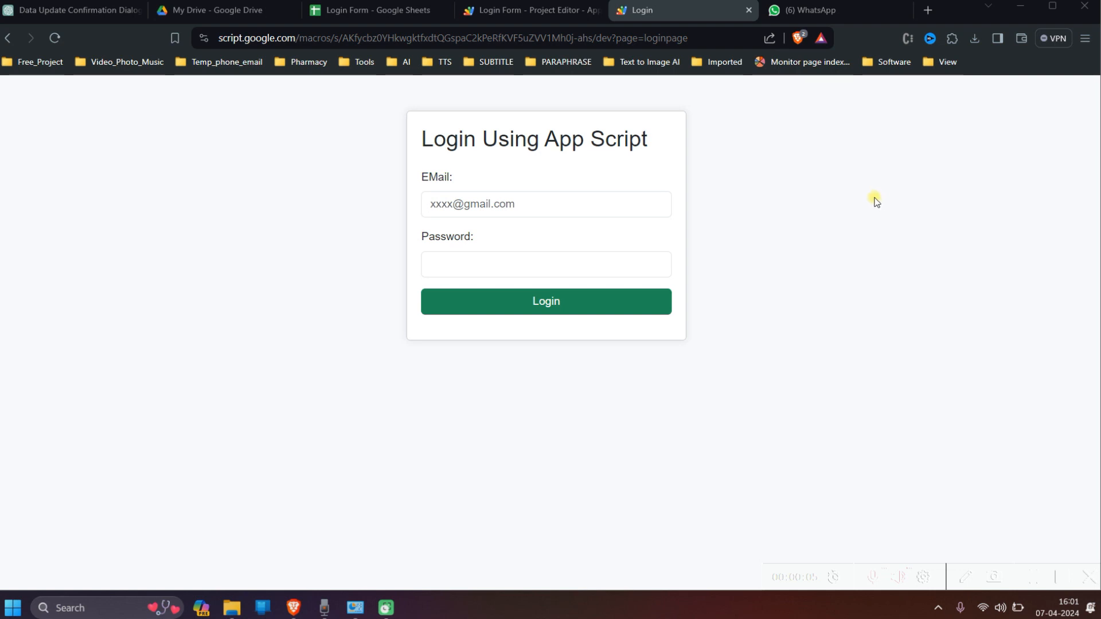
mouse_move(428, 146)
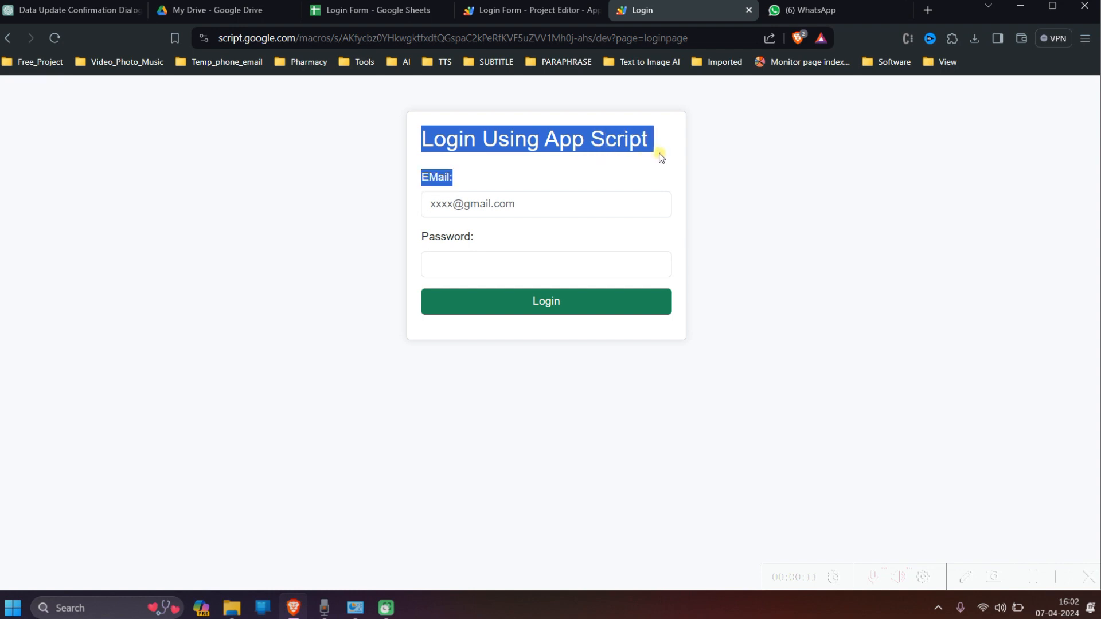
- Sign in with the email copied from the users sheet and the typed password to reach the Main Page
left_click(661, 155)
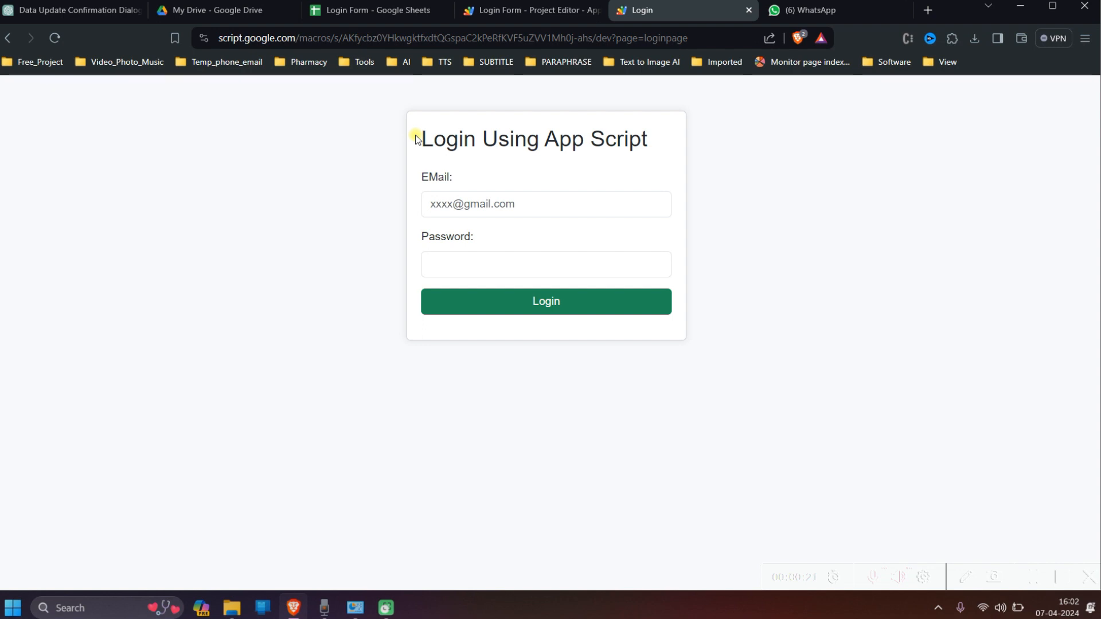
mouse_move(534, 241)
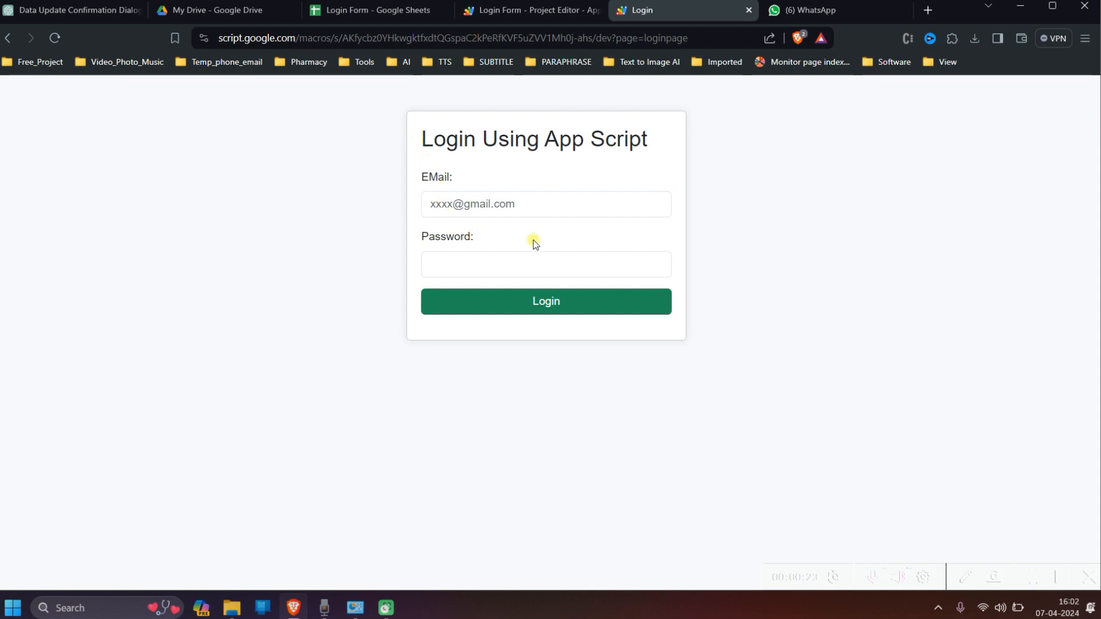
mouse_move(629, 406)
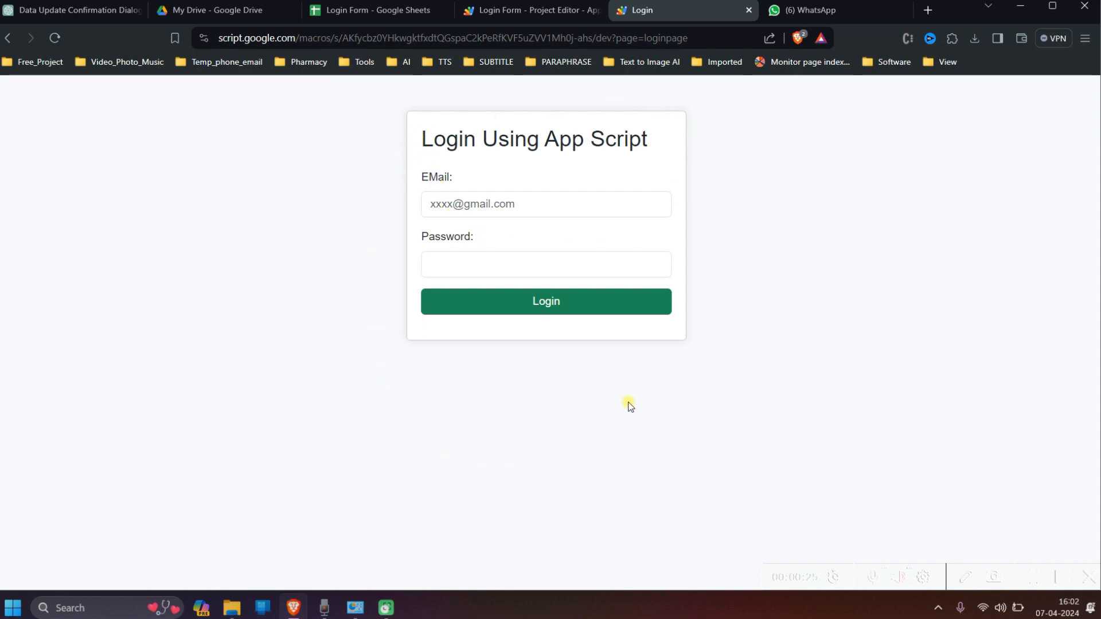
mouse_move(698, 317)
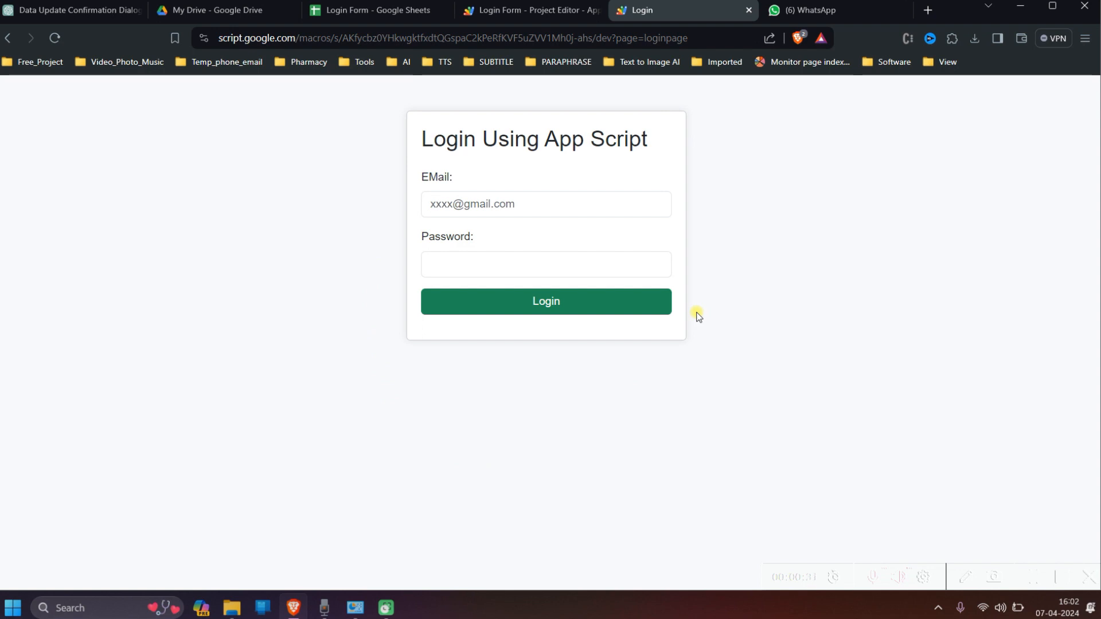
mouse_move(646, 188)
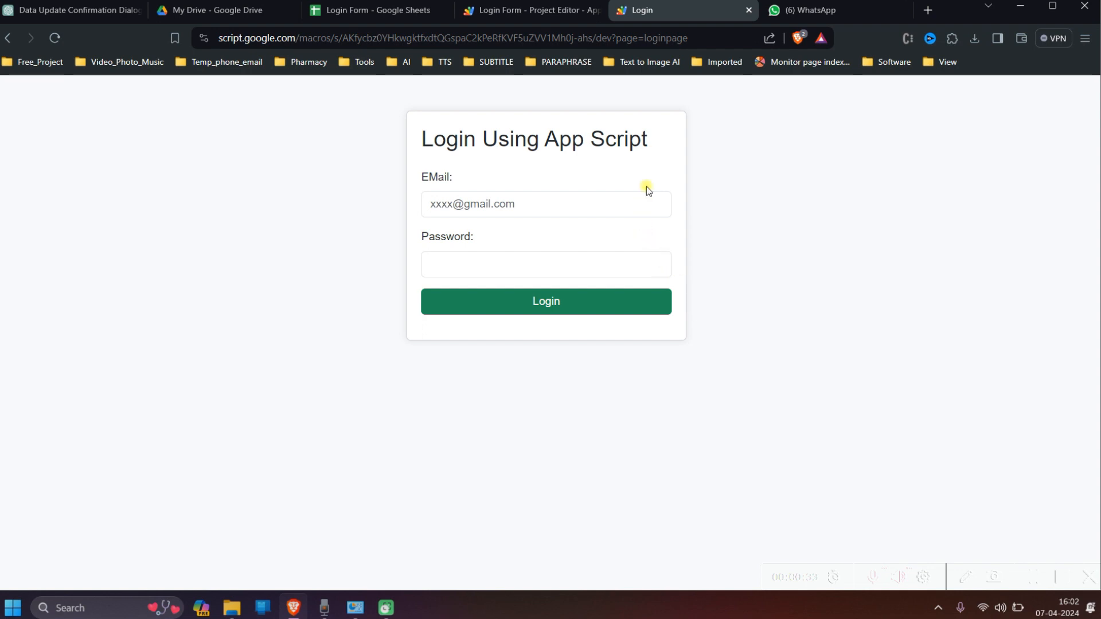
mouse_move(426, 499)
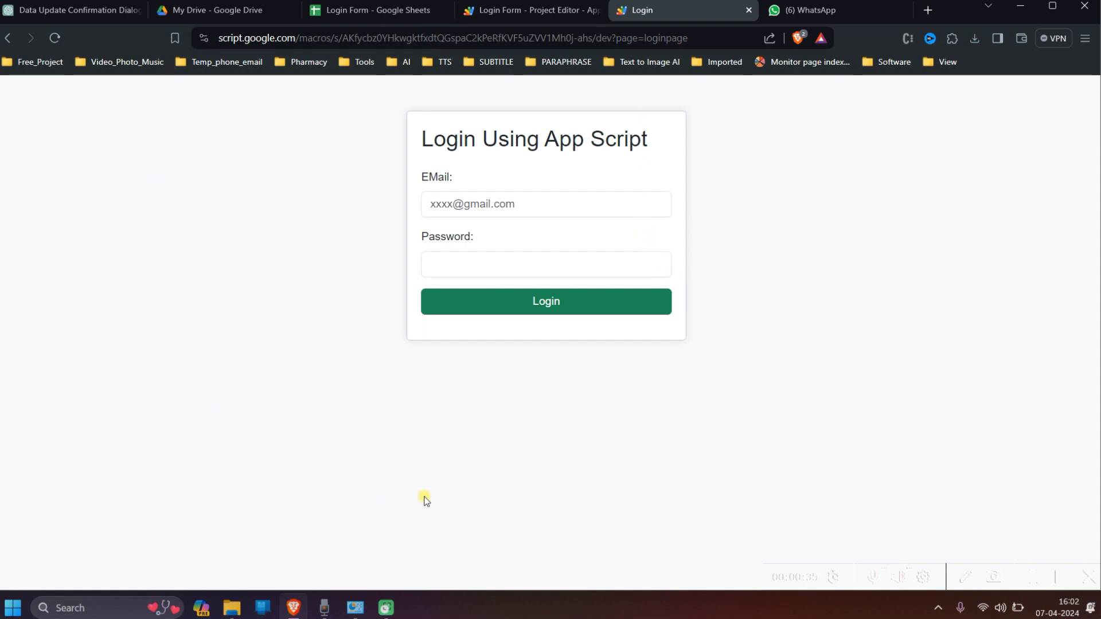
mouse_move(368, 444)
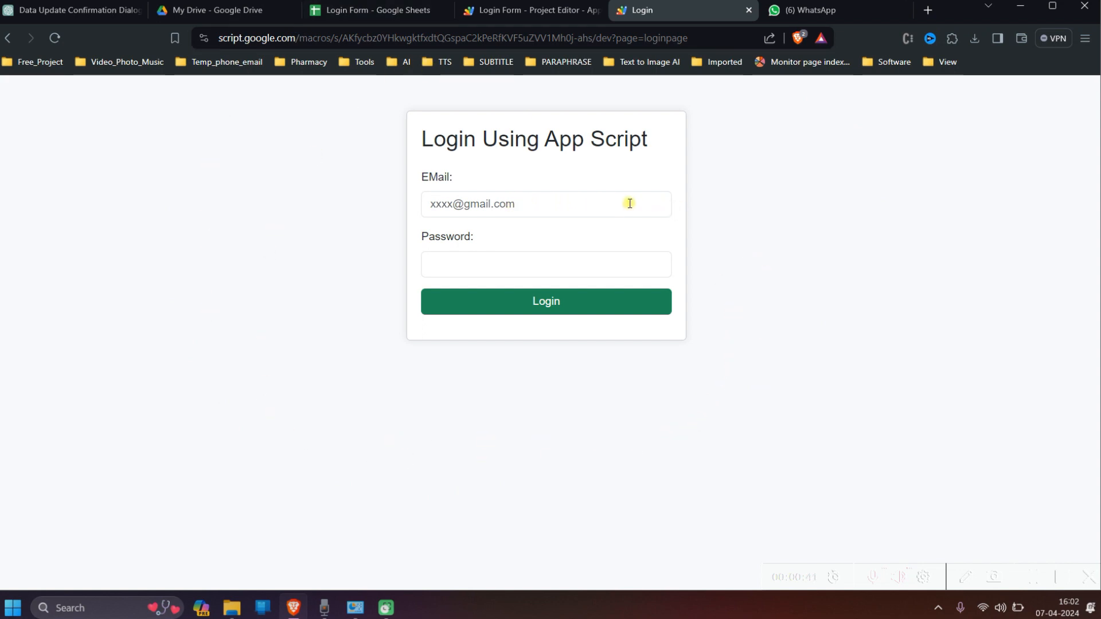
left_click(547, 204)
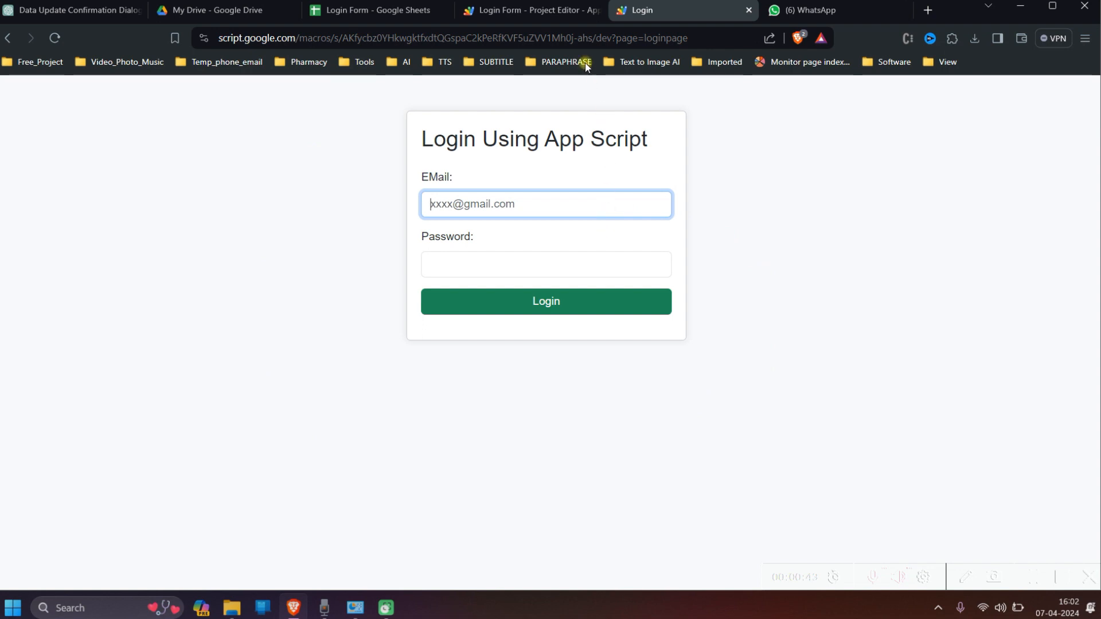
mouse_move(364, 11)
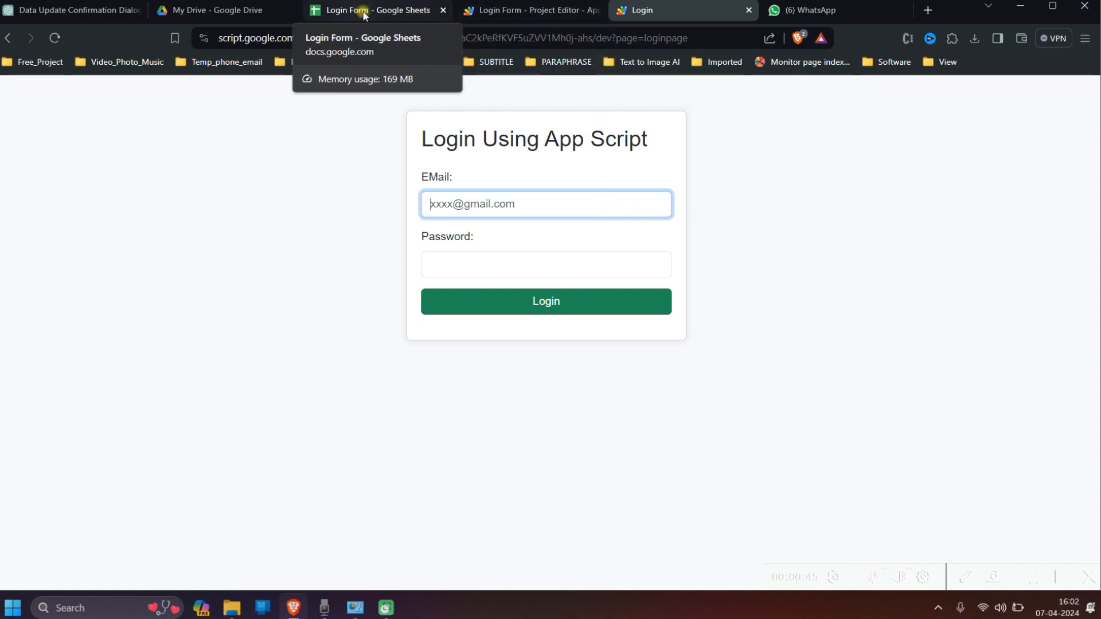
left_click(374, 10)
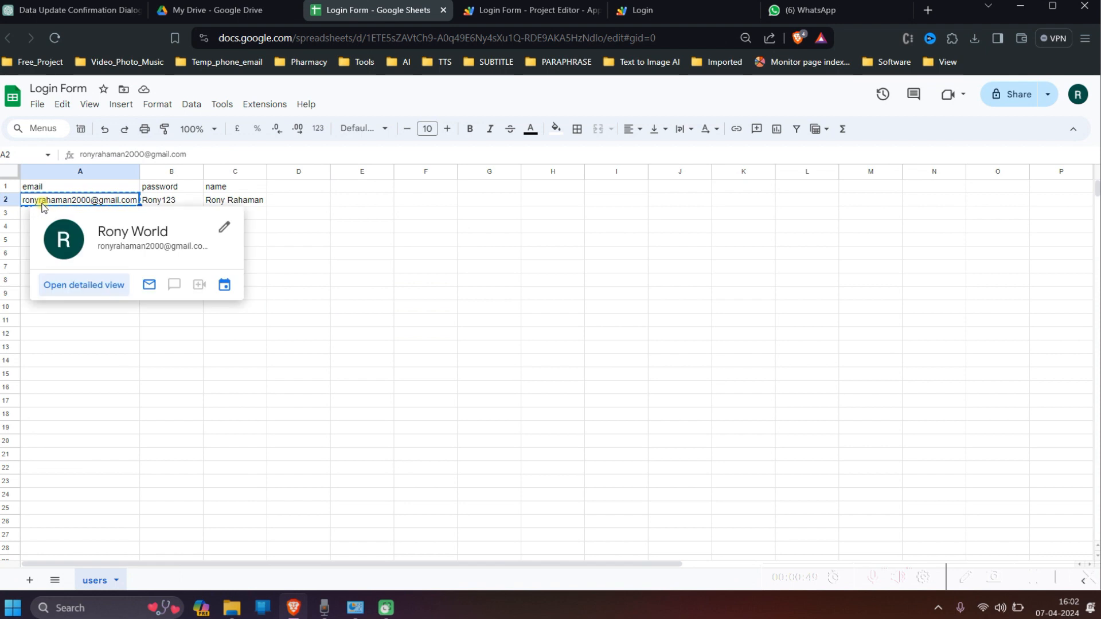
left_click(643, 10)
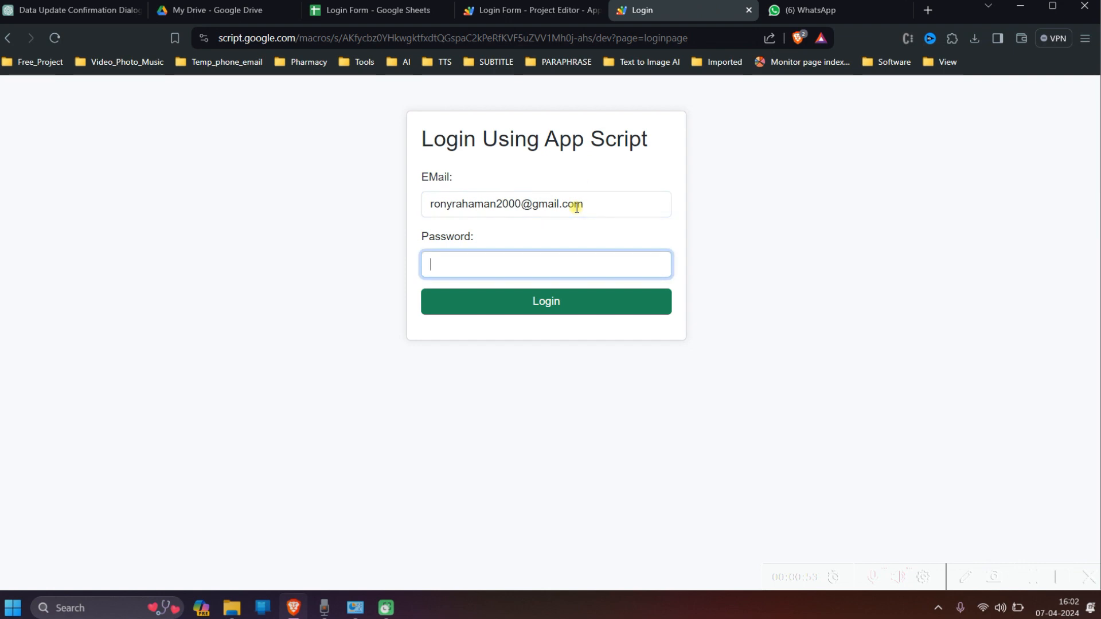
type("•")
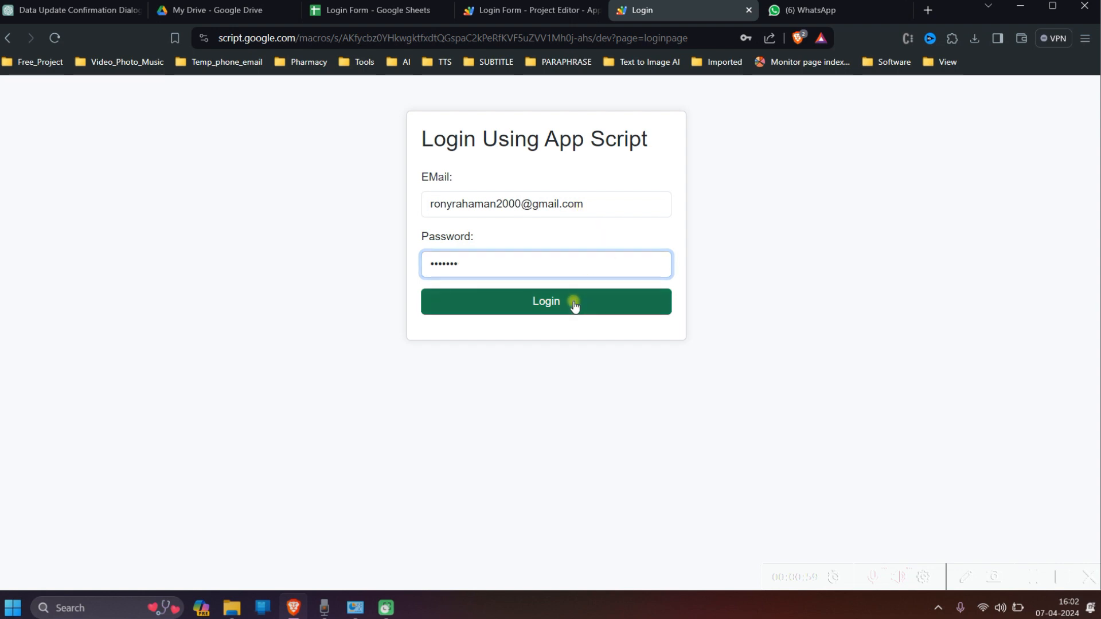
left_click(546, 302)
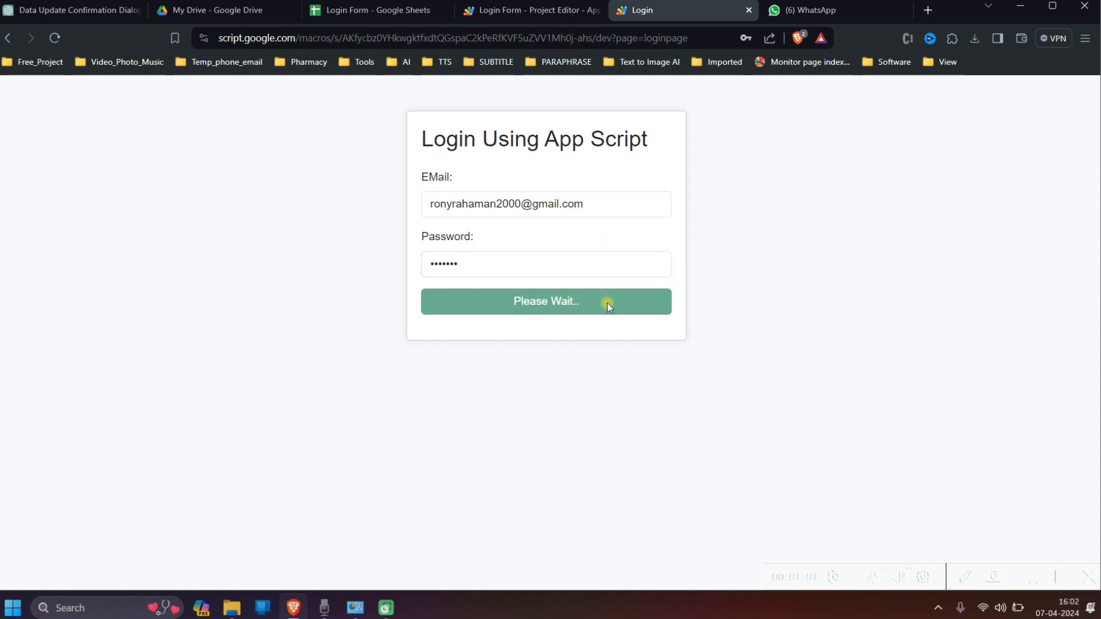
left_click(545, 302)
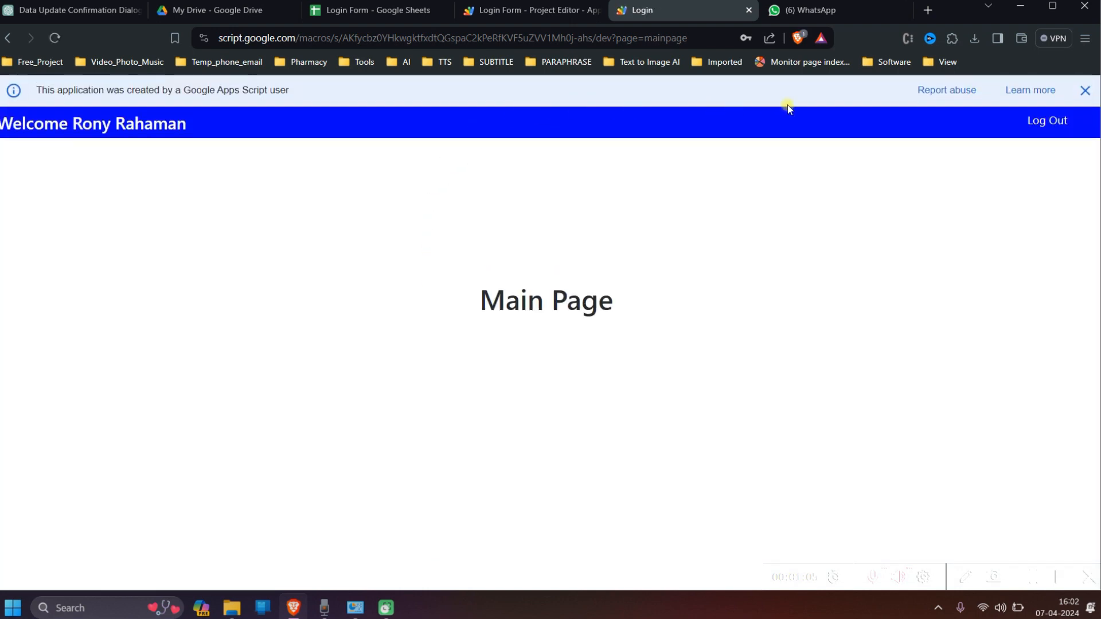
- Dismiss the Apps Script user notice and reload the web app's page address
left_click(1087, 89)
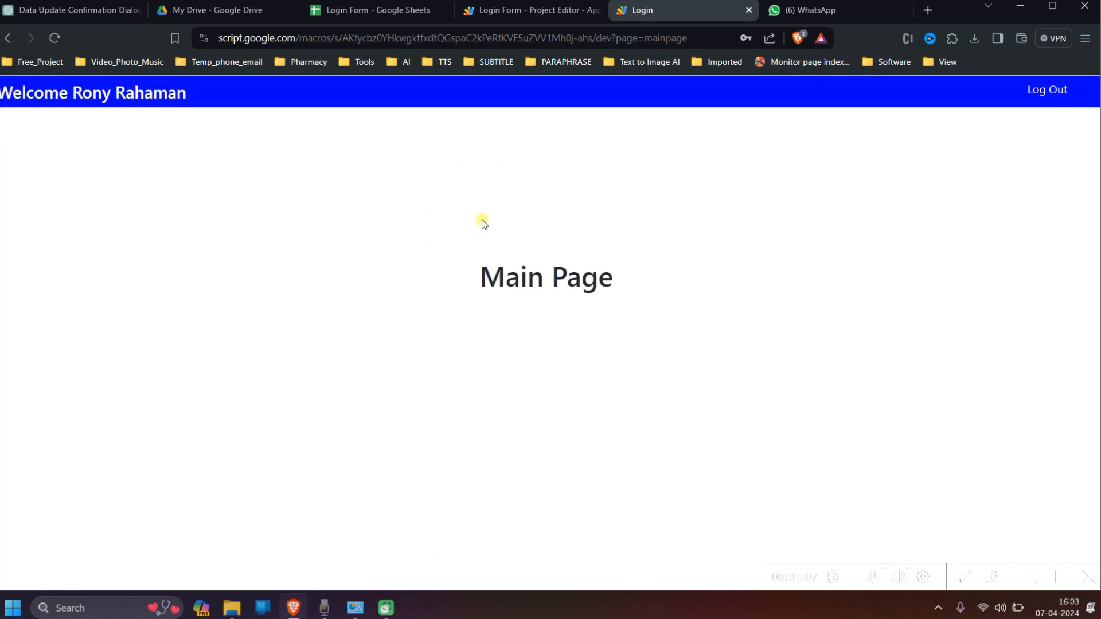
left_click(449, 39)
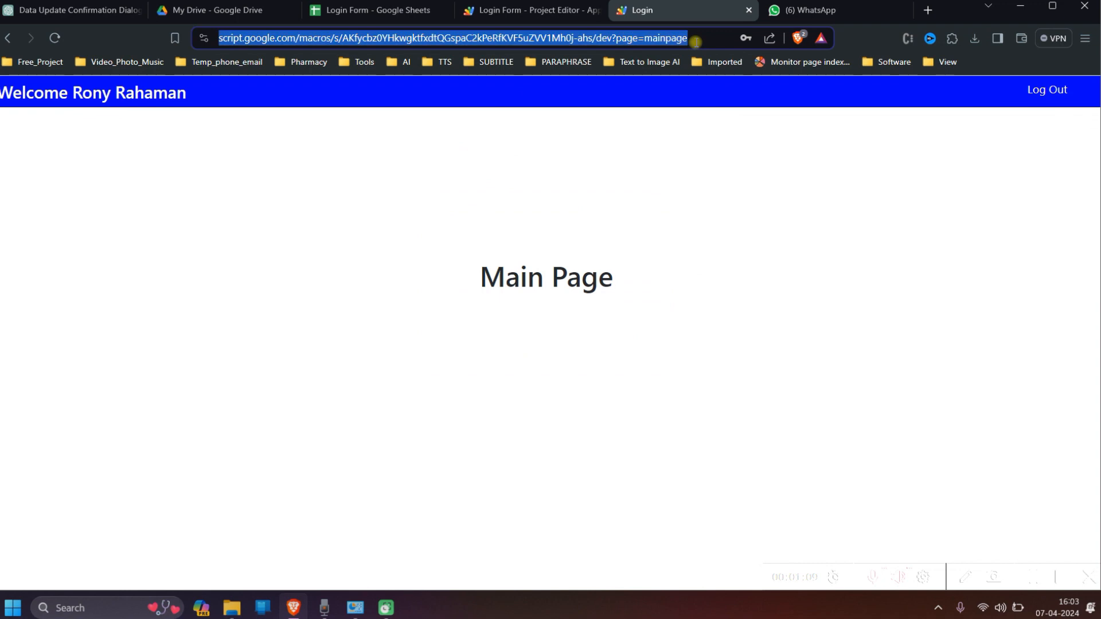
left_click(54, 38)
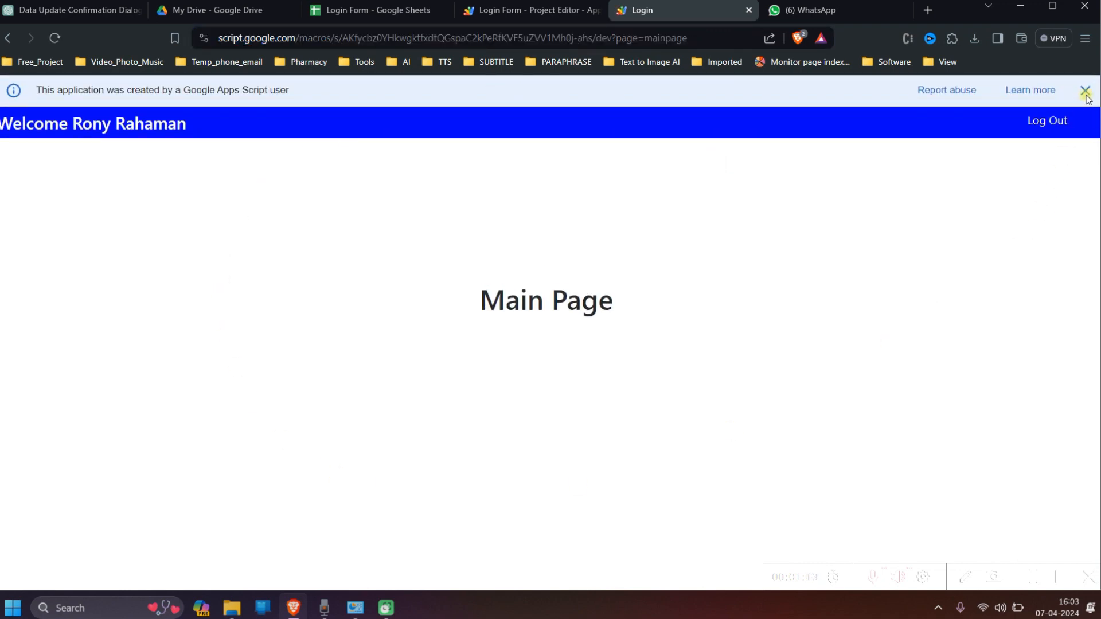
left_click(1088, 89)
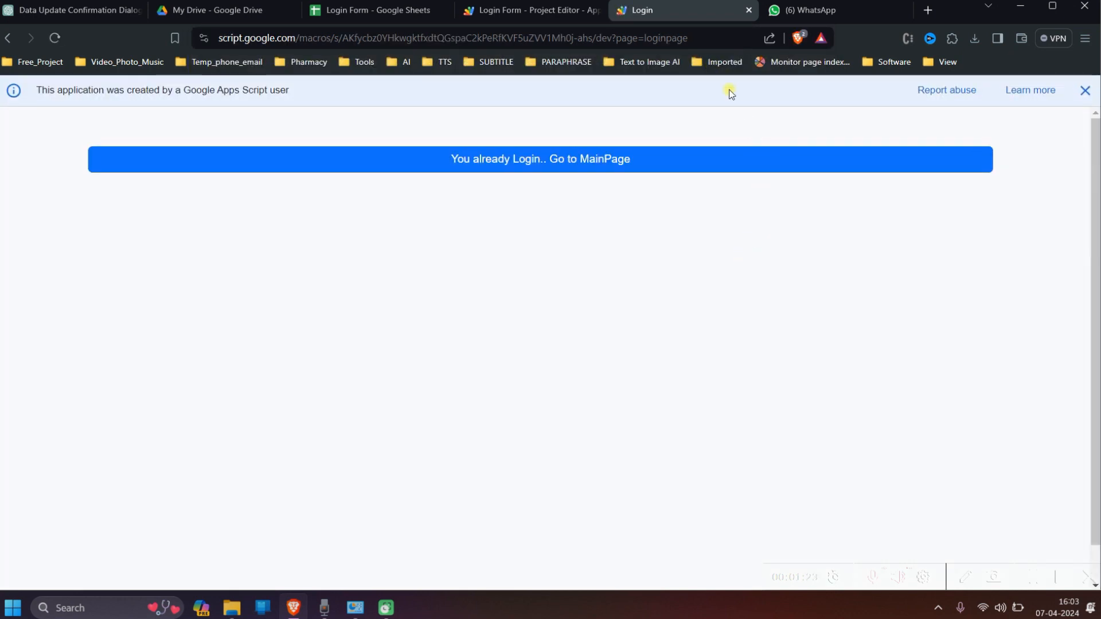
mouse_move(1088, 92)
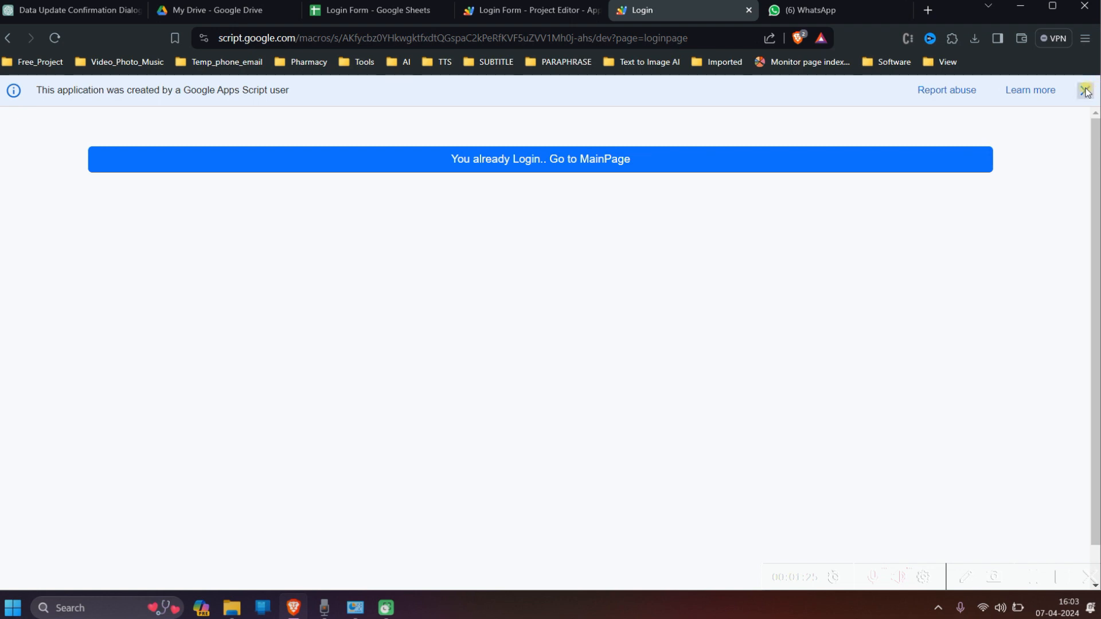
left_click(1088, 89)
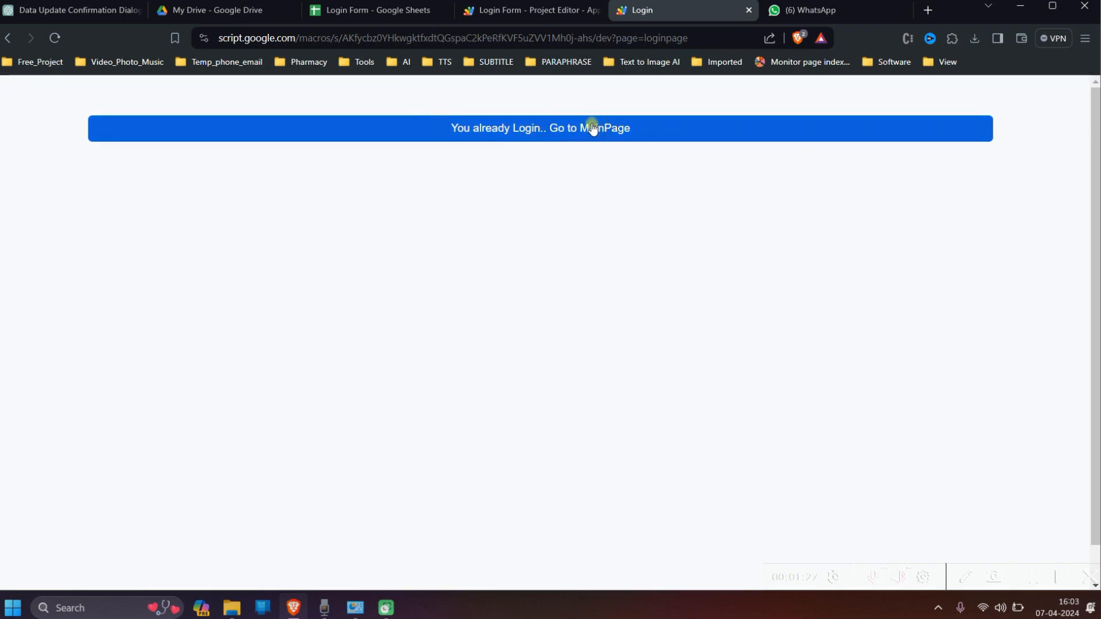
mouse_move(413, 124)
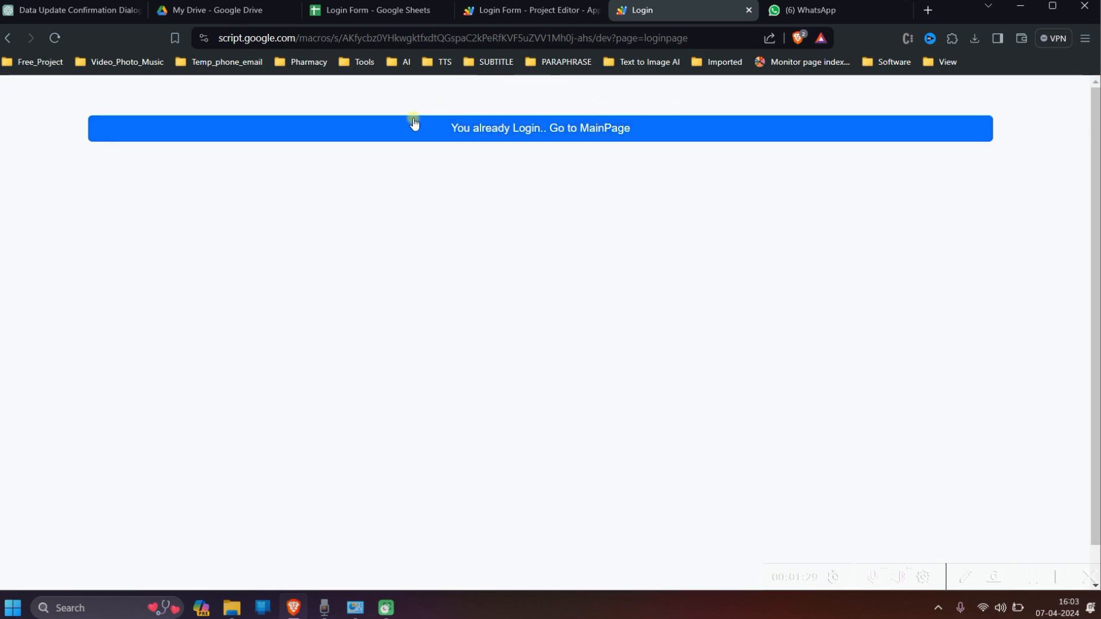
mouse_move(497, 339)
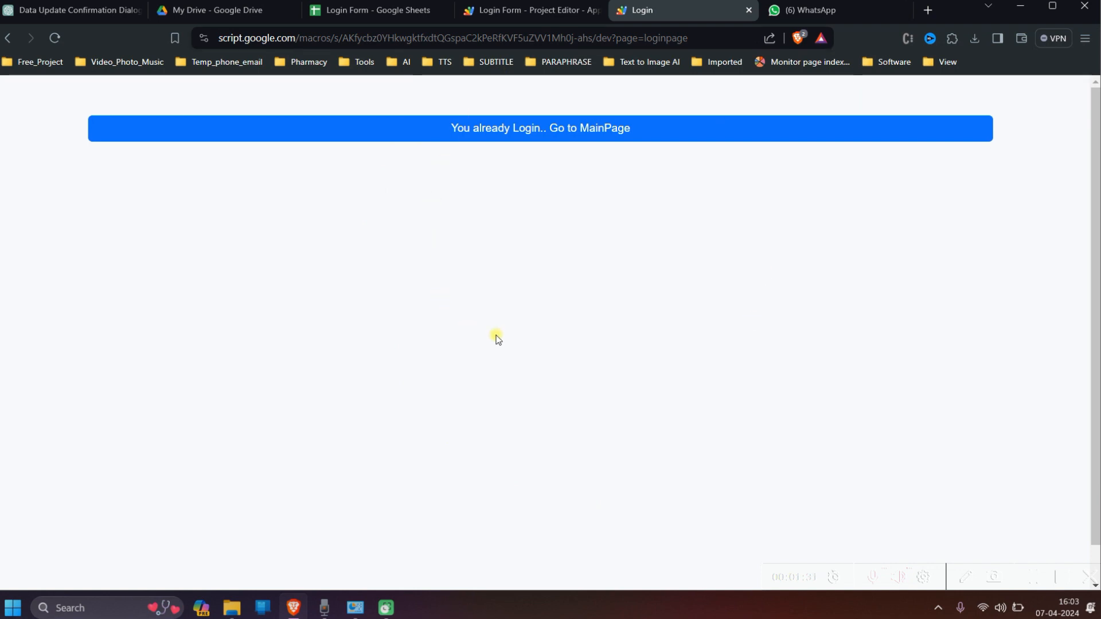
- Follow the already-logged-in link back to the main page and dismiss the notice bar
left_click(539, 127)
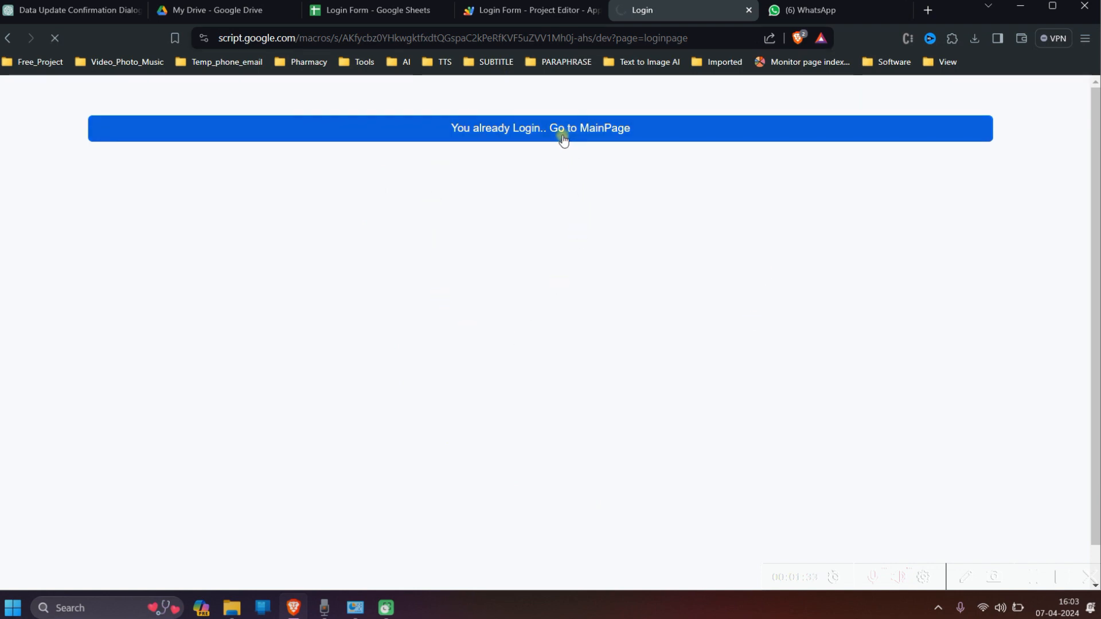
left_click(539, 127)
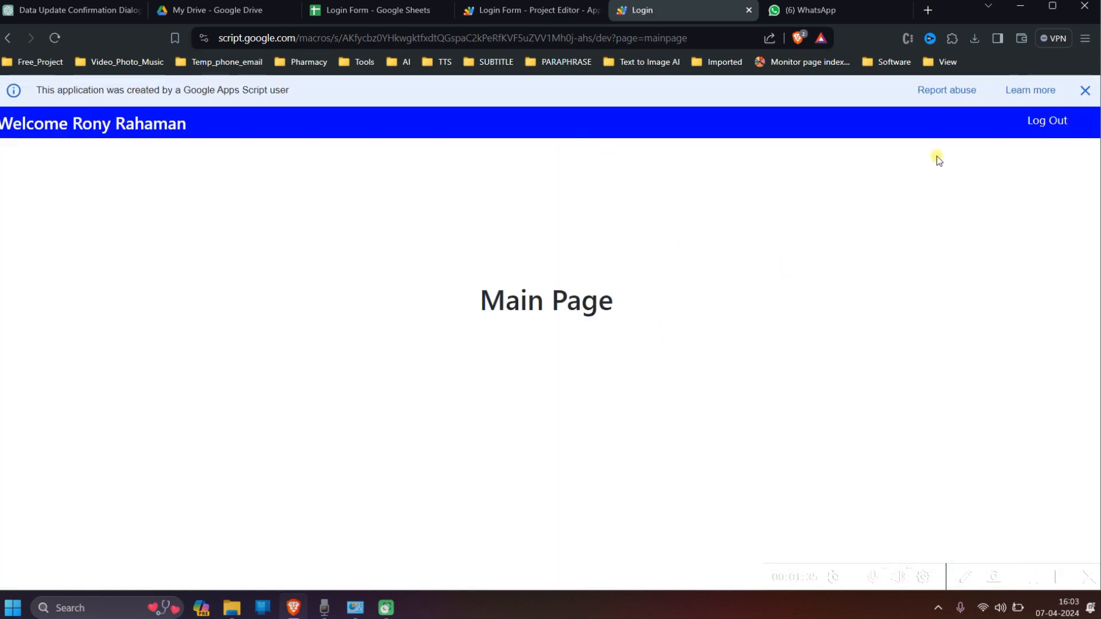
left_click(1086, 90)
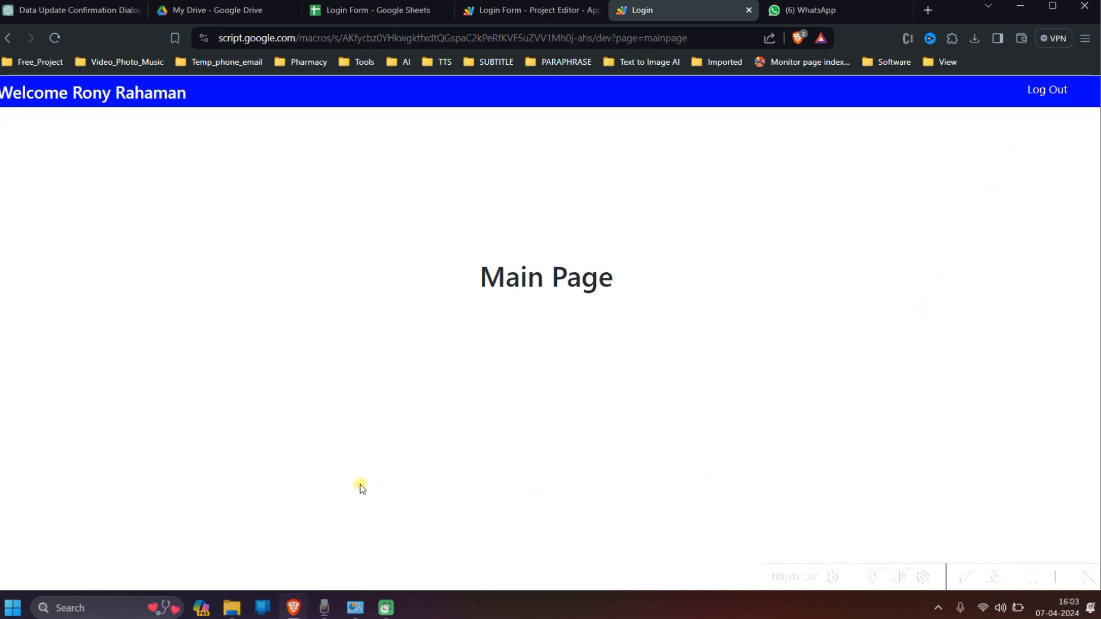
mouse_move(749, 378)
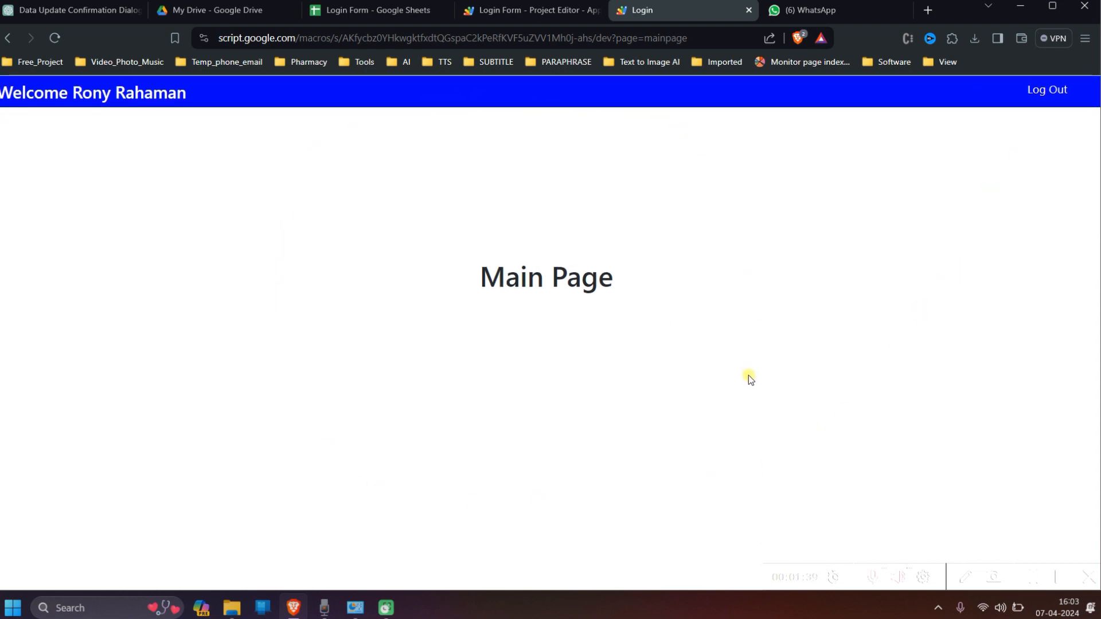
mouse_move(626, 118)
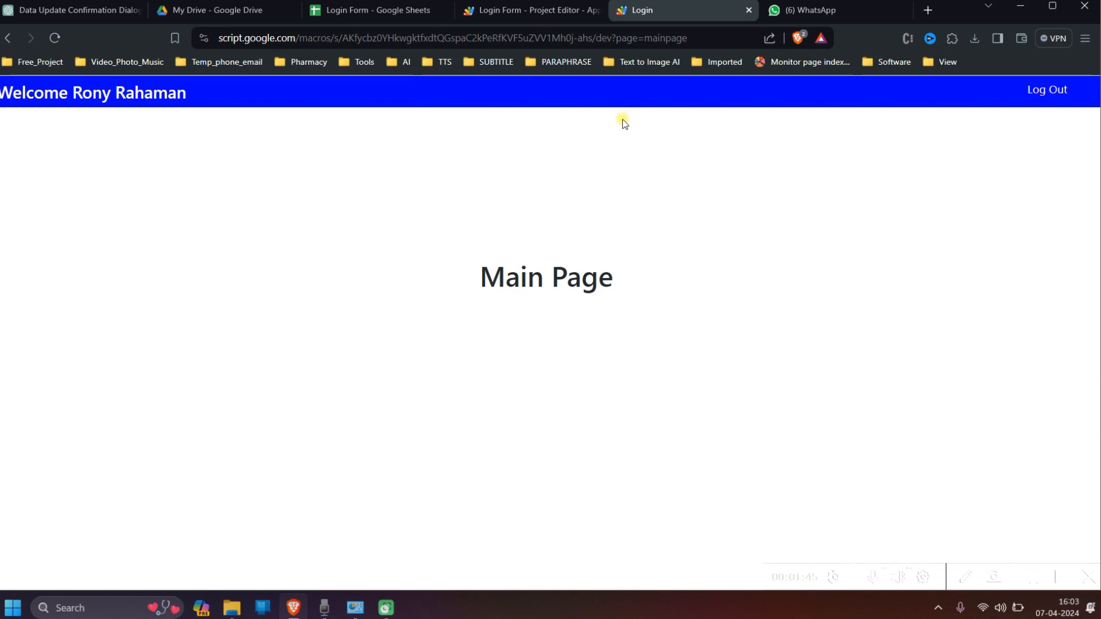
mouse_move(403, 90)
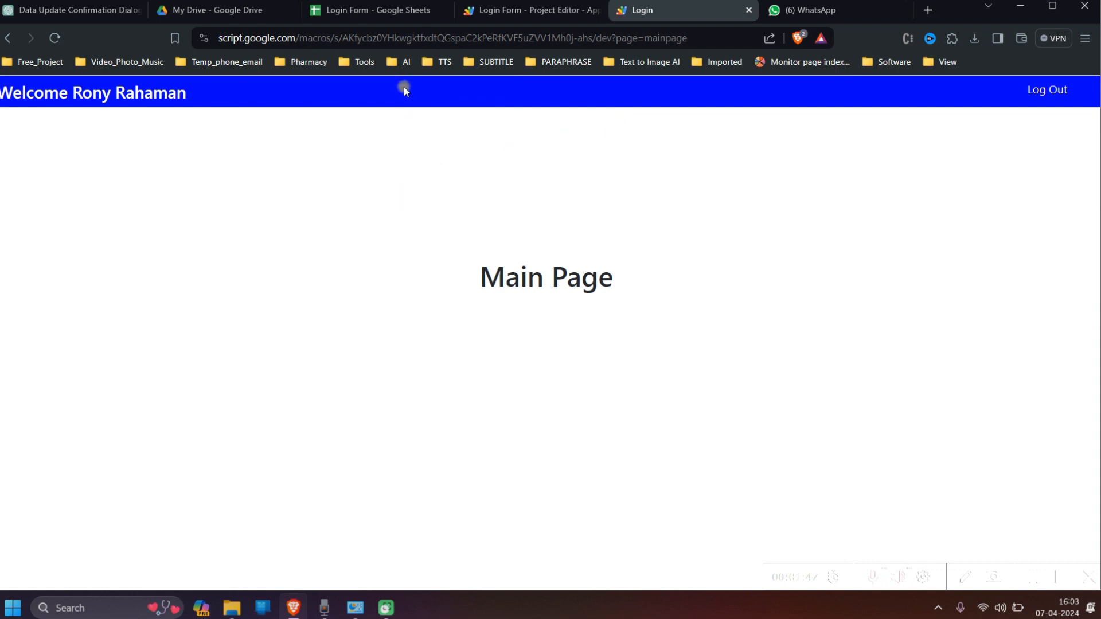
- Review the users sheet's email and password headers and the stored account record in row 2
left_click(377, 10)
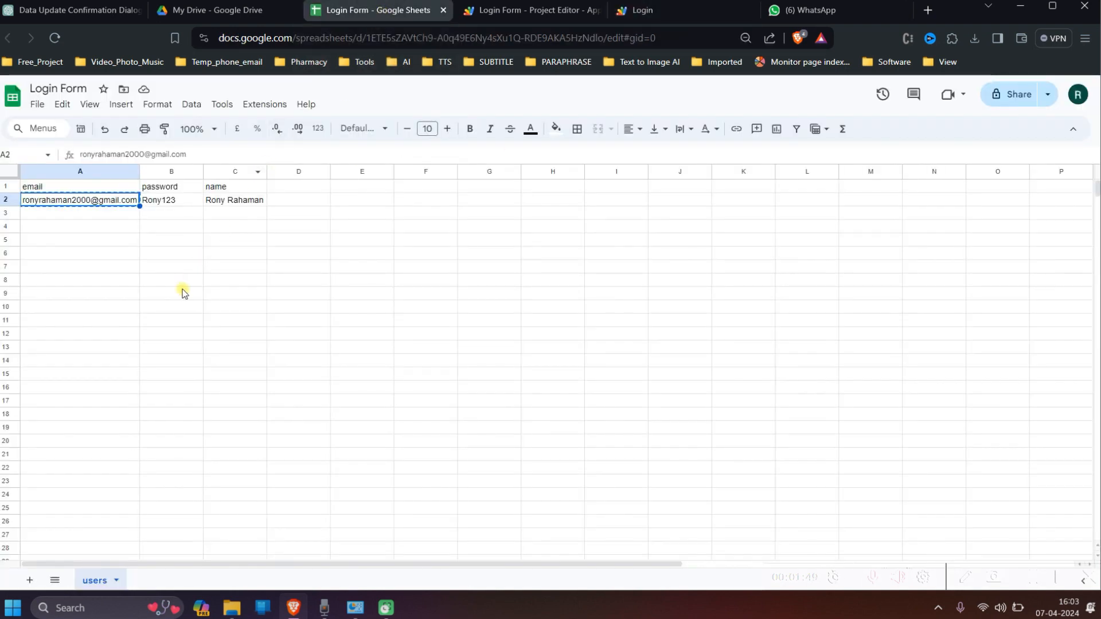
mouse_move(371, 385)
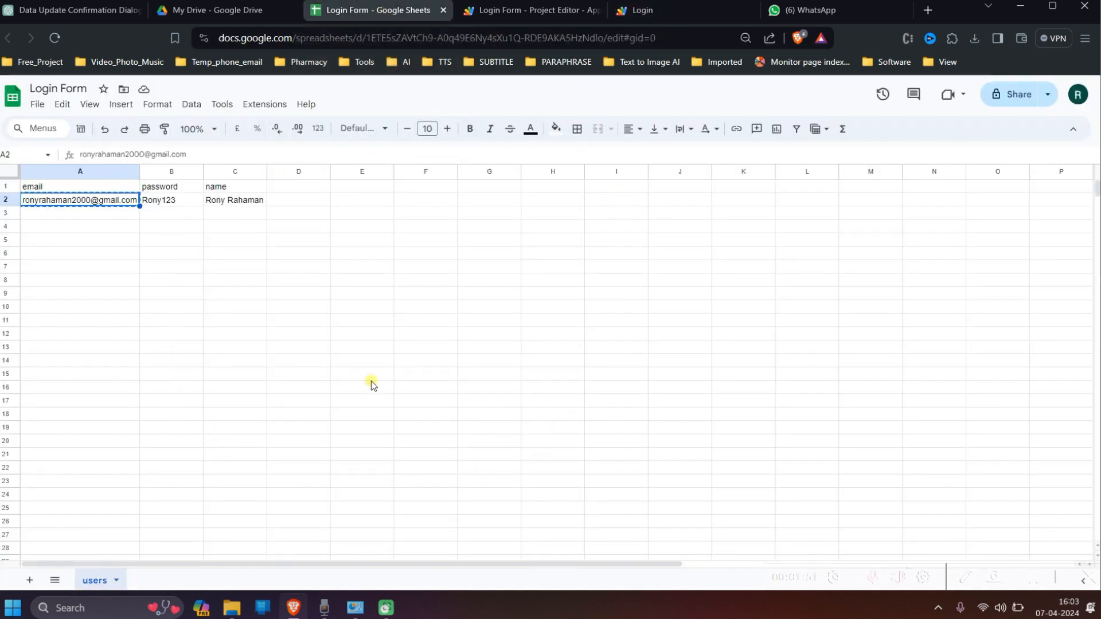
left_click(362, 386)
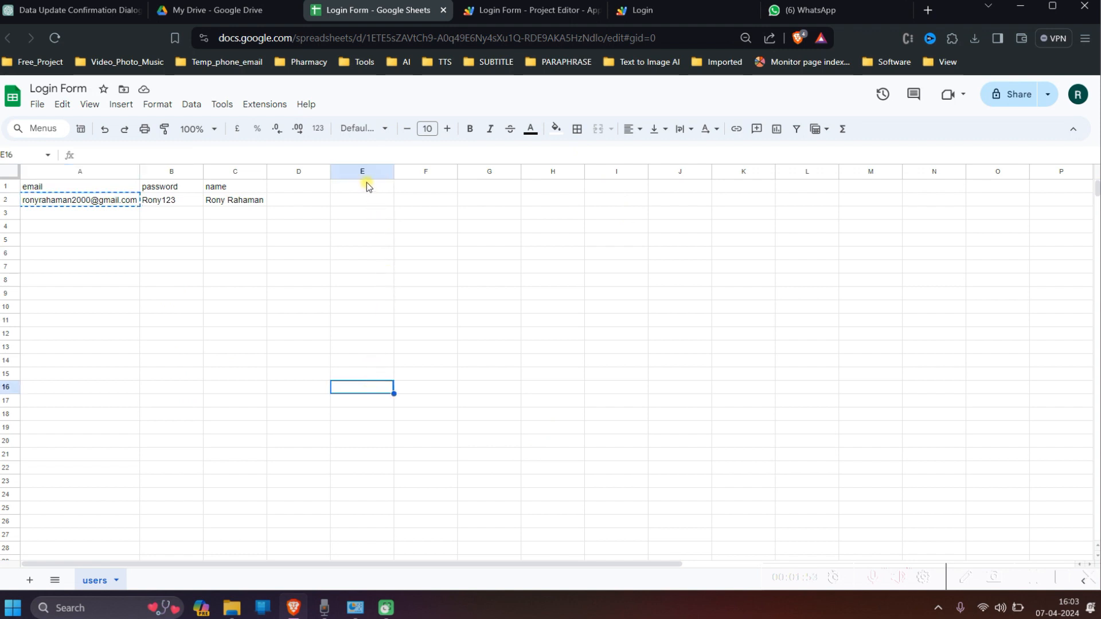
mouse_move(105, 285)
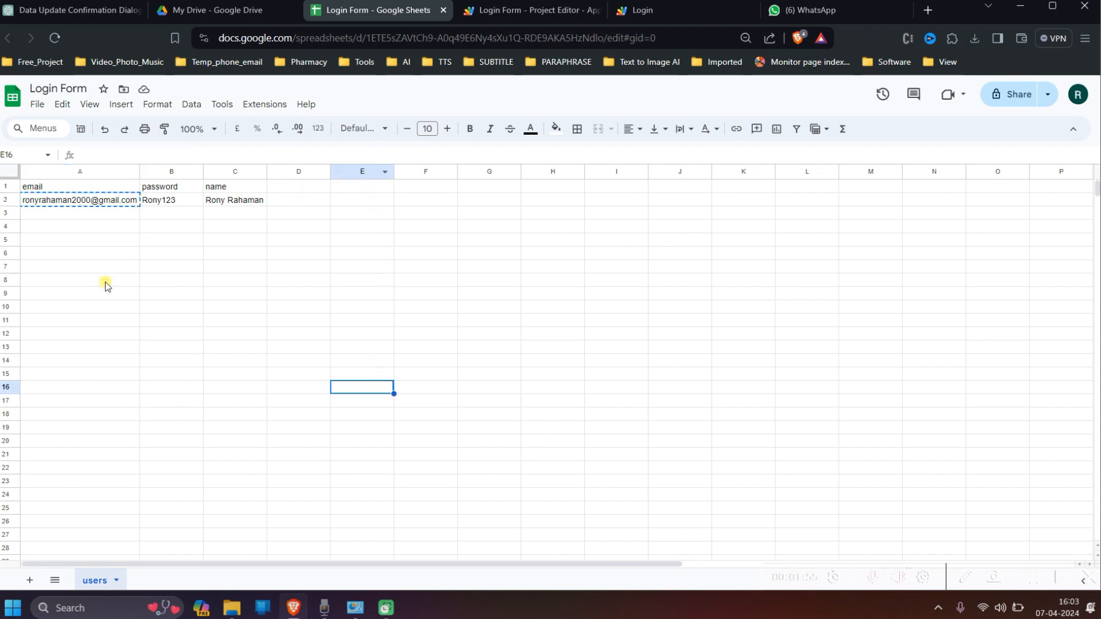
left_click(79, 280)
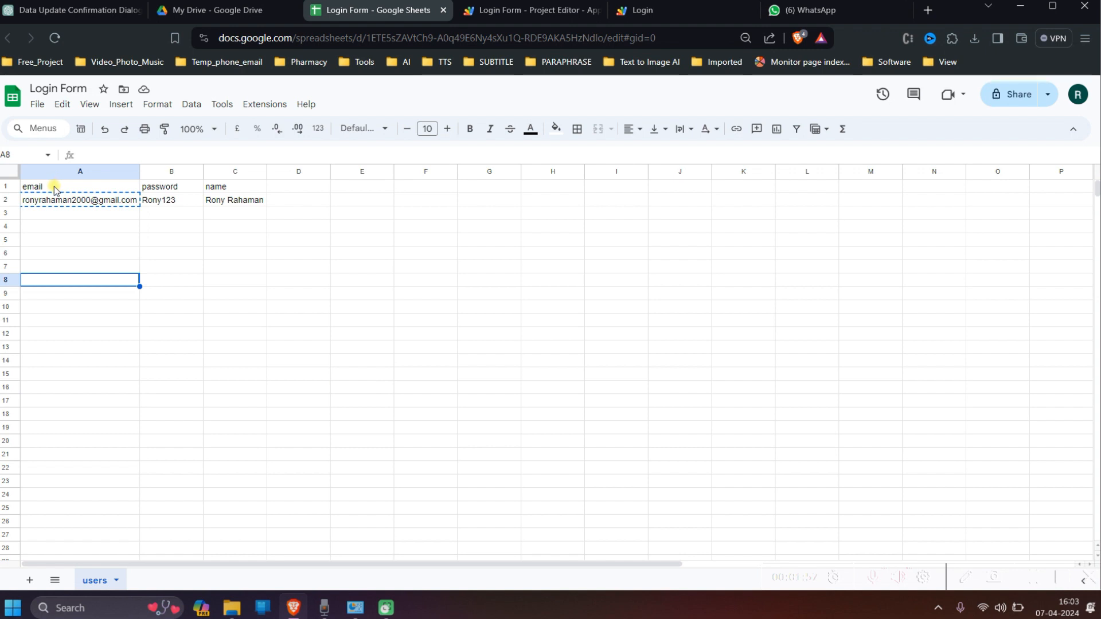
left_click(79, 186)
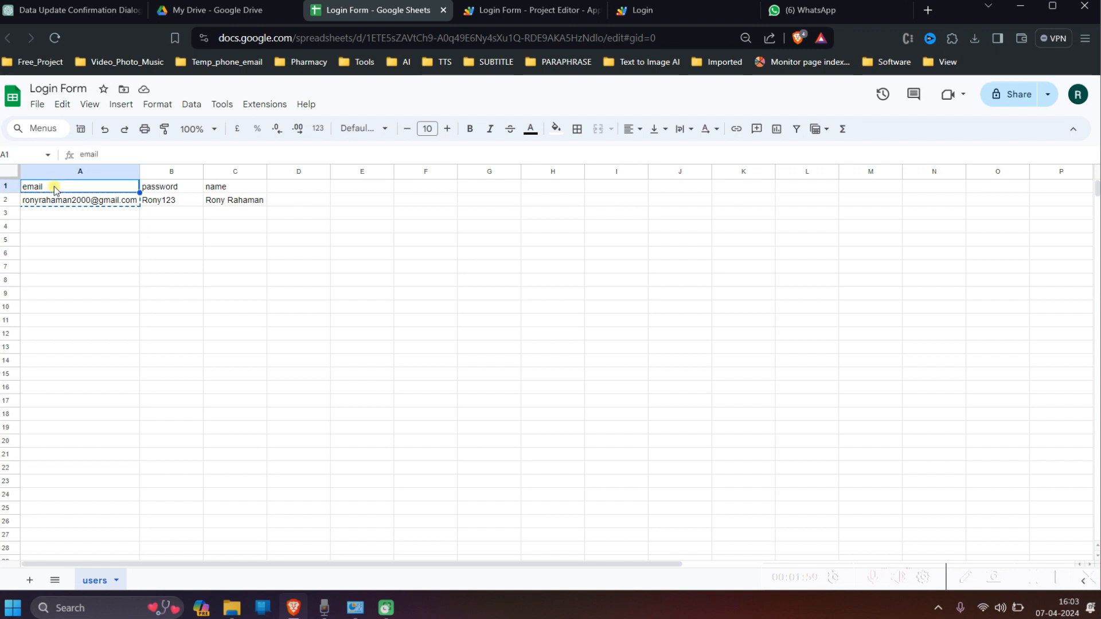
left_click(171, 186)
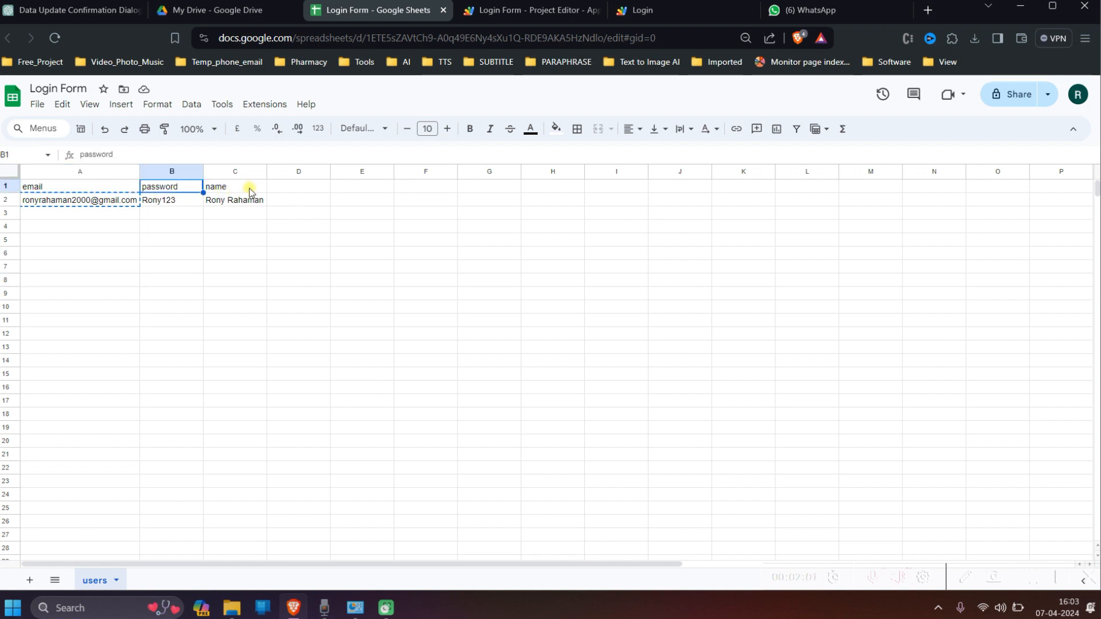
left_click(79, 200)
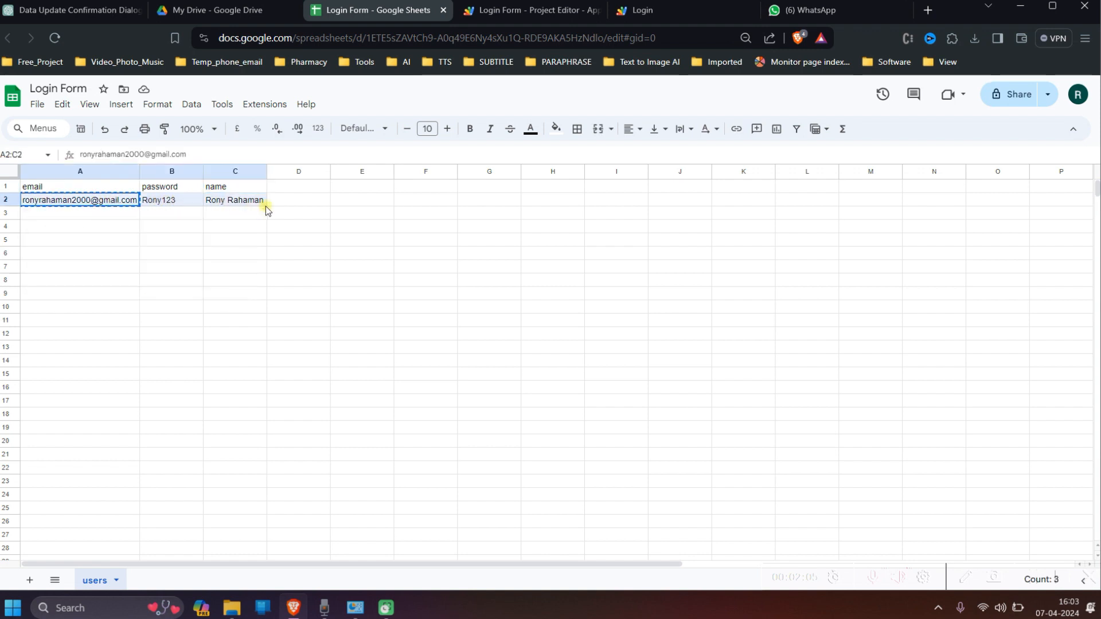
mouse_move(246, 206)
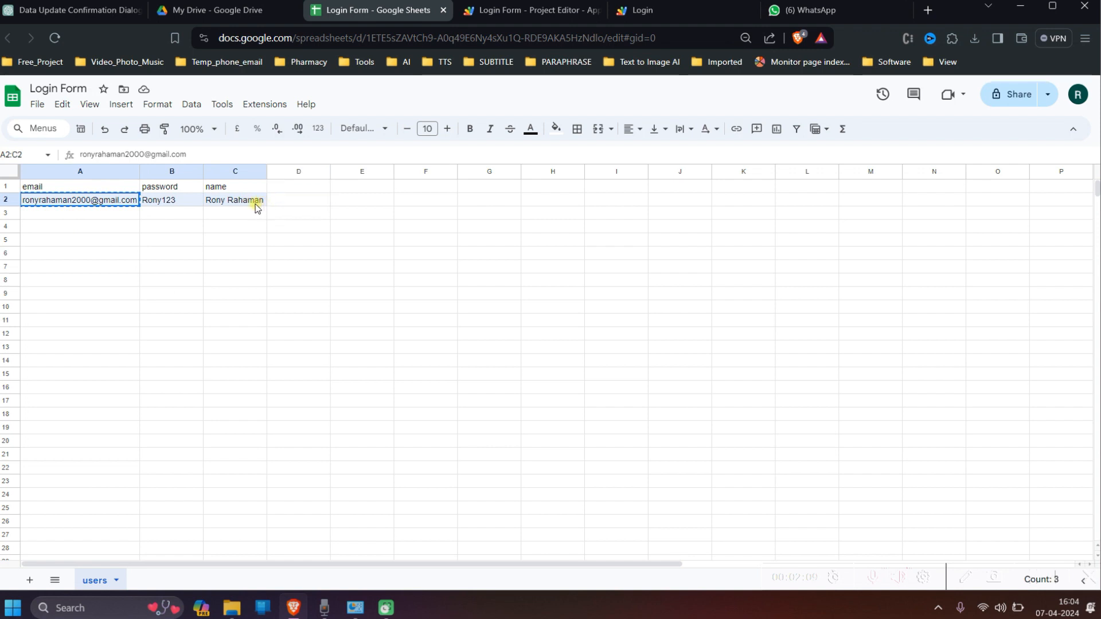
left_click(234, 266)
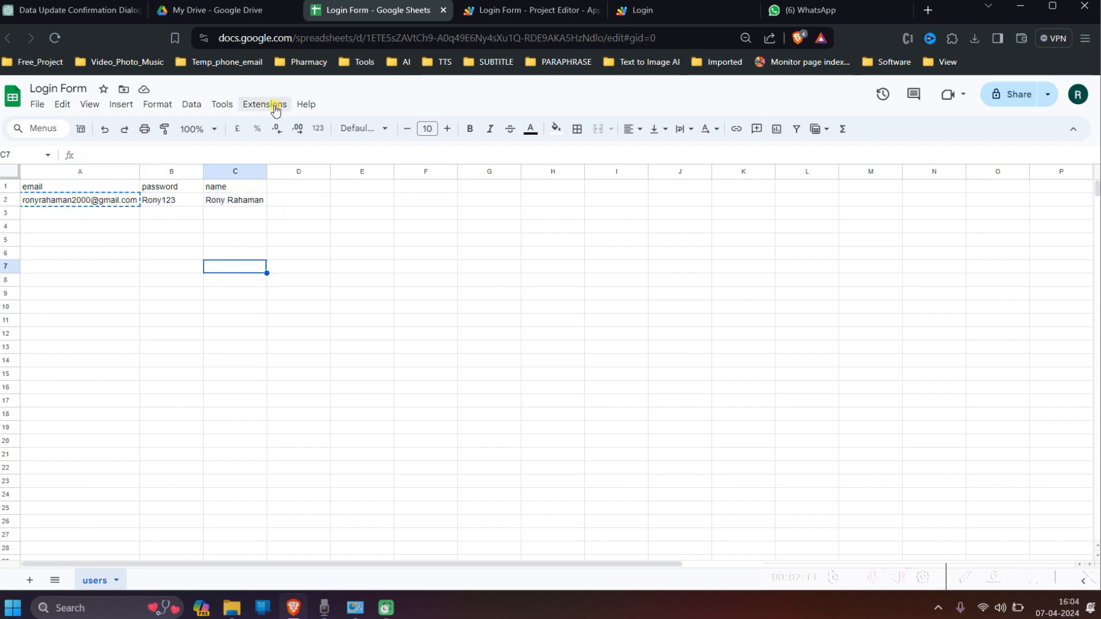
mouse_move(265, 112)
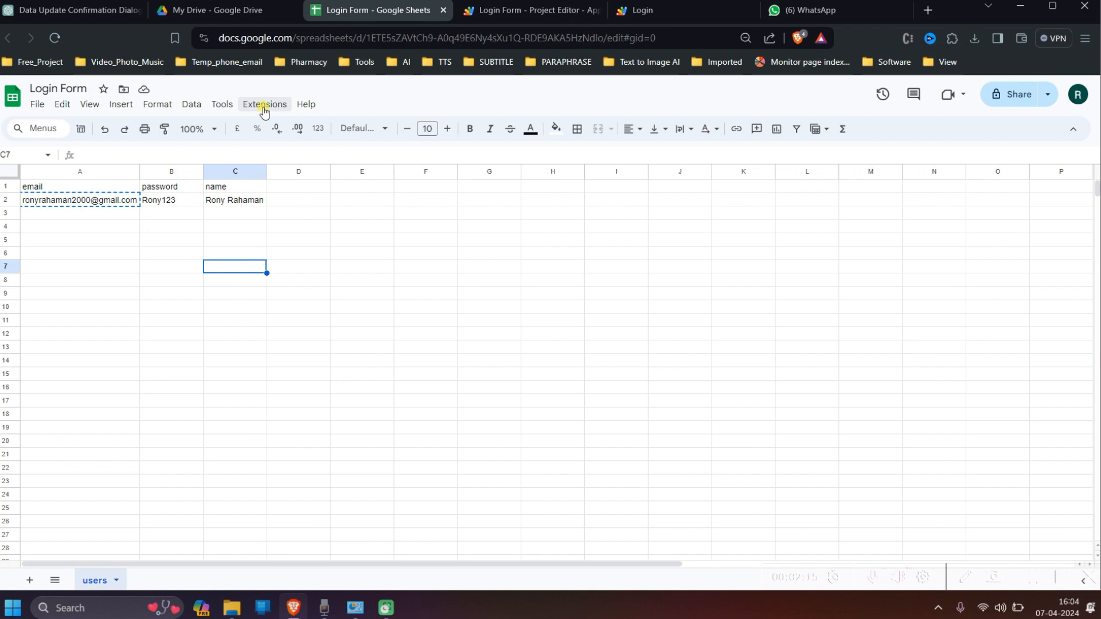
- Open the bound Login Form script project via Extensions > Apps Script and close the Login tab
left_click(264, 104)
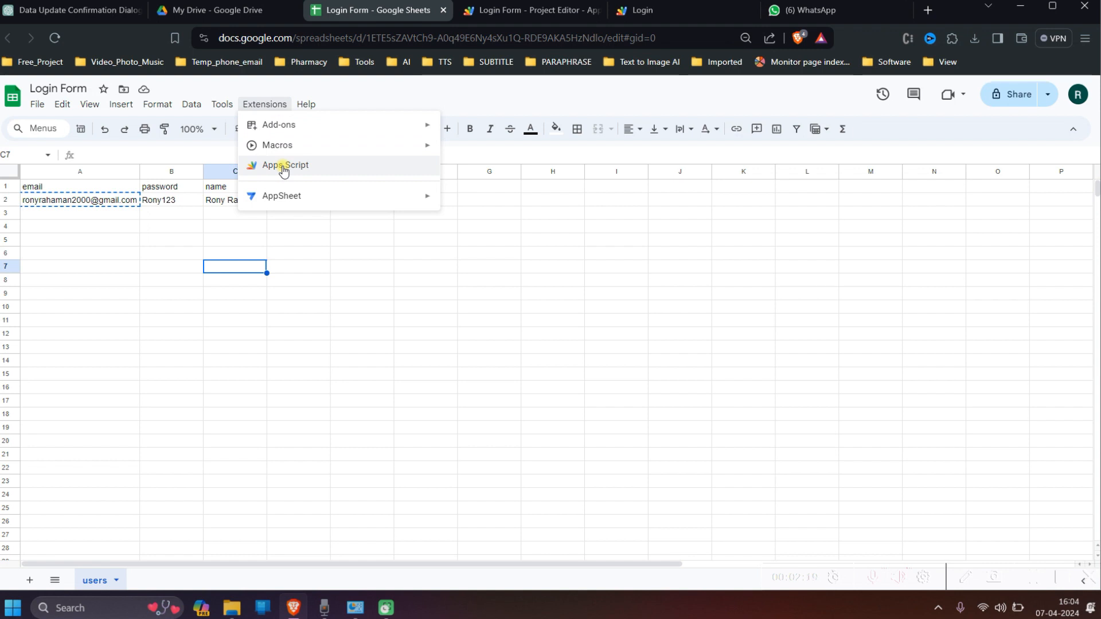
left_click(284, 165)
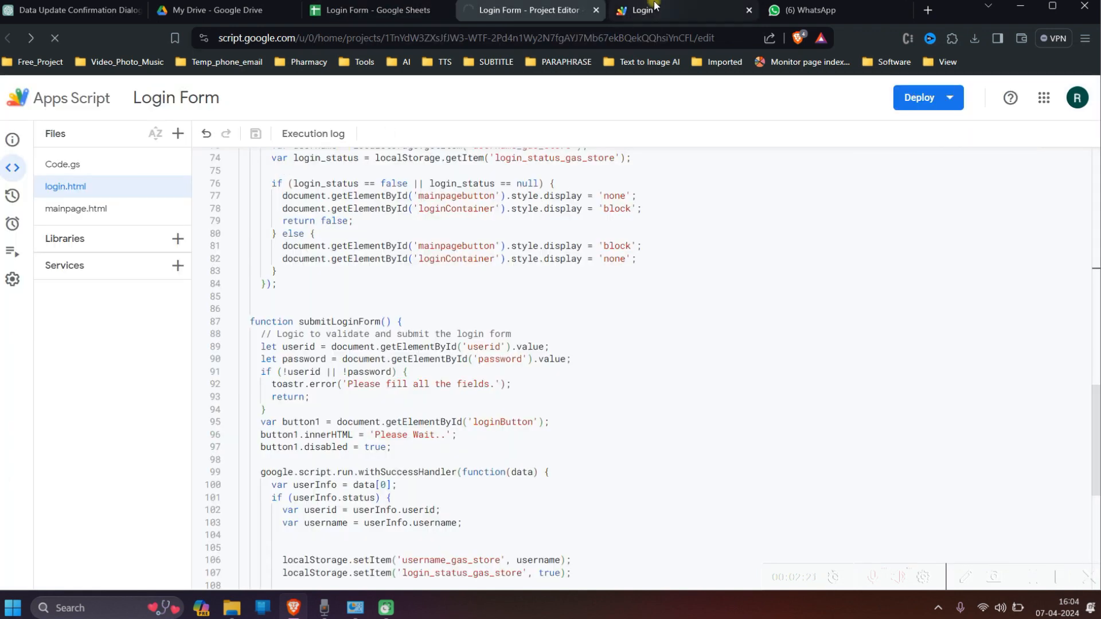
left_click(62, 164)
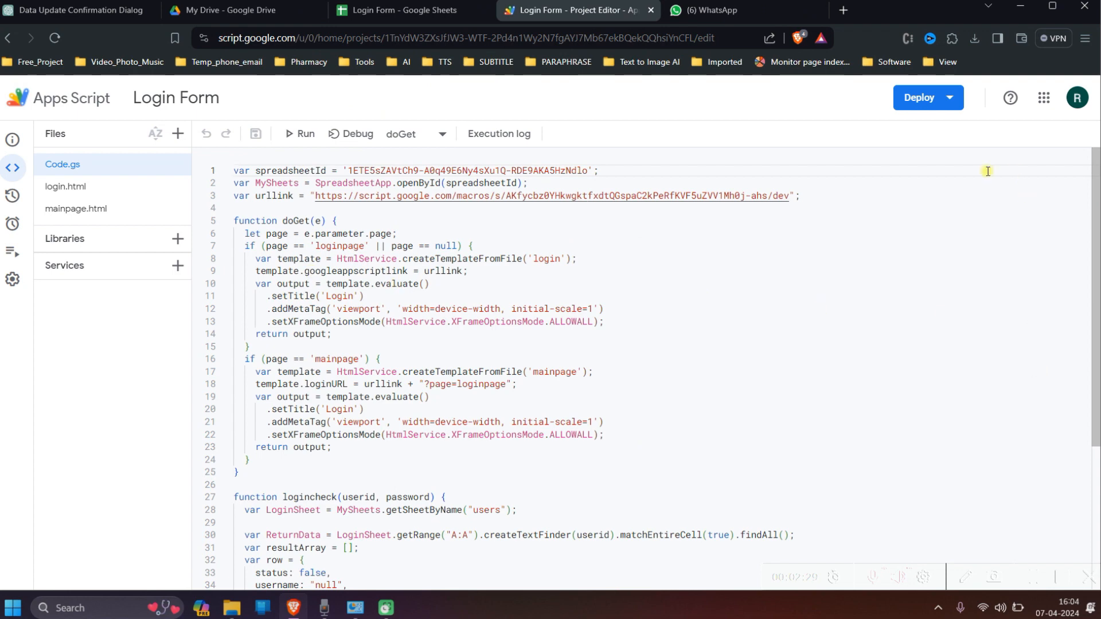
- Look over login.html and mainpage.html in the project's Files panel
left_click(65, 186)
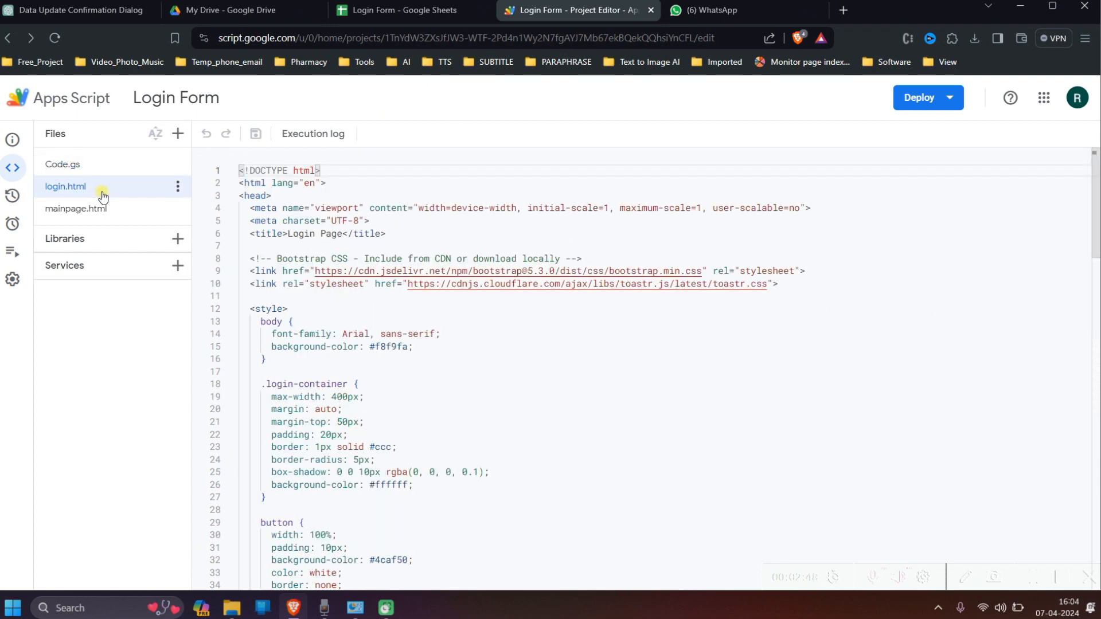
left_click(177, 133)
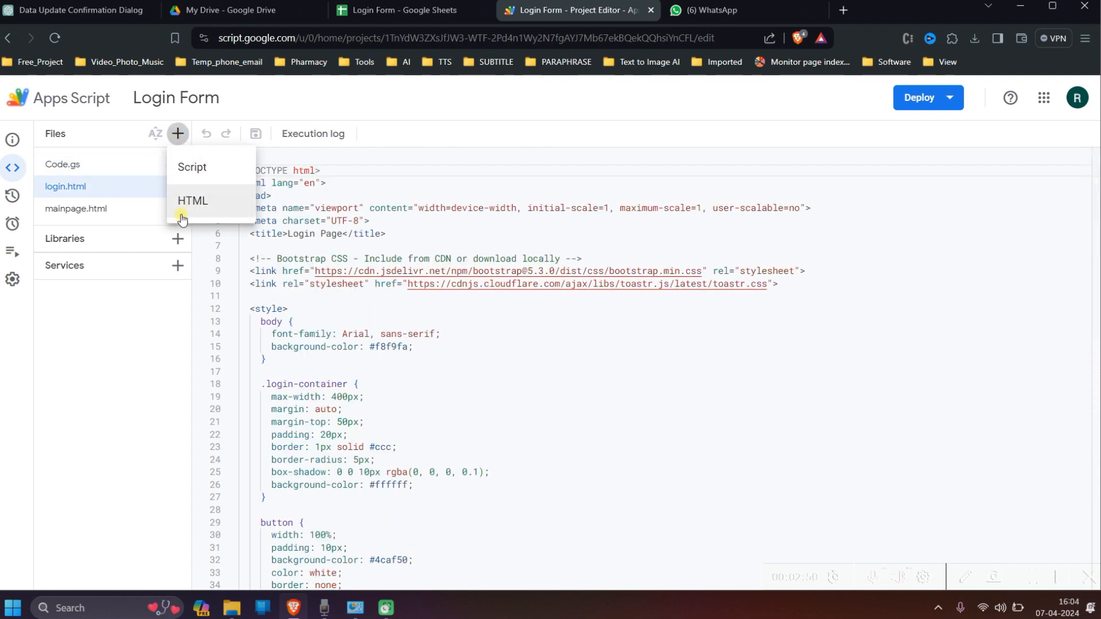
left_click(76, 398)
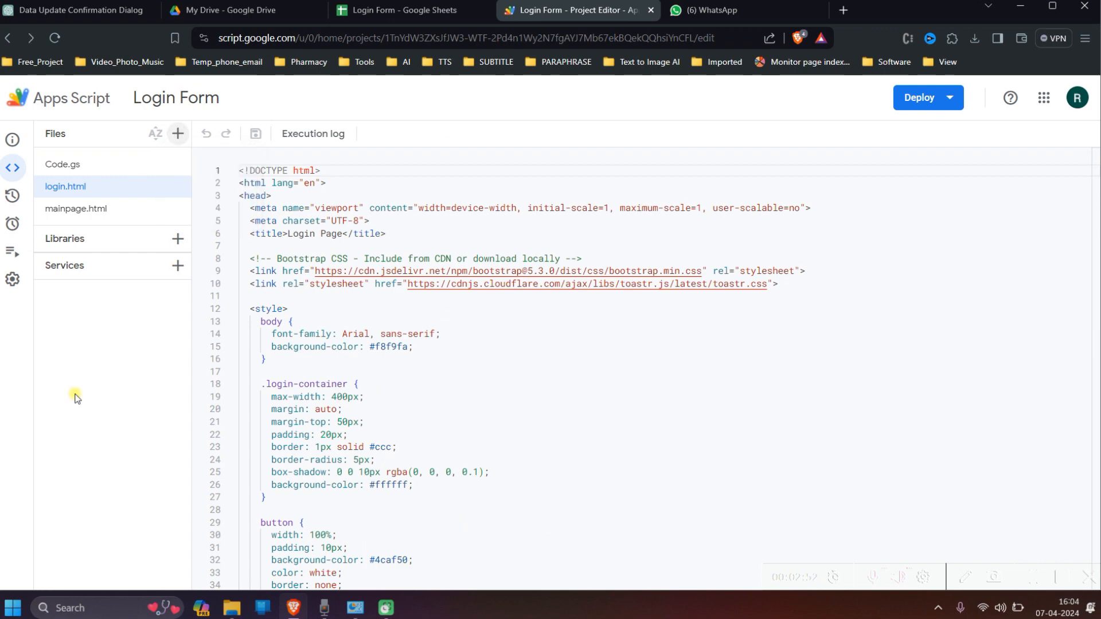
left_click(76, 209)
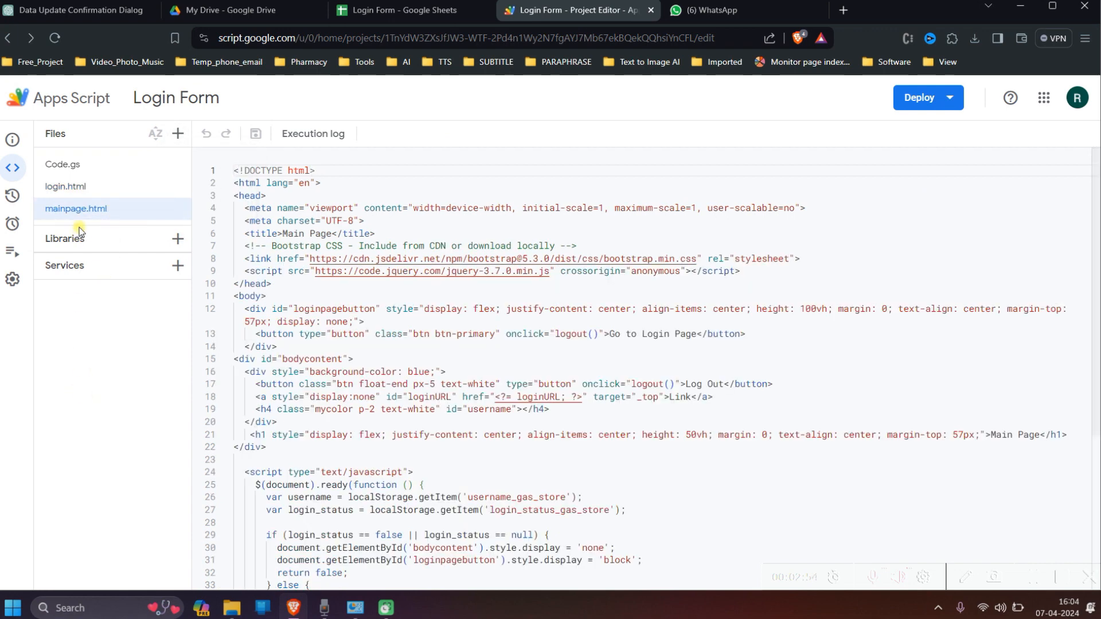
left_click(66, 186)
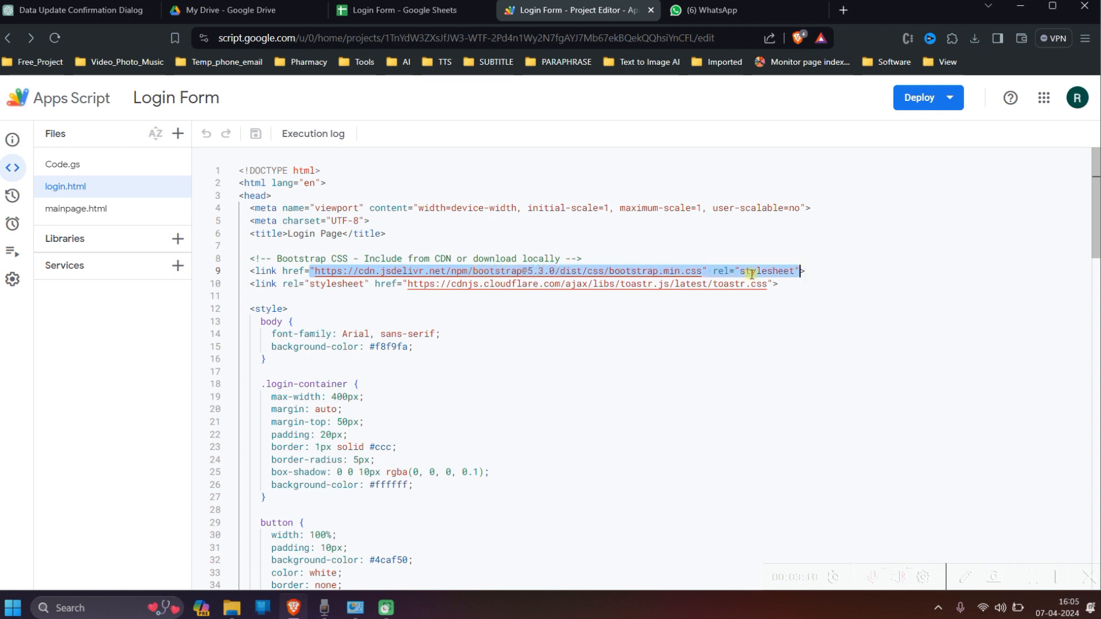
left_click(780, 284)
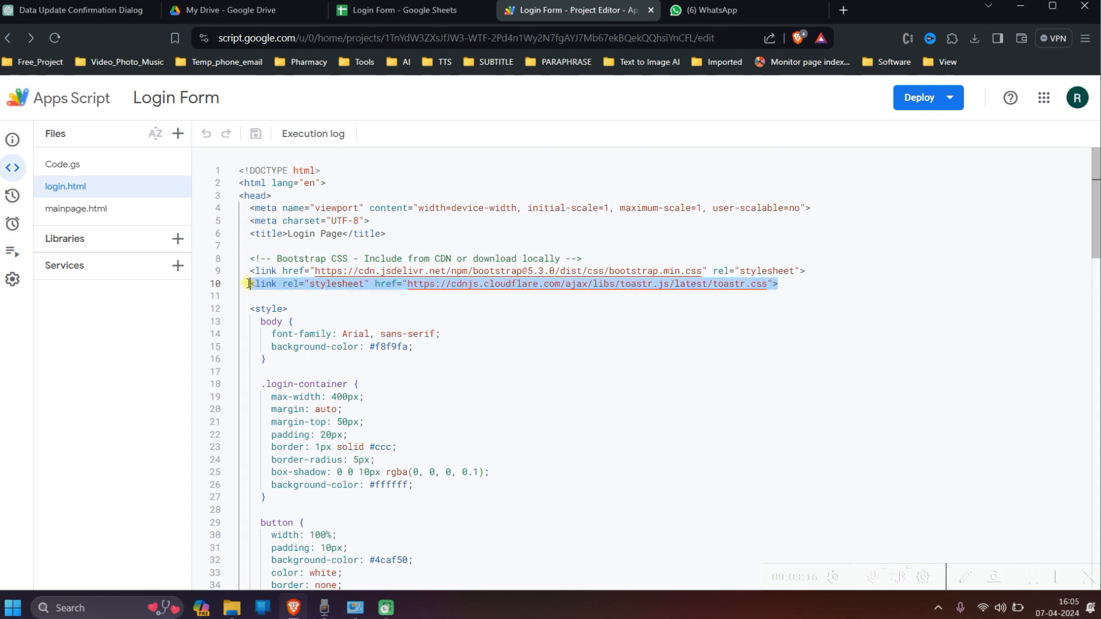
scroll("down", 3)
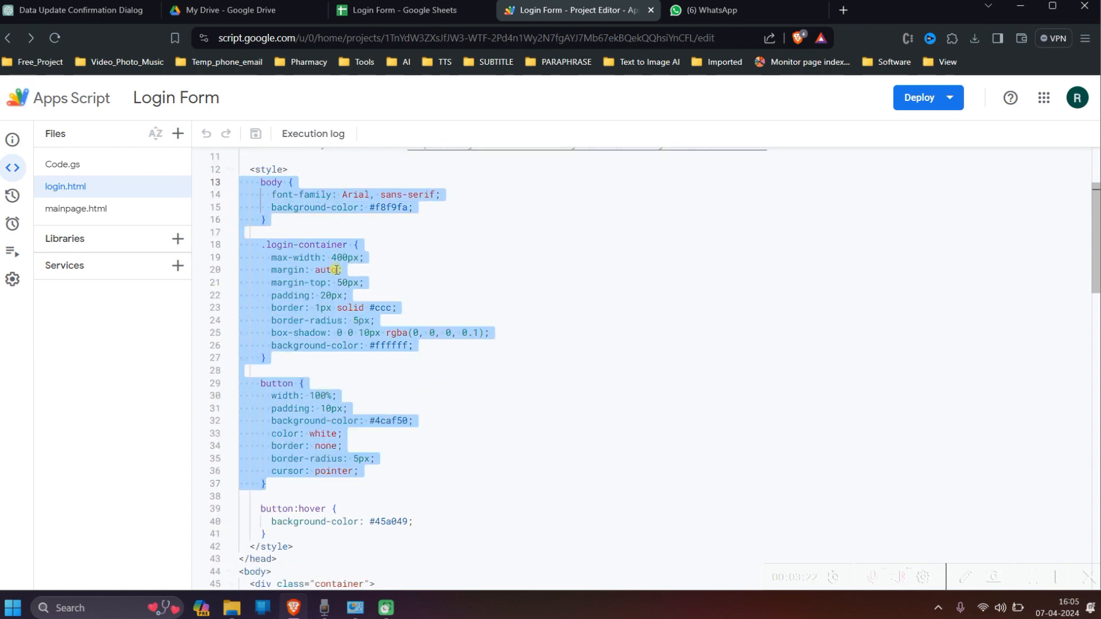
scroll("down", 3)
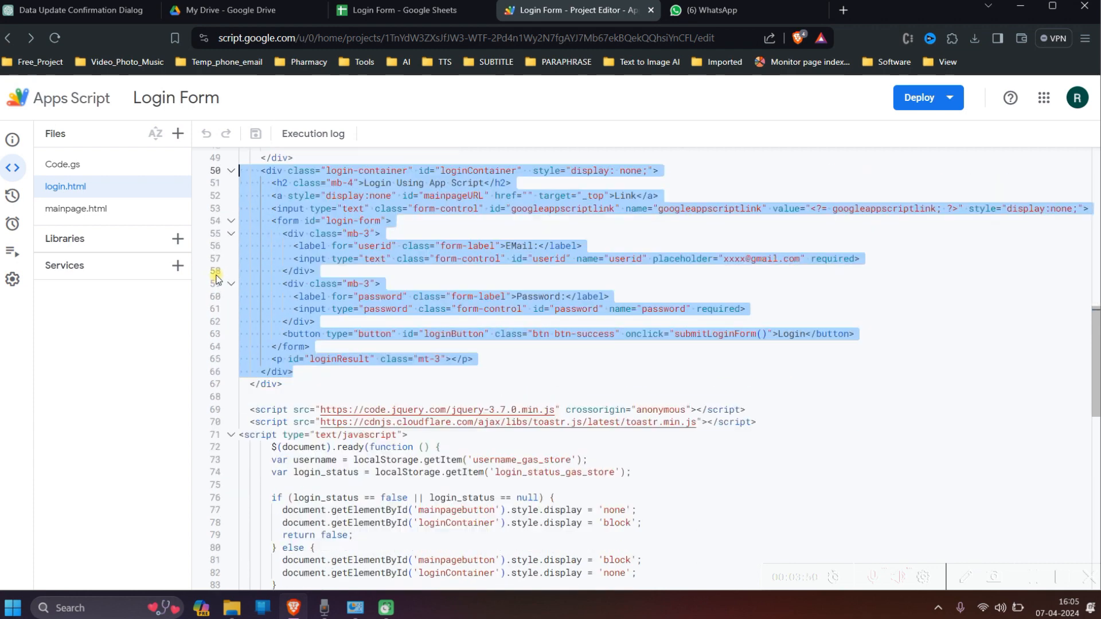
scroll("down", 3)
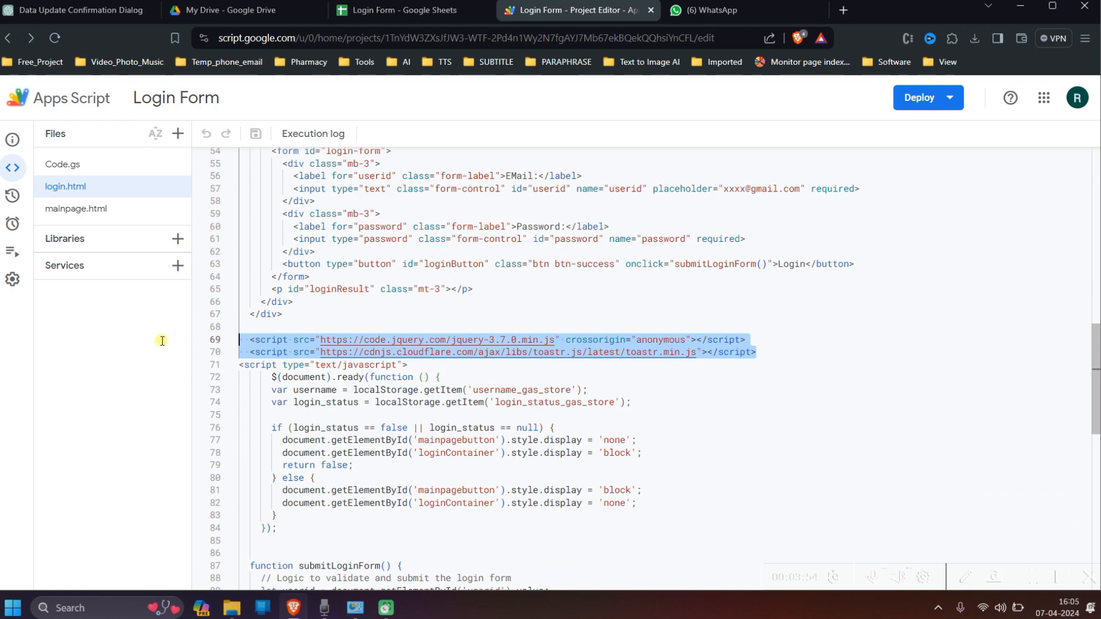
left_click(747, 352)
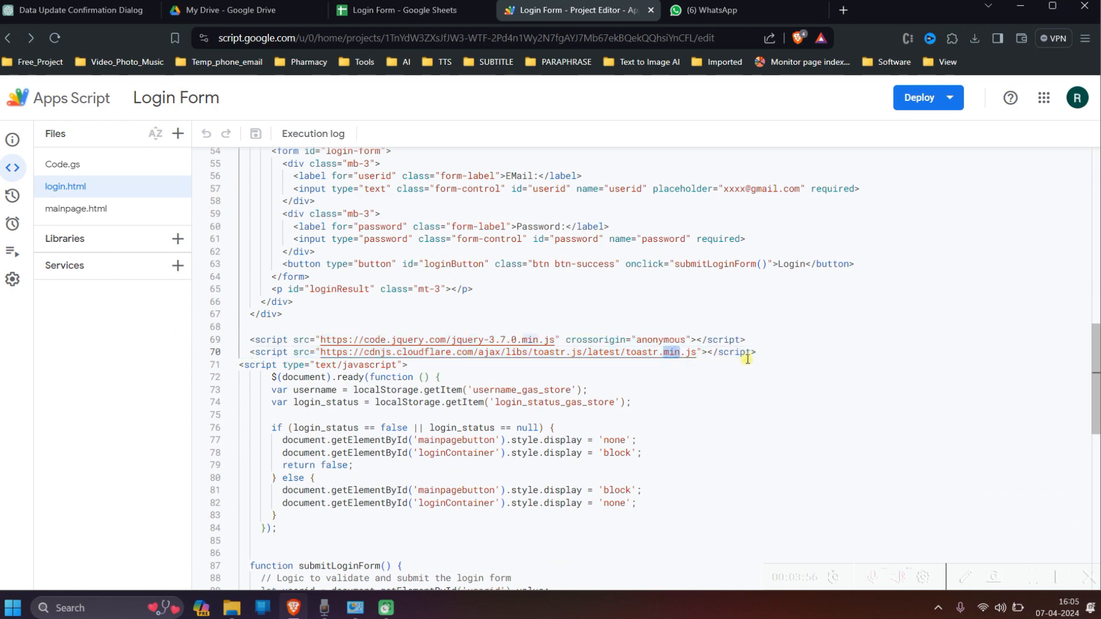
scroll("down", 3)
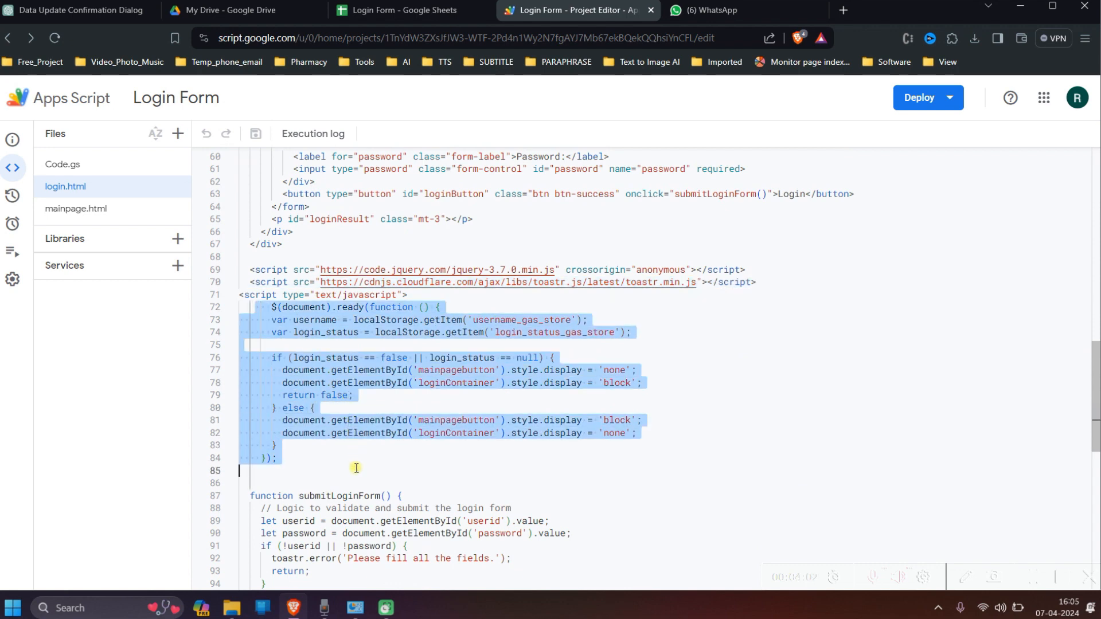
left_click(447, 308)
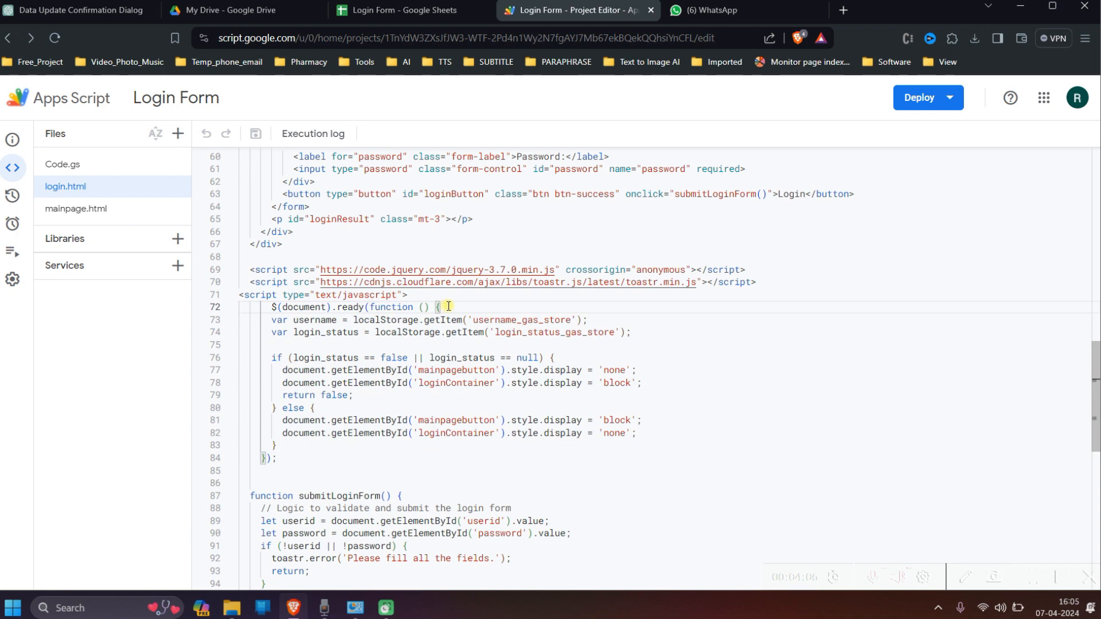
scroll("down", 3)
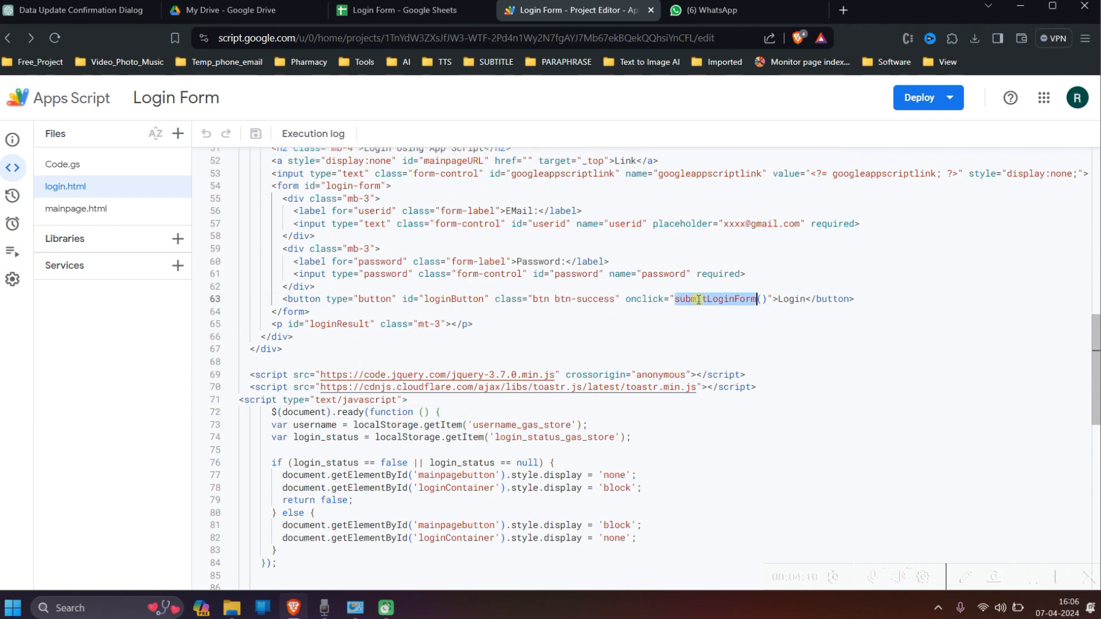
scroll("down", 3)
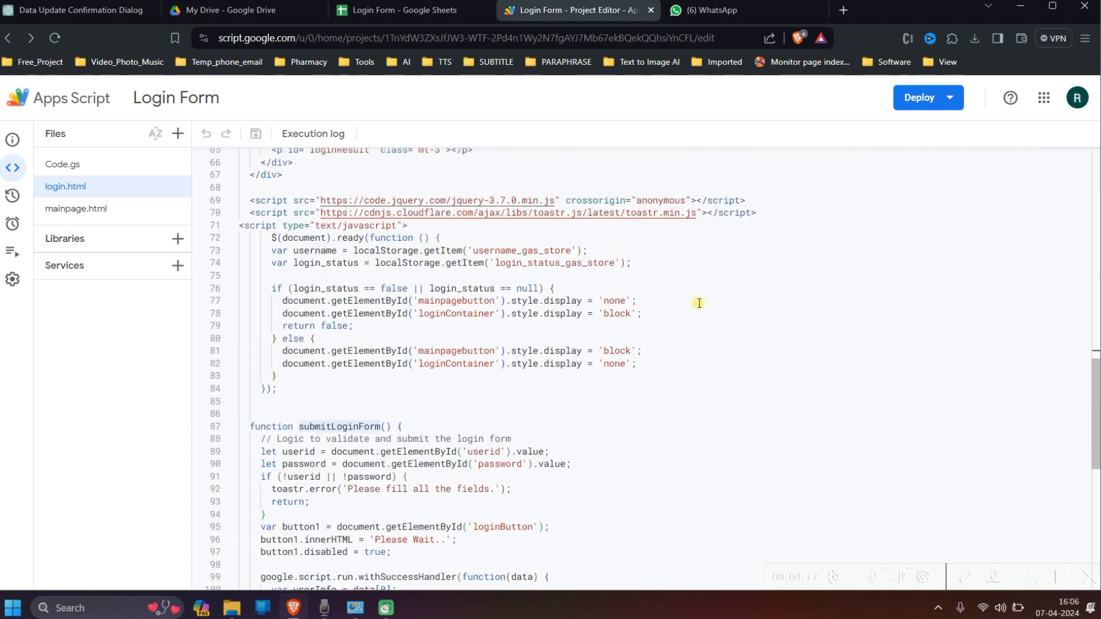
scroll("down", 3)
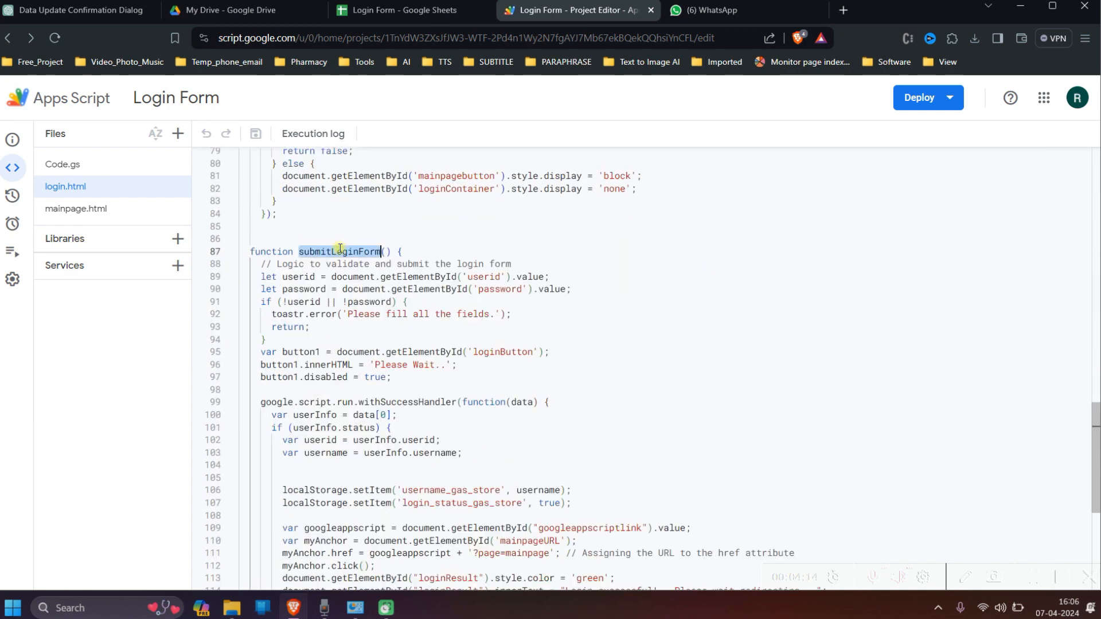
scroll("down", 3)
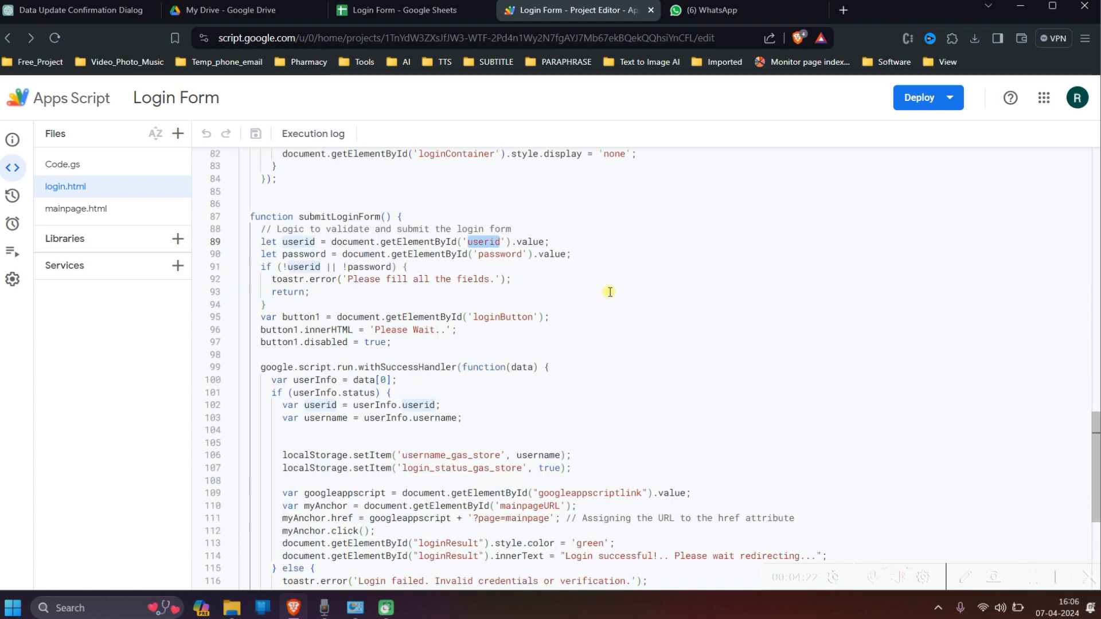
scroll("up", 3)
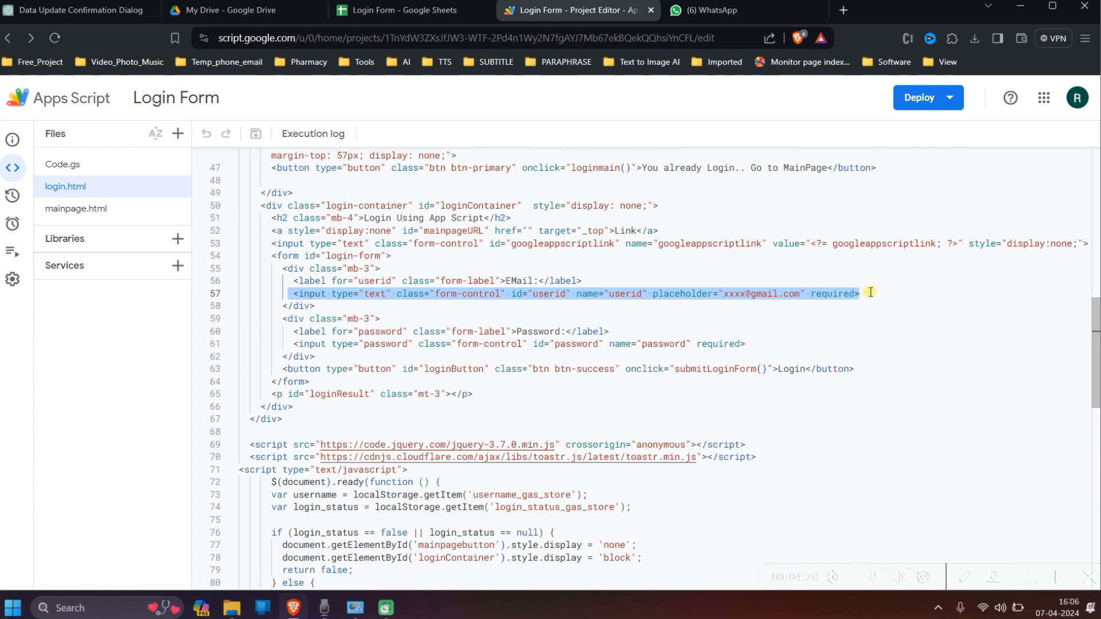
left_click(492, 344)
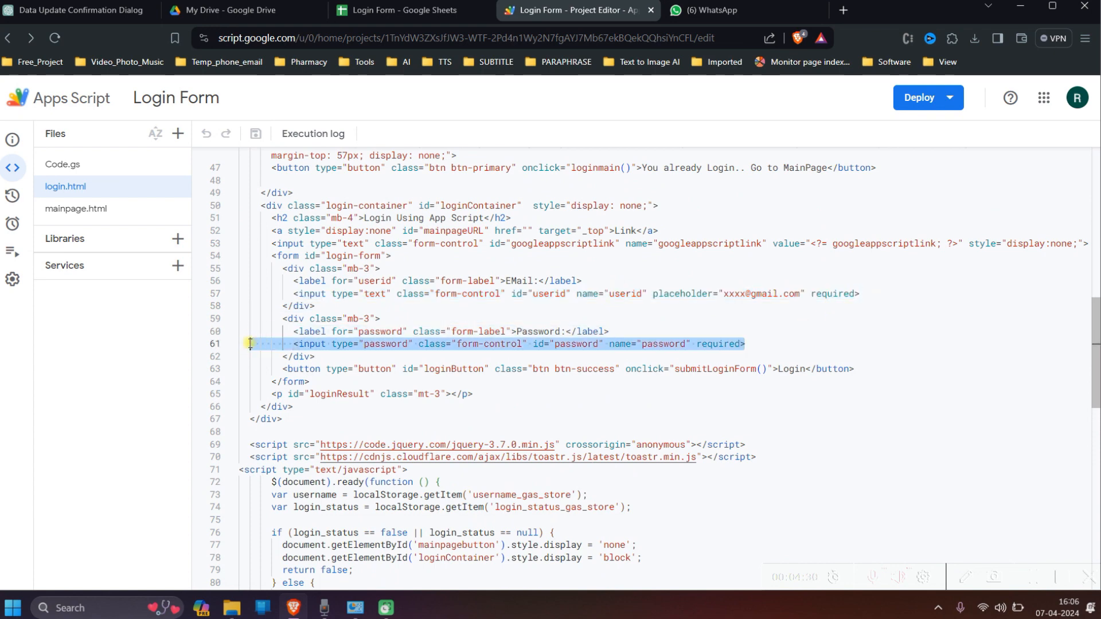
scroll("down", 3)
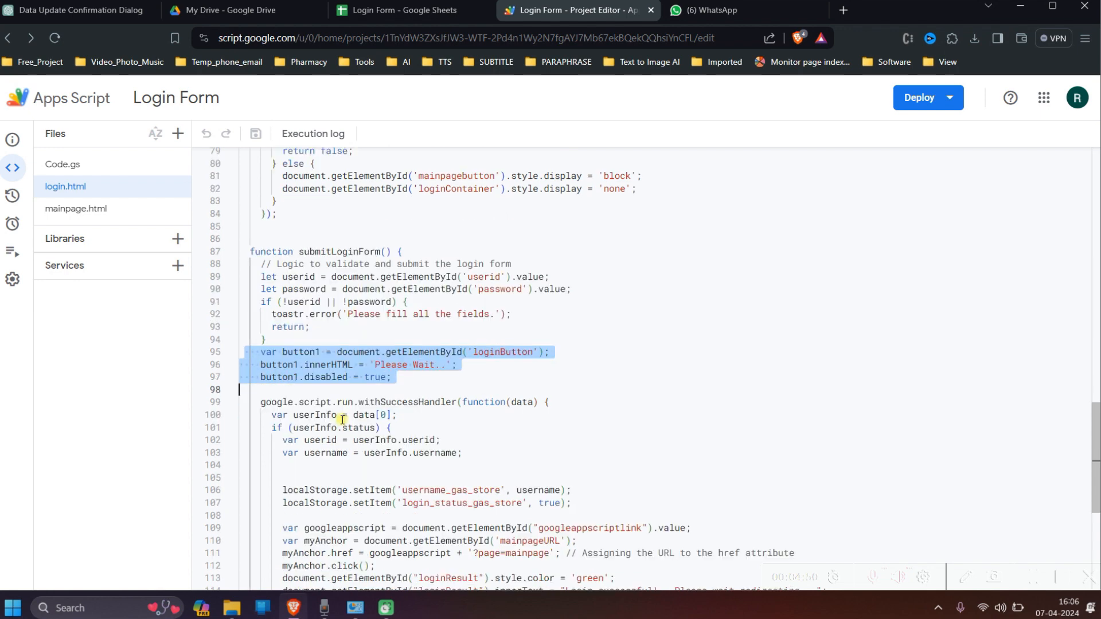
mouse_move(581, 366)
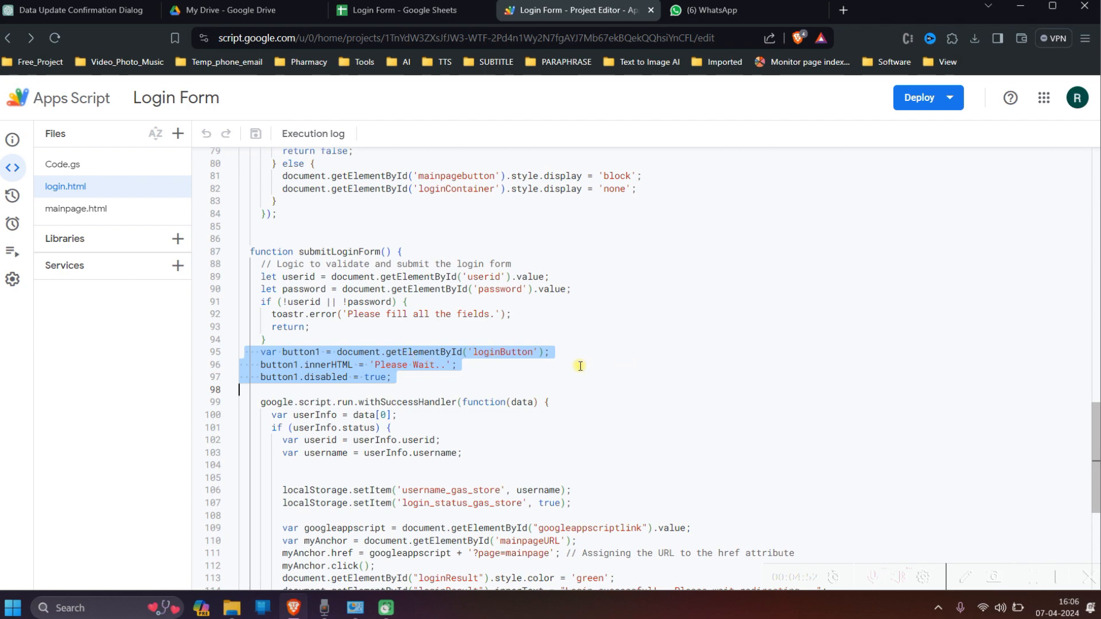
double_click(503, 352)
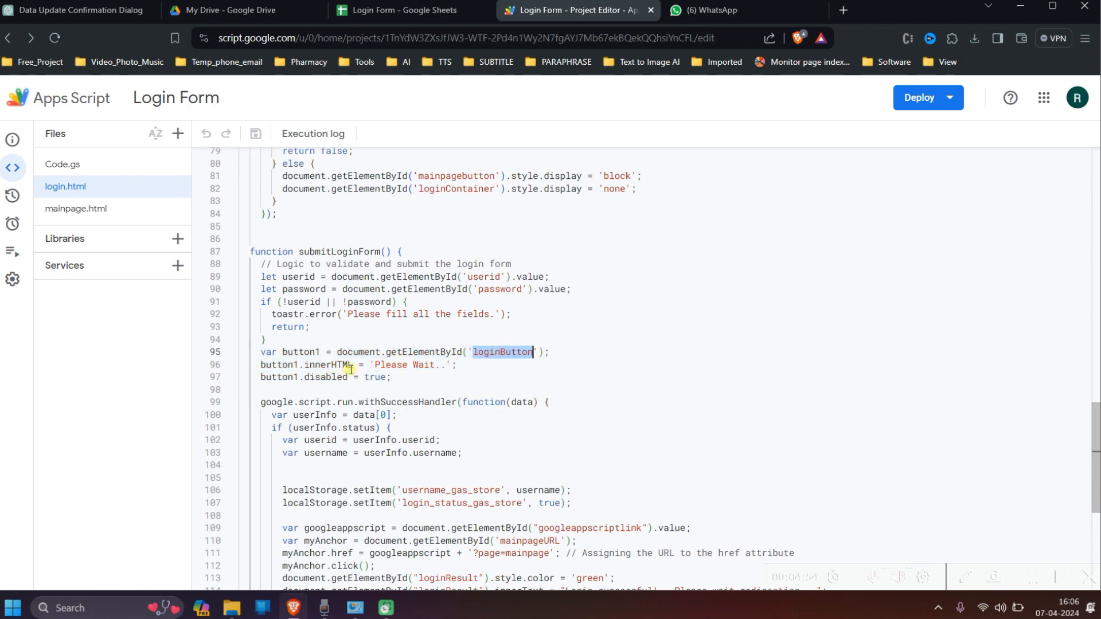
double_click(325, 377)
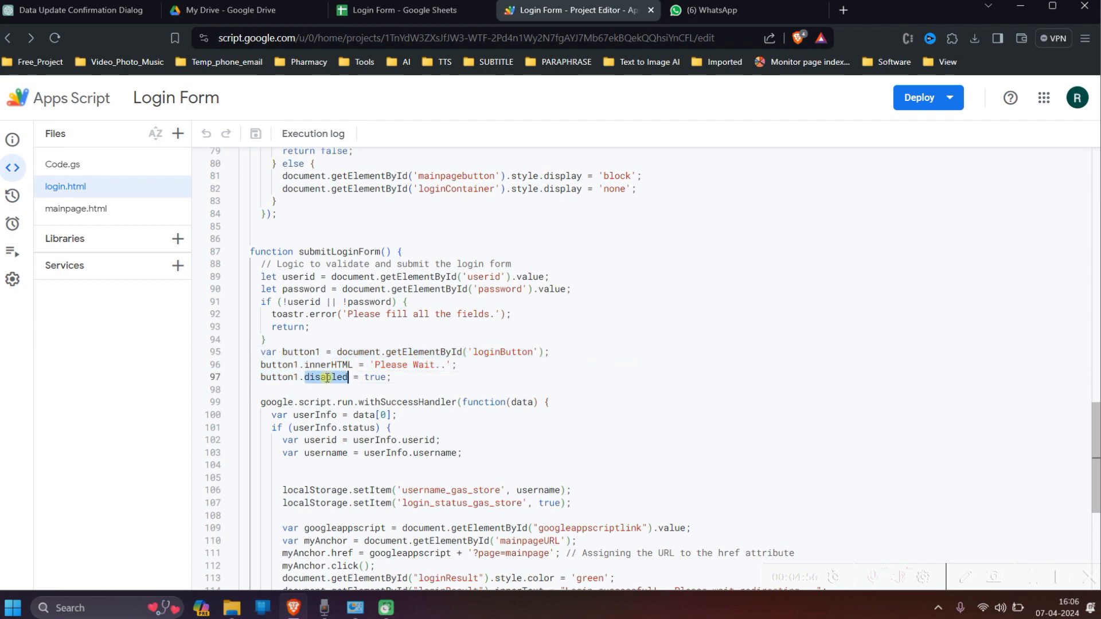
double_click(409, 365)
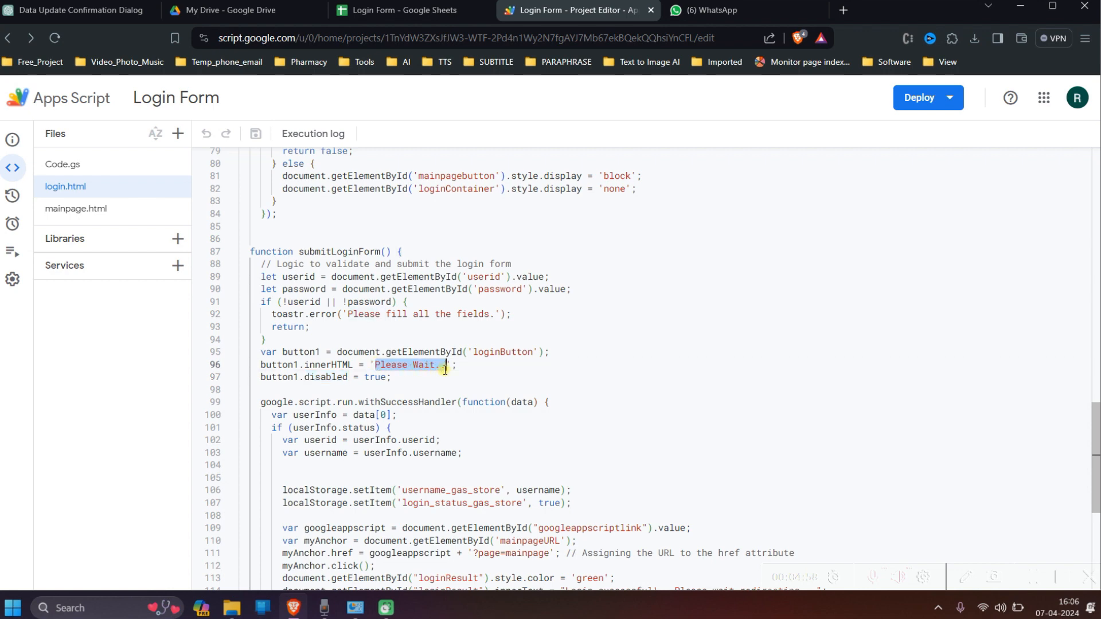
scroll("down", 3)
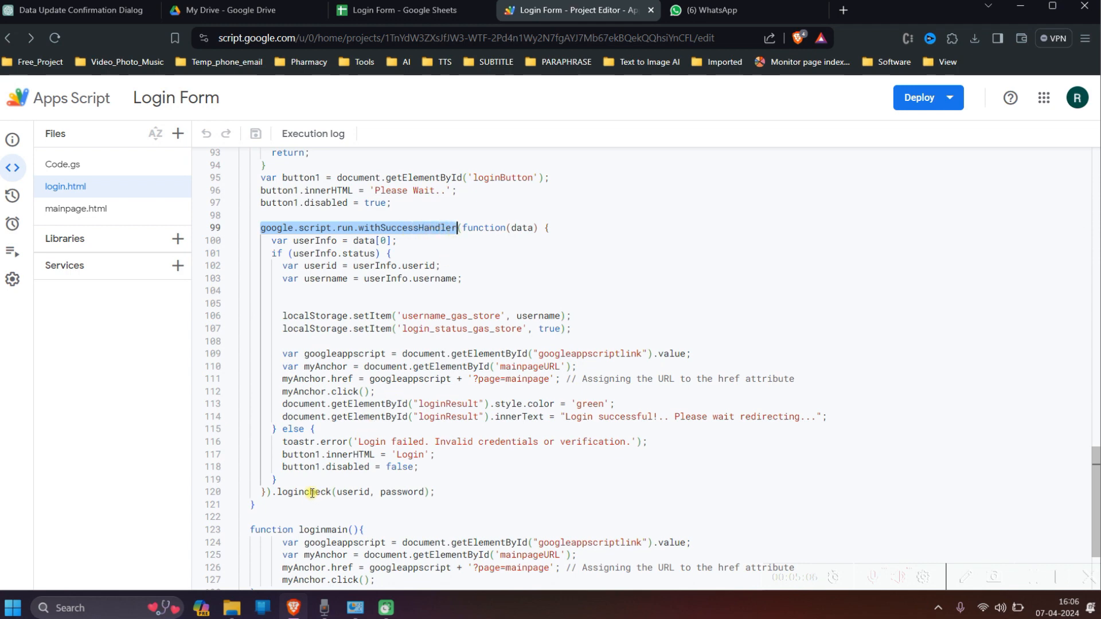
double_click(304, 492)
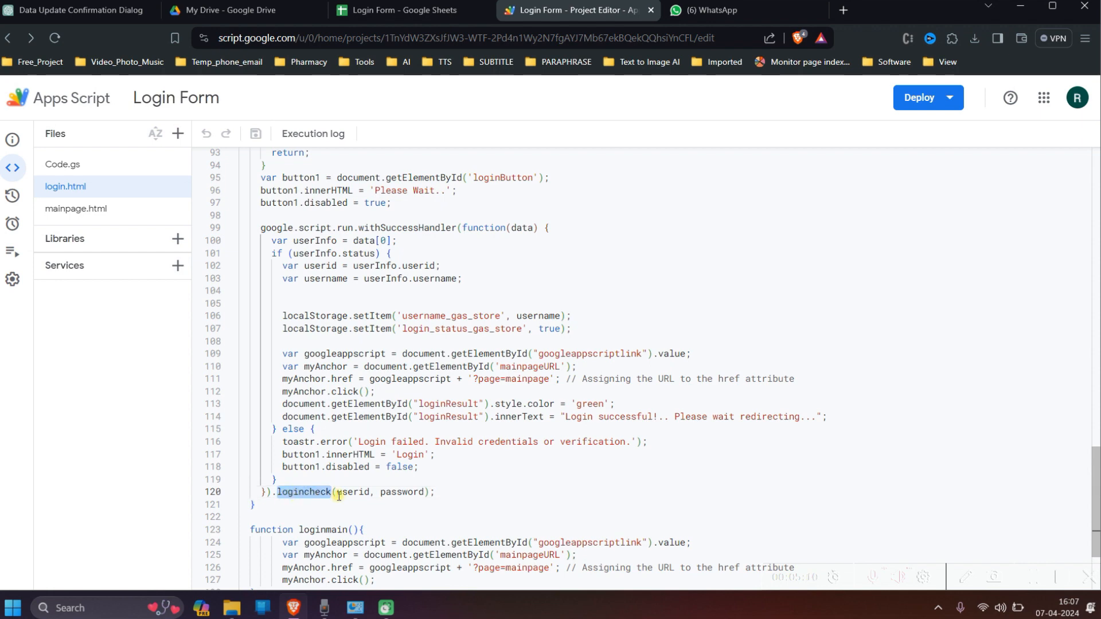
left_click(346, 492)
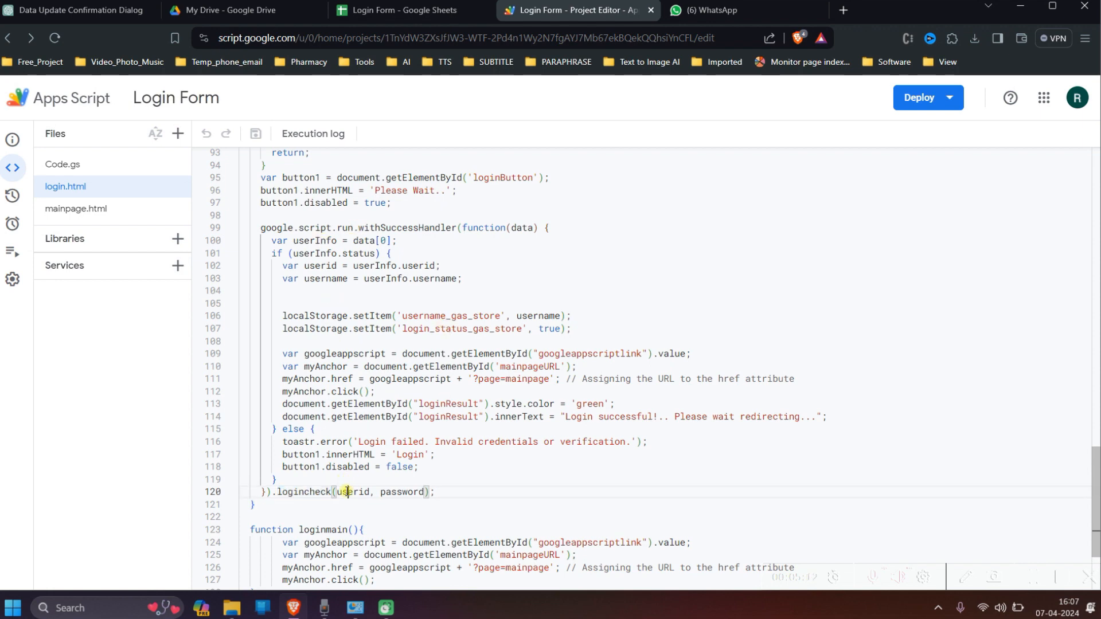
scroll("up", 3)
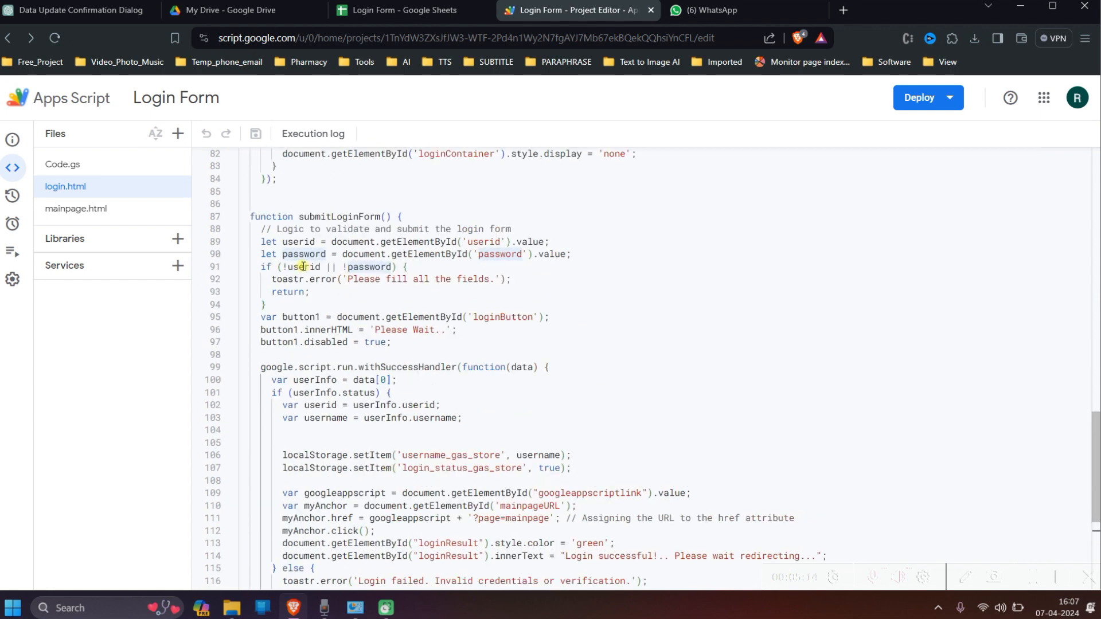
double_click(301, 254)
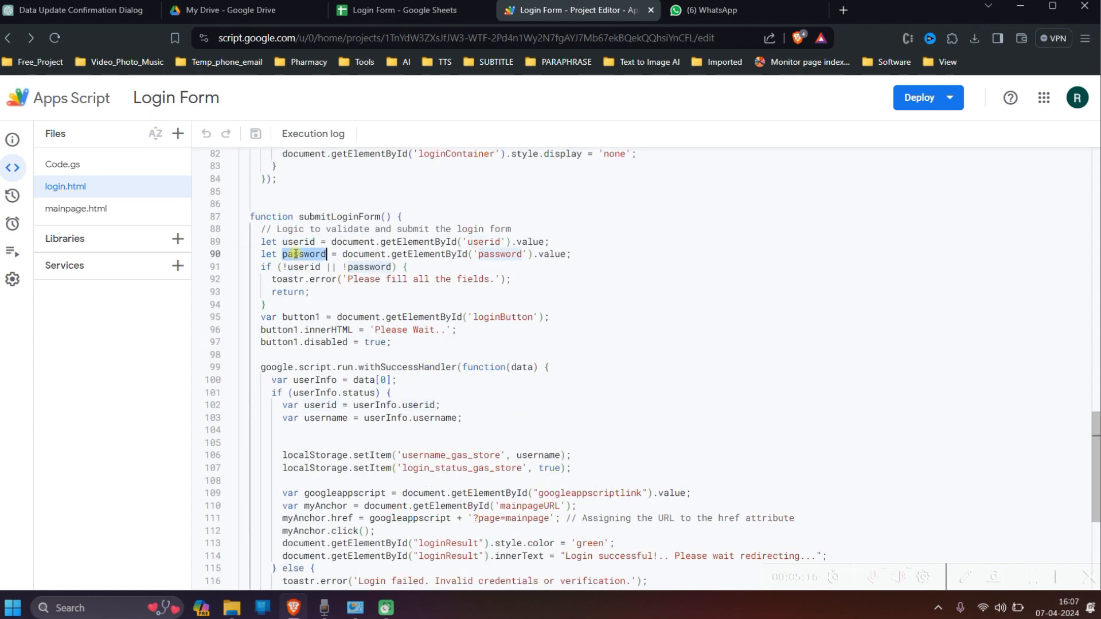
scroll("down", 3)
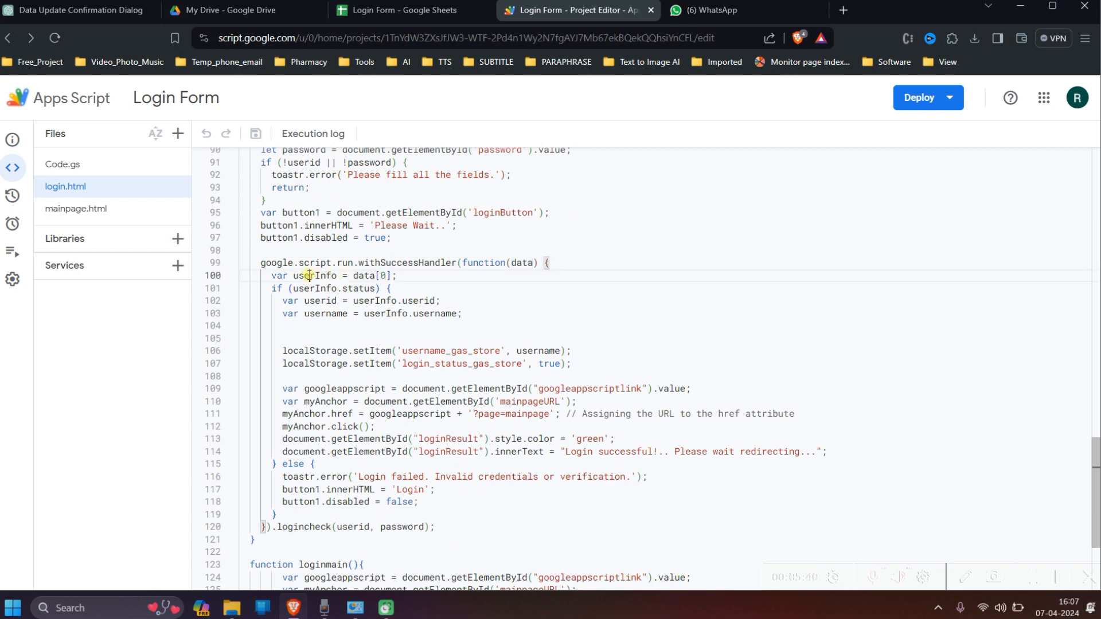
double_click(308, 275)
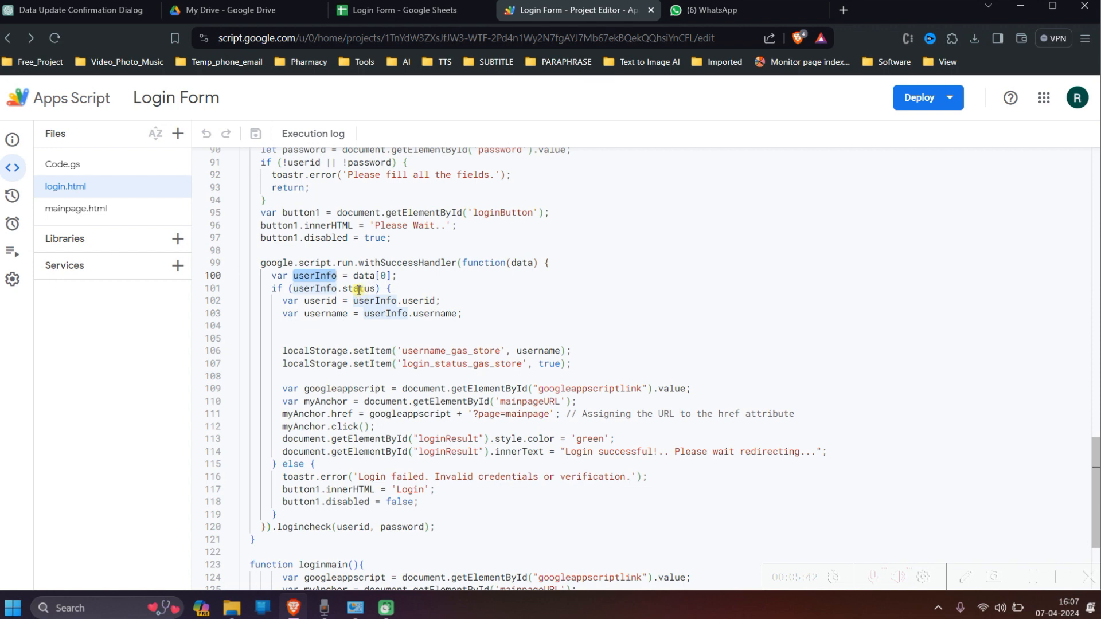
double_click(358, 289)
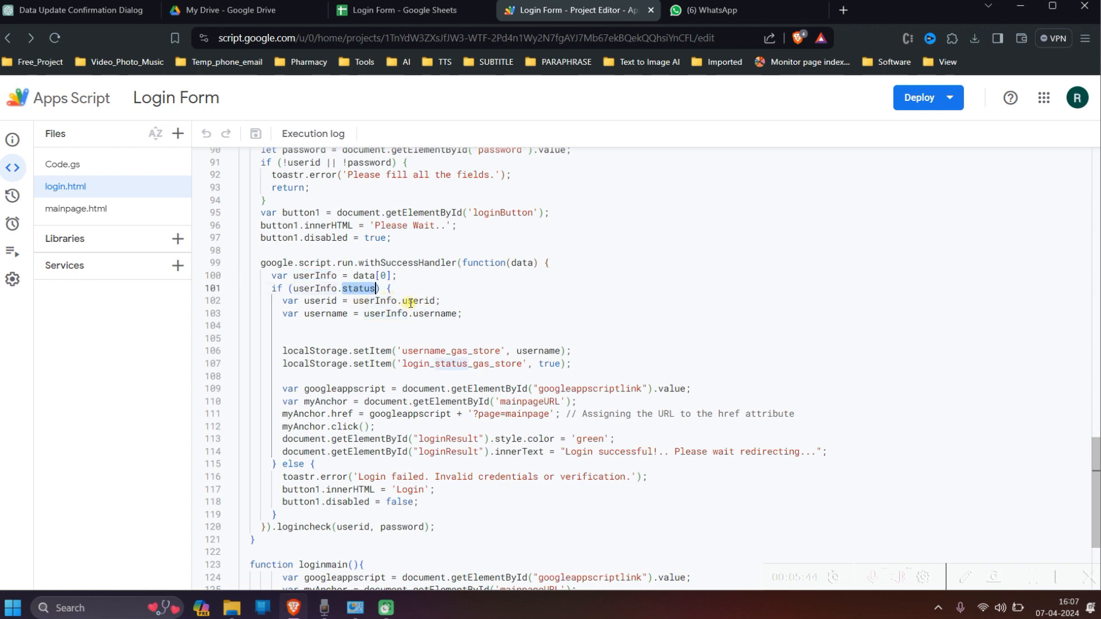
double_click(319, 300)
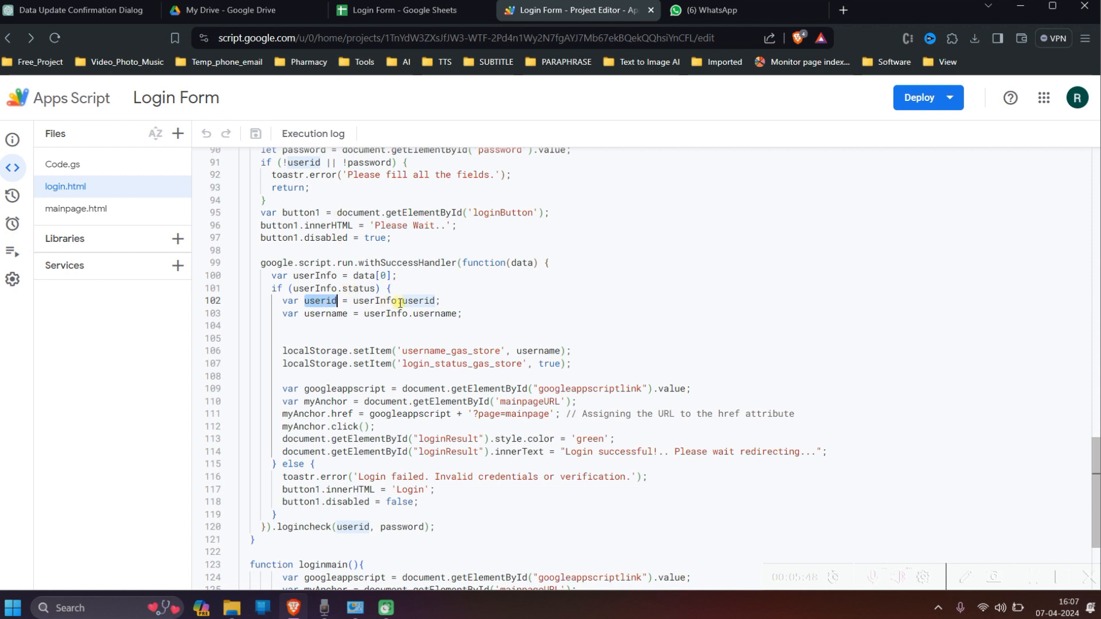
double_click(395, 301)
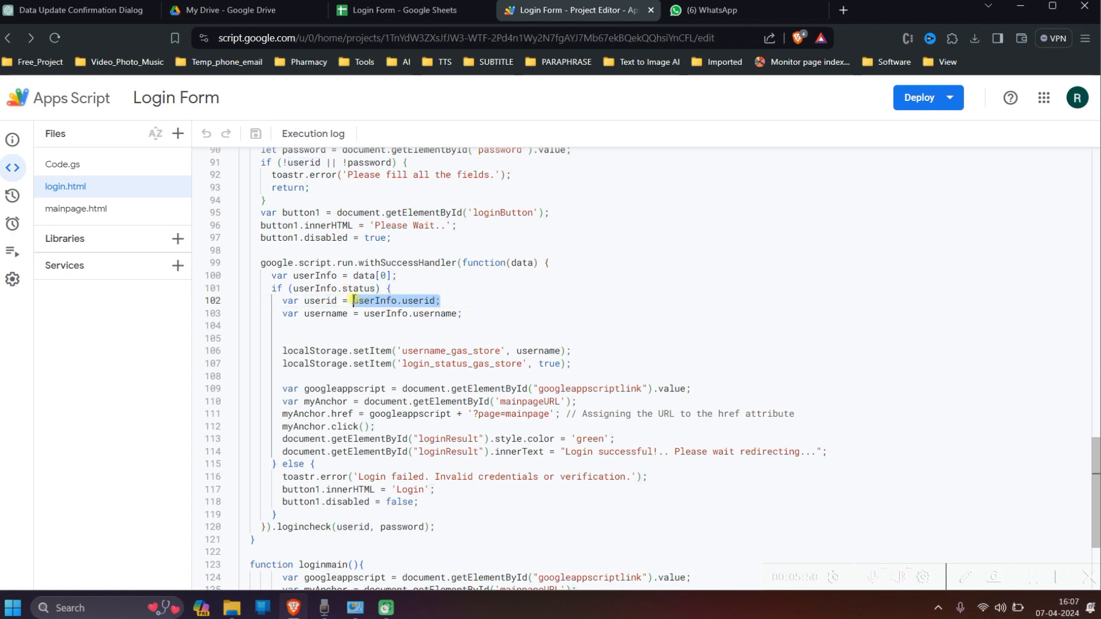
double_click(325, 314)
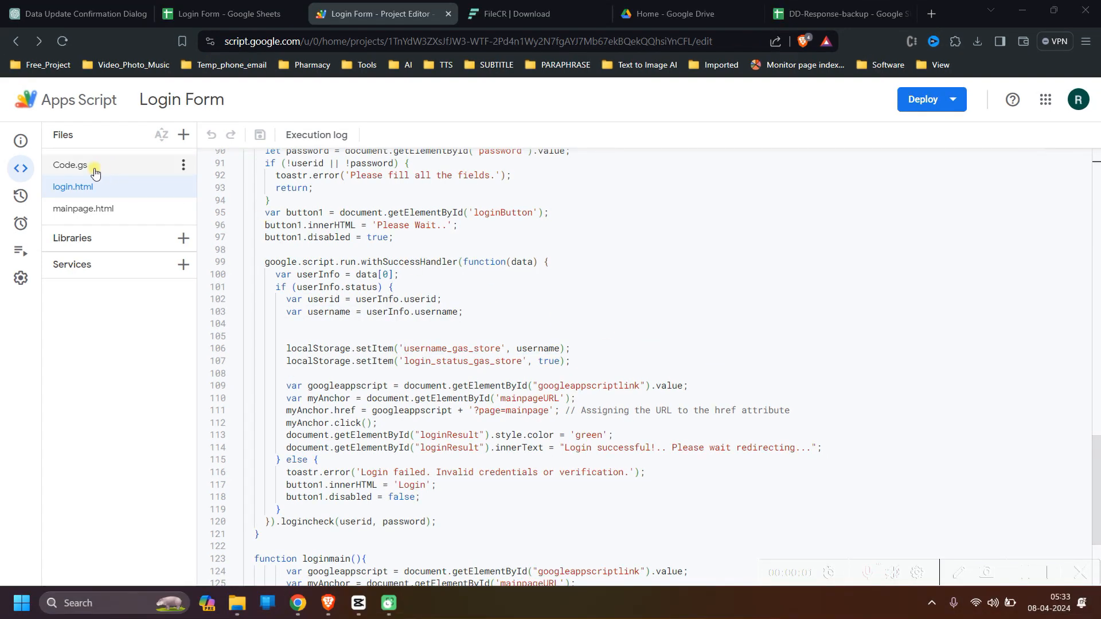
- Review the spreadsheetId and urllink values in Code.gs, then check them against the Login Form spreadsheet
left_click(69, 165)
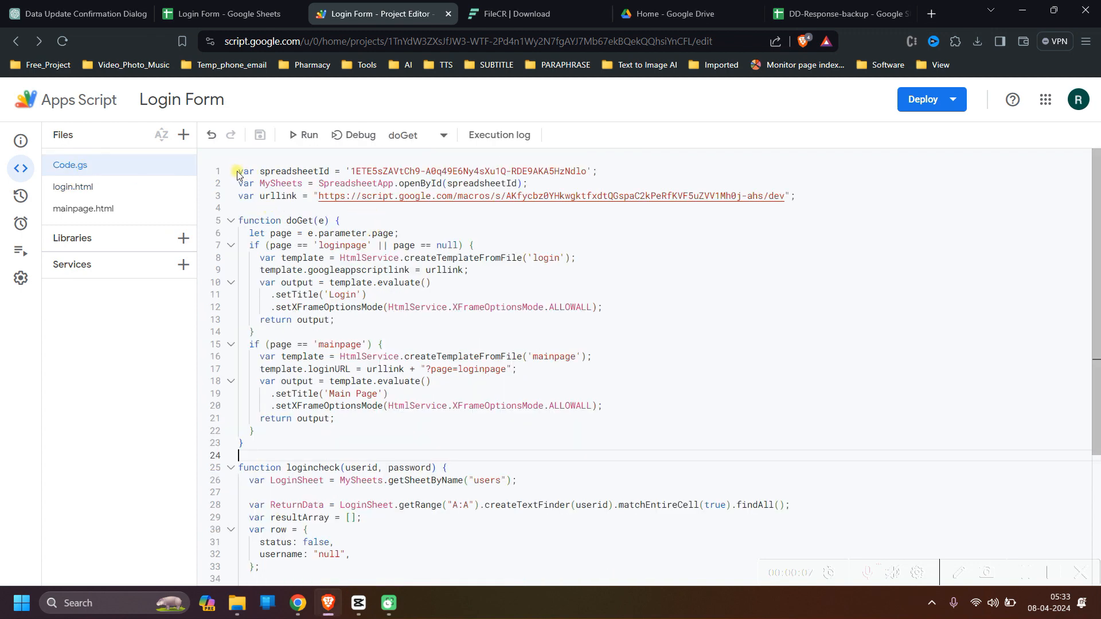
double_click(284, 171)
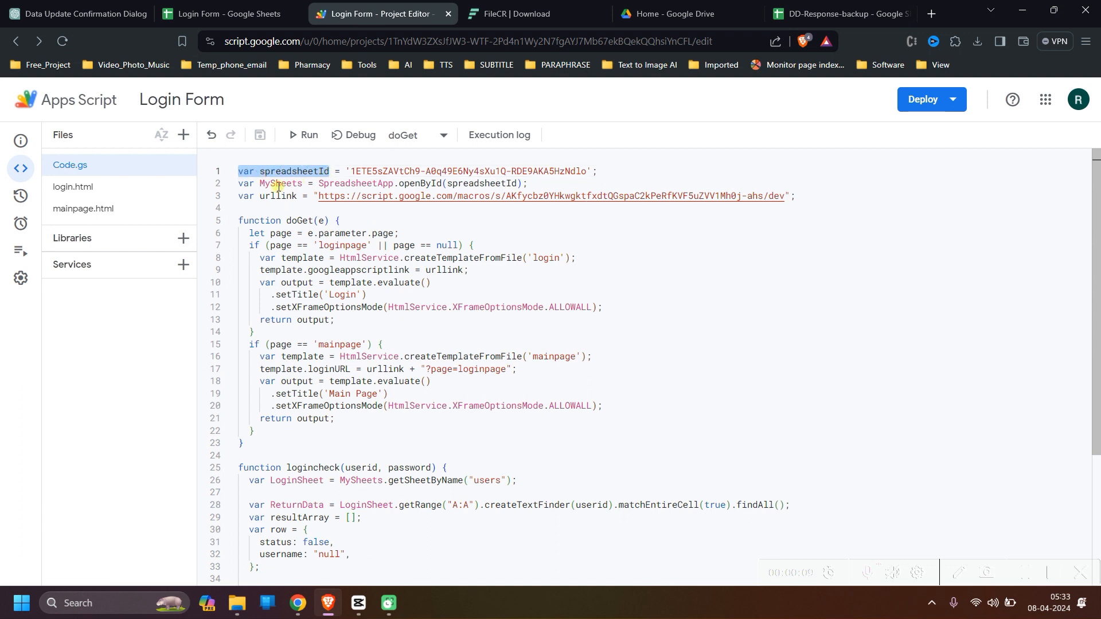
double_click(280, 183)
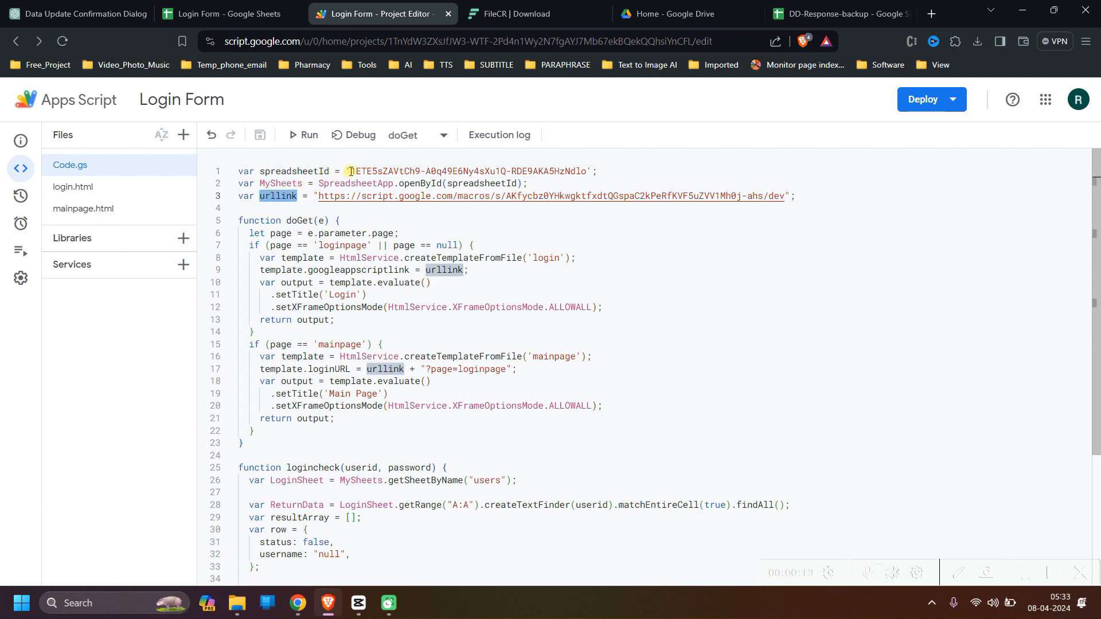
double_click(470, 171)
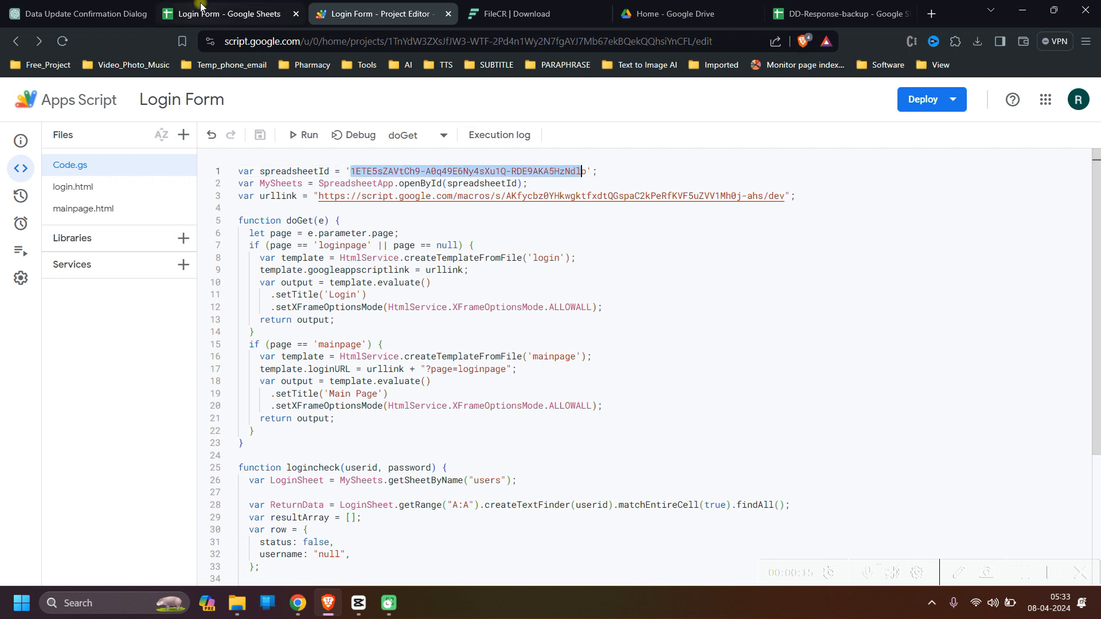
left_click(224, 13)
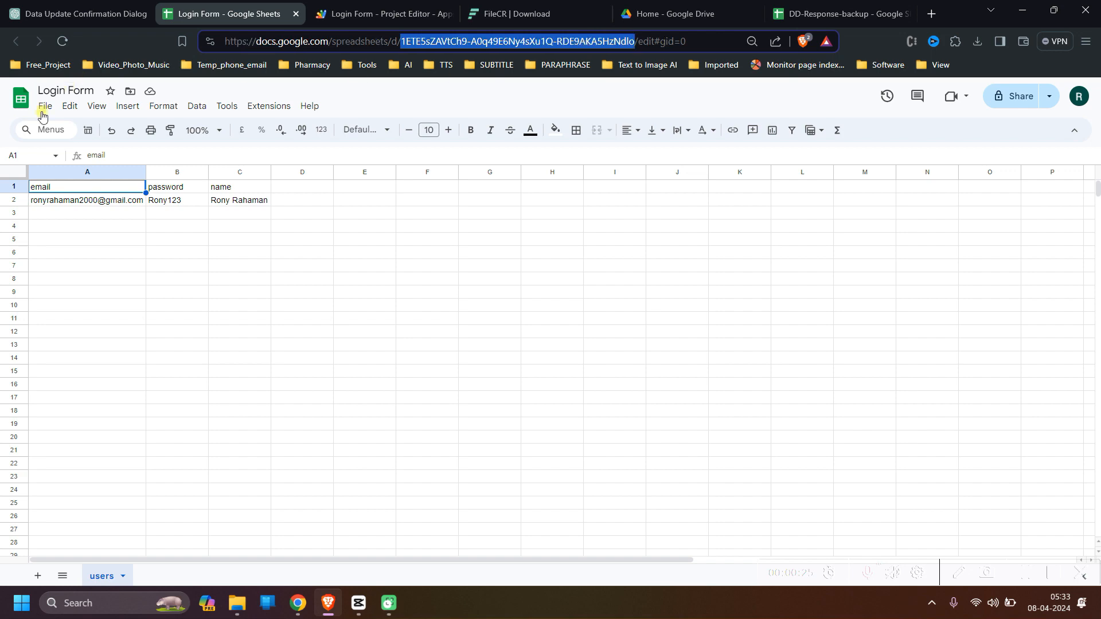
- Return to the Login Form project editor's Code.gs
left_click(381, 14)
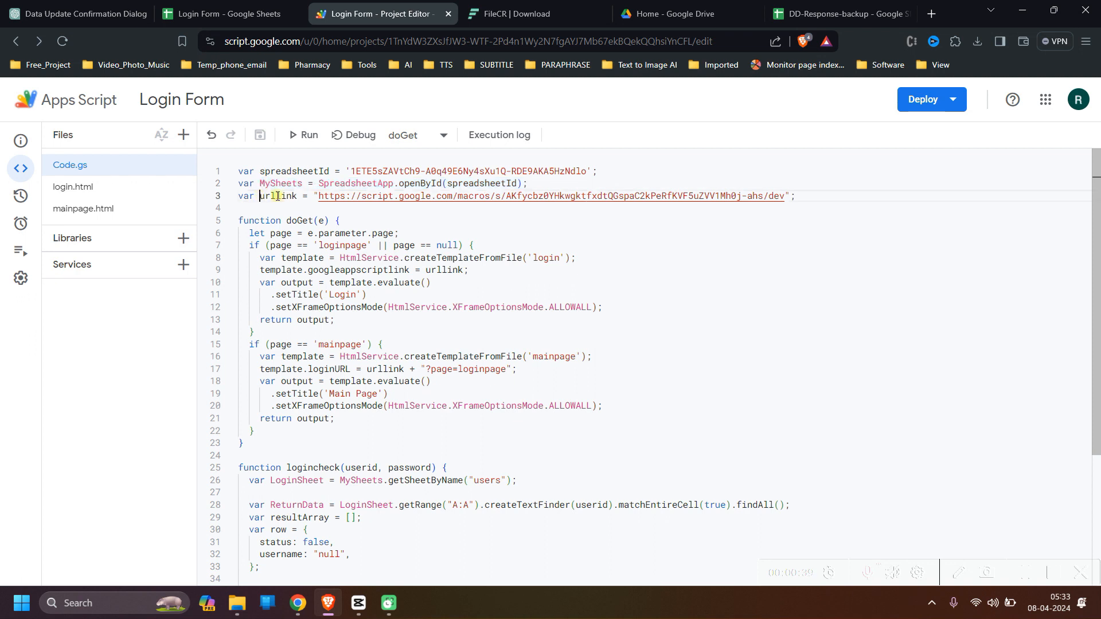
- Highlight the old dev URL in urllink and list the Deploy options
double_click(278, 196)
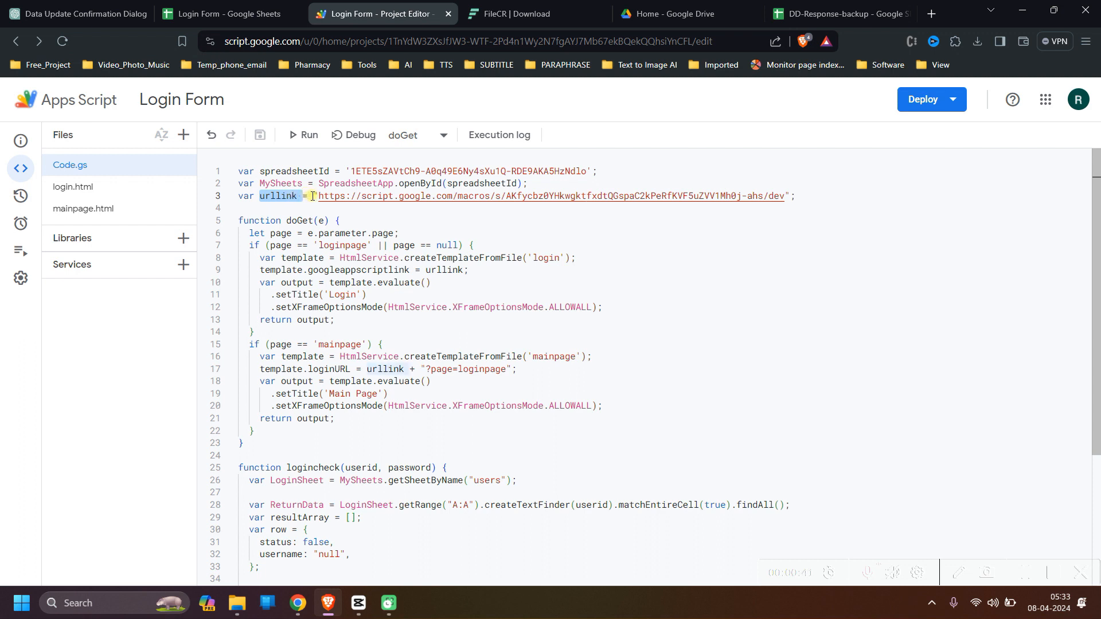
left_click(772, 197)
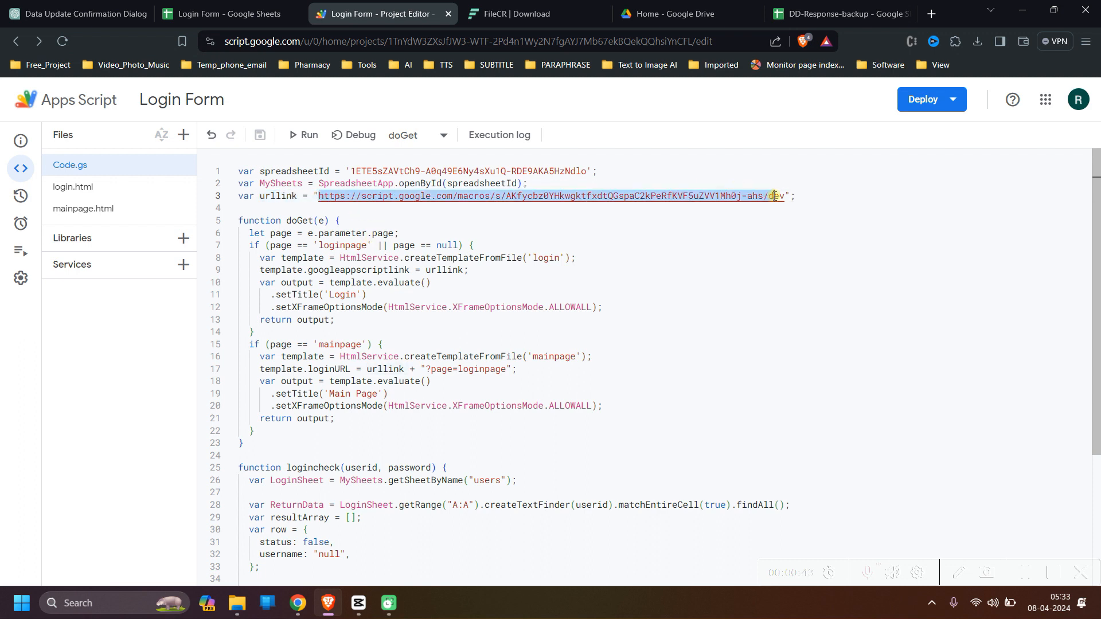
left_click(922, 99)
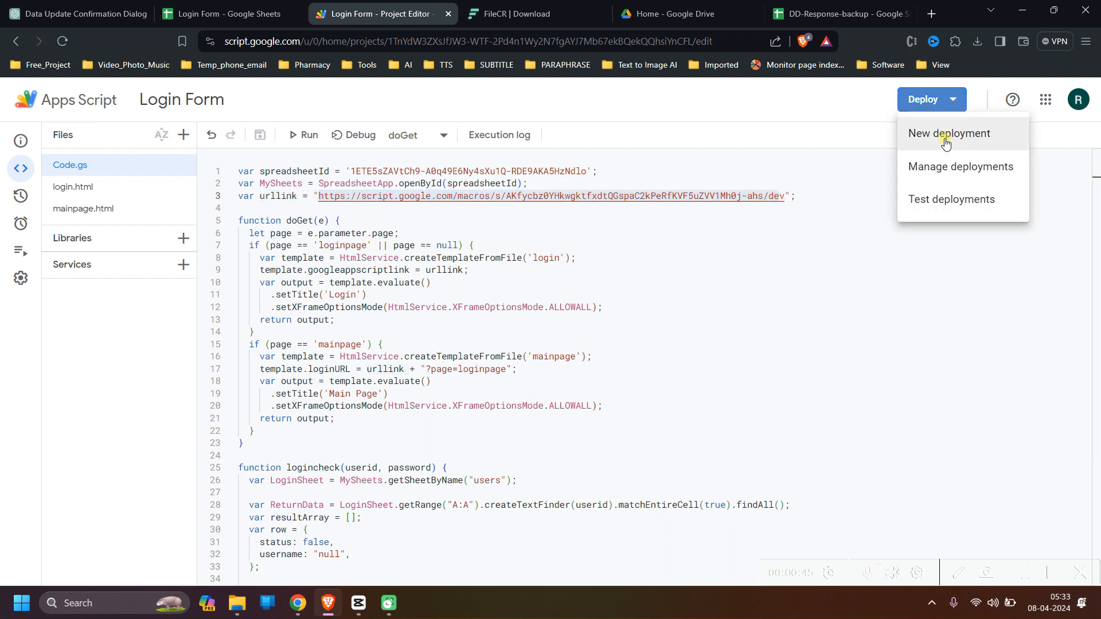
mouse_move(908, 209)
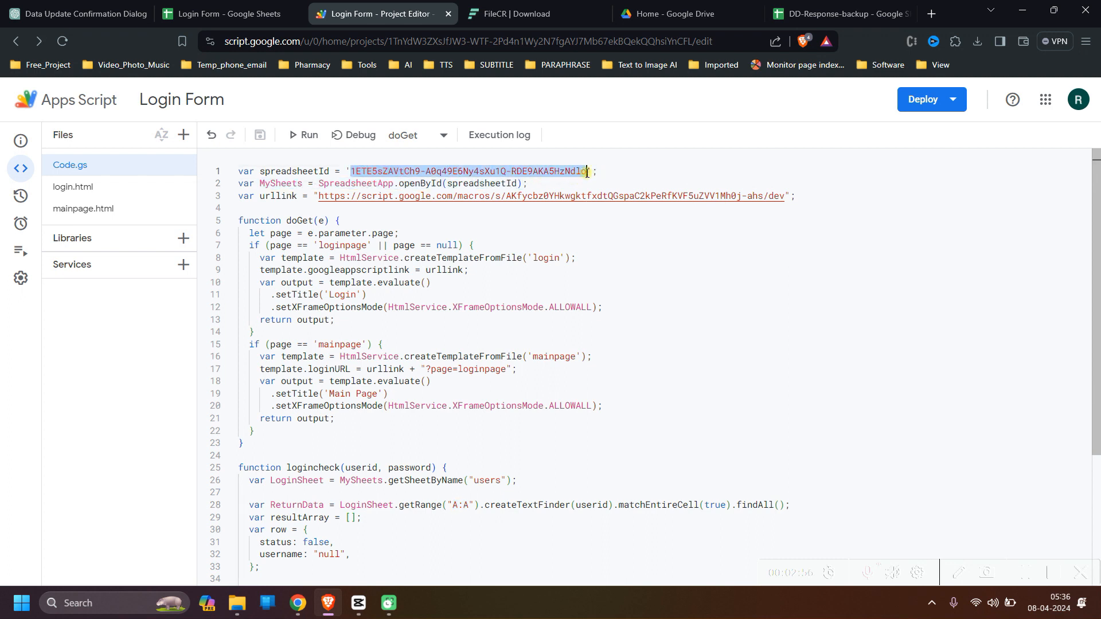
left_click(320, 196)
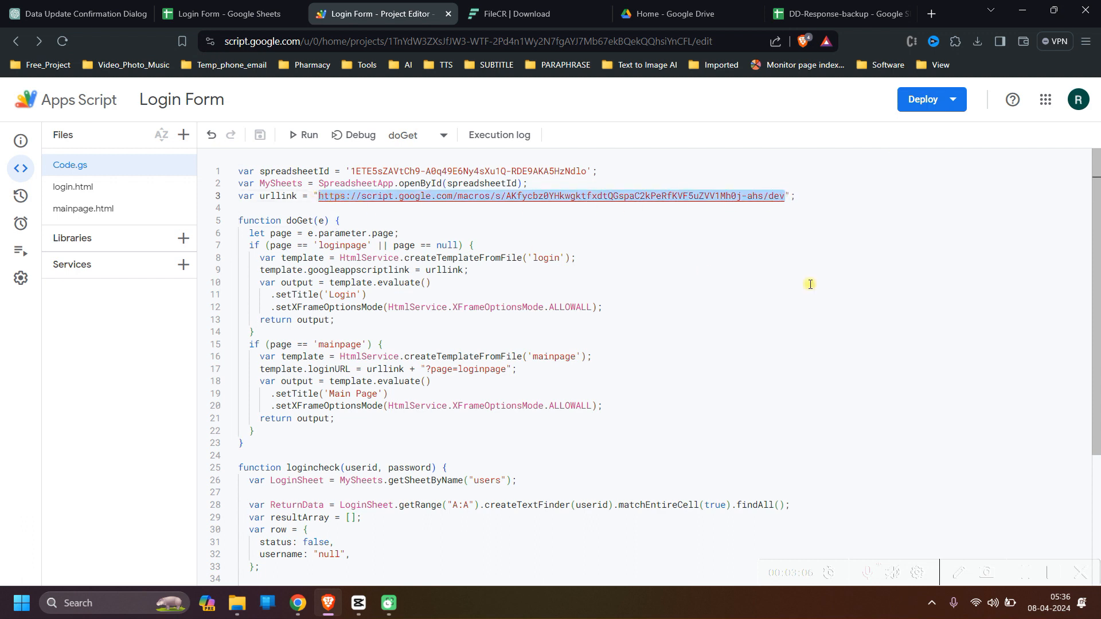
left_click(924, 98)
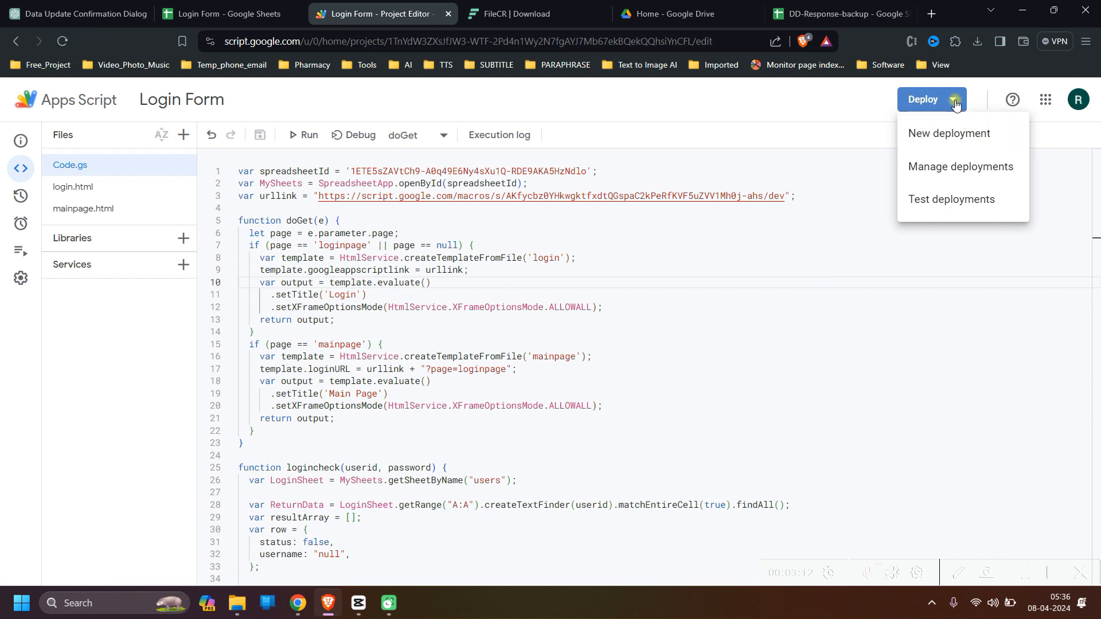
mouse_move(948, 133)
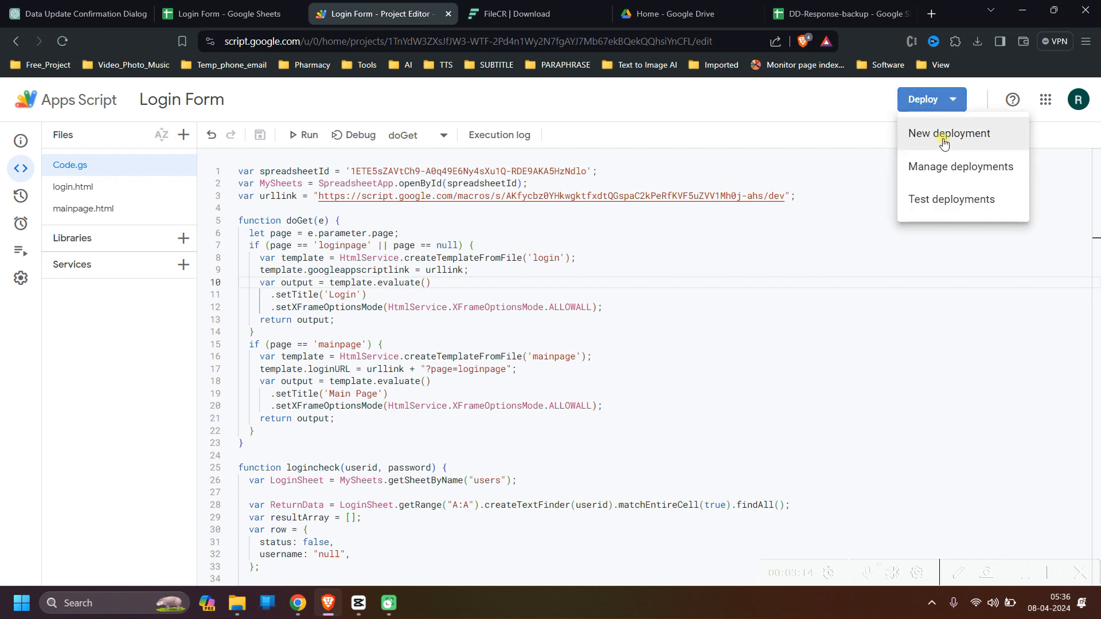
- Create a new deployment described 'Login Form' and deploy the web app
left_click(949, 133)
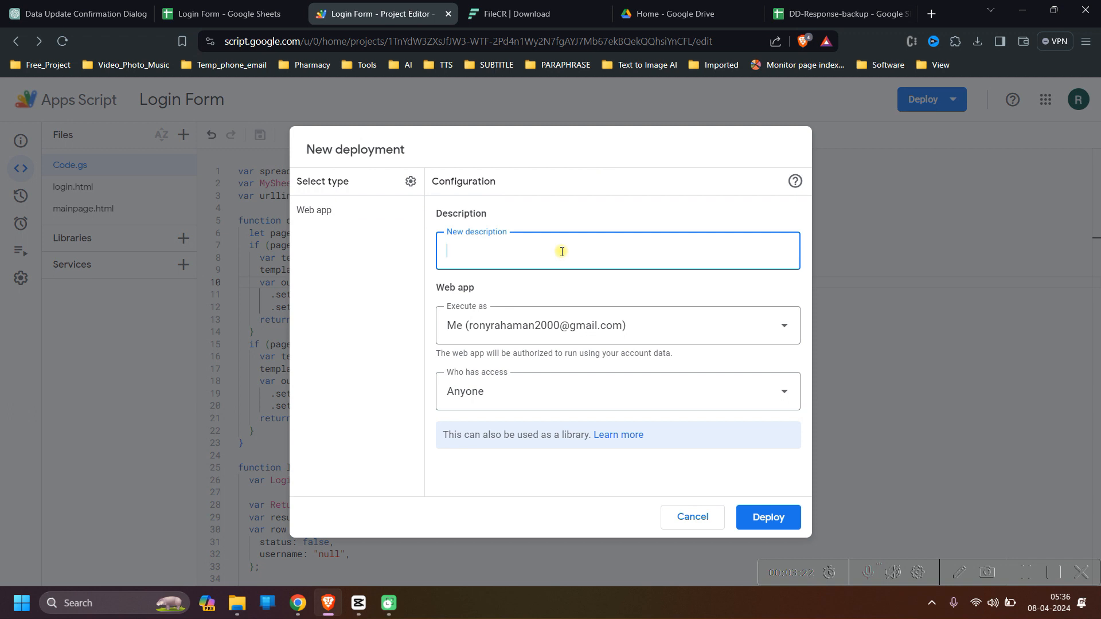
type("fo")
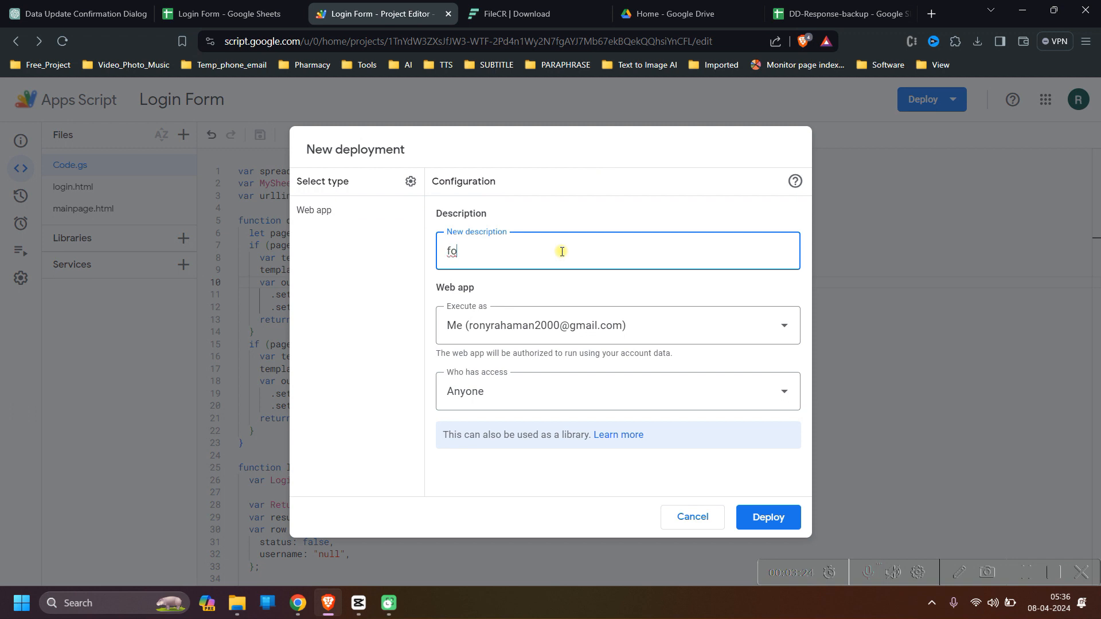
type("Login F")
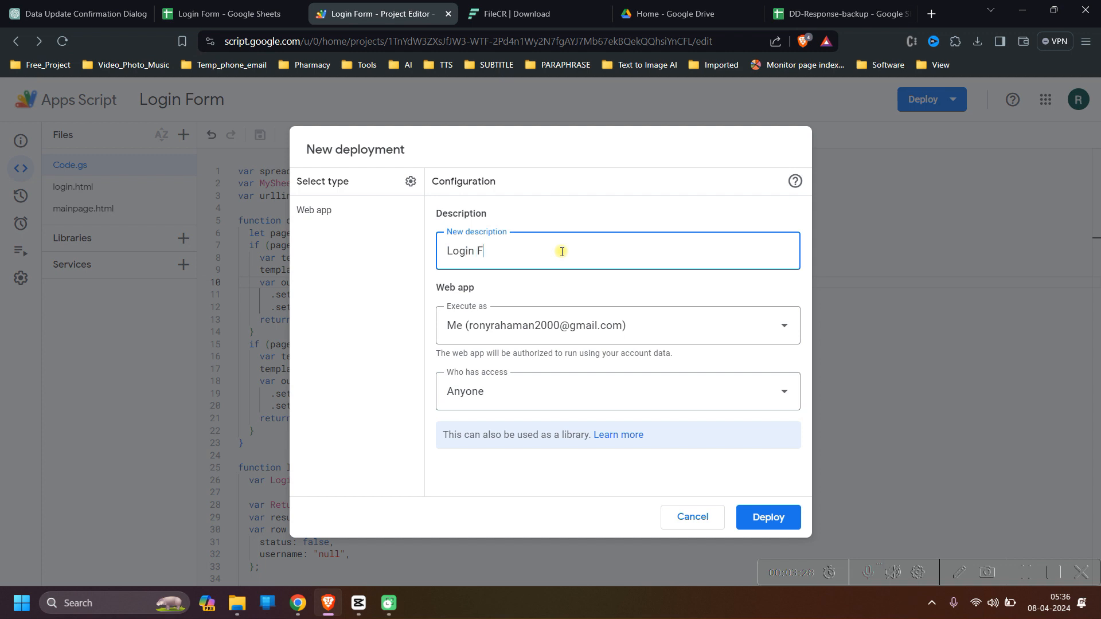
type("orm")
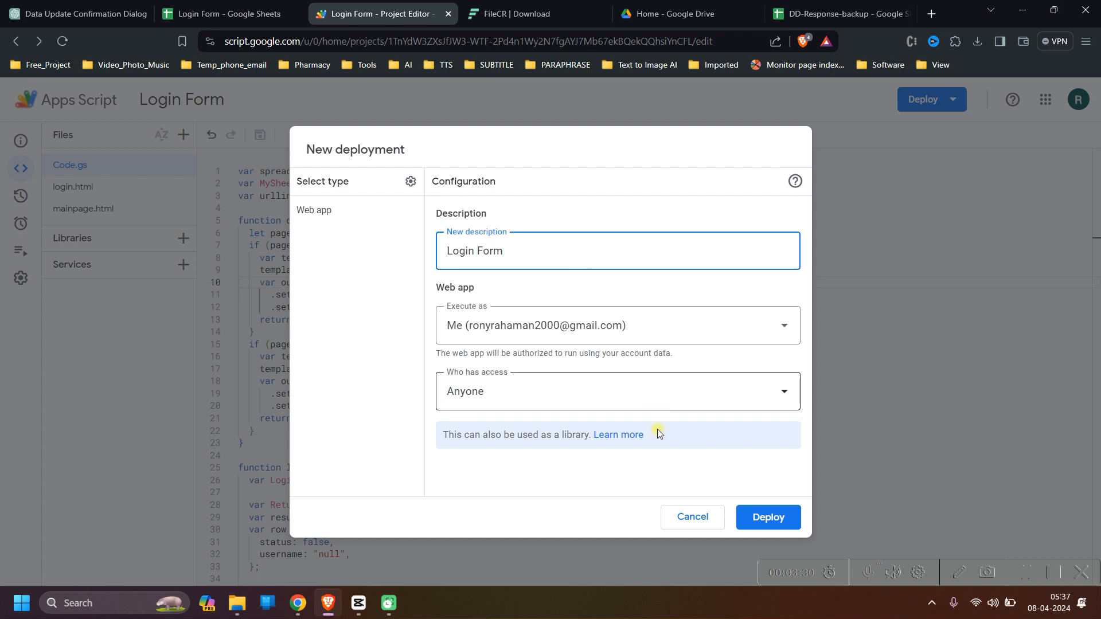
left_click(768, 517)
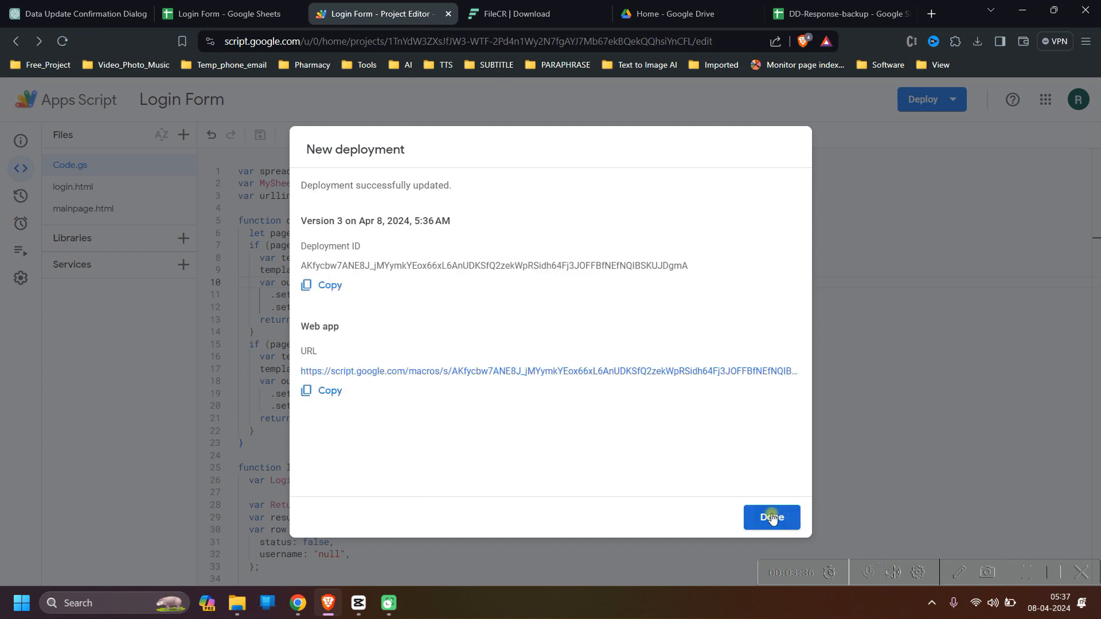
- Copy the new /exec web app URL and close the deployment confirmation
left_click(329, 390)
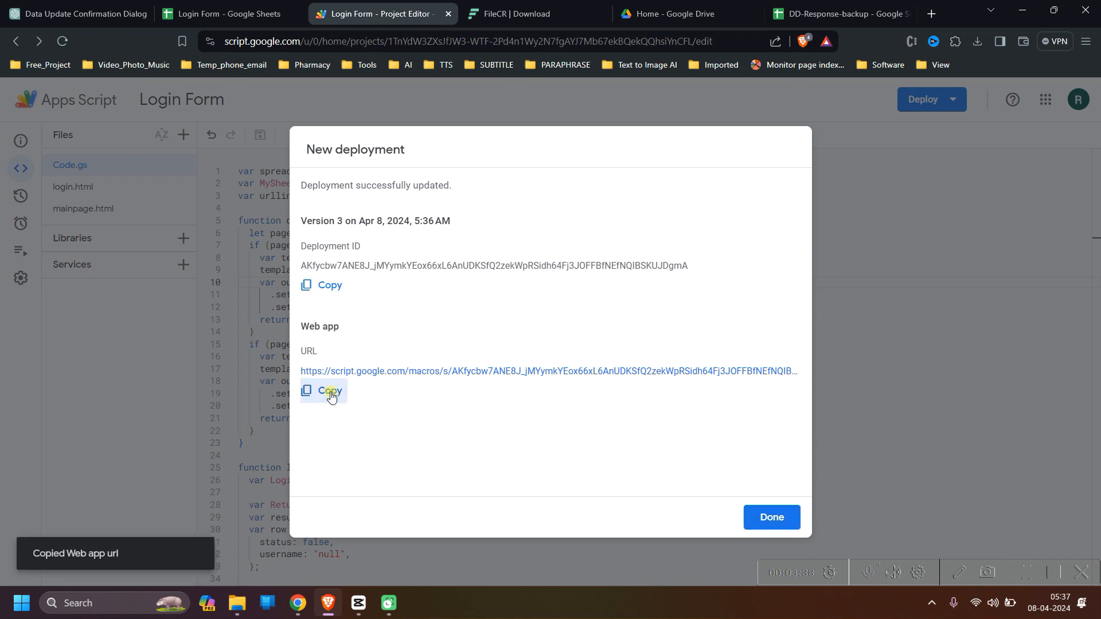
left_click(771, 518)
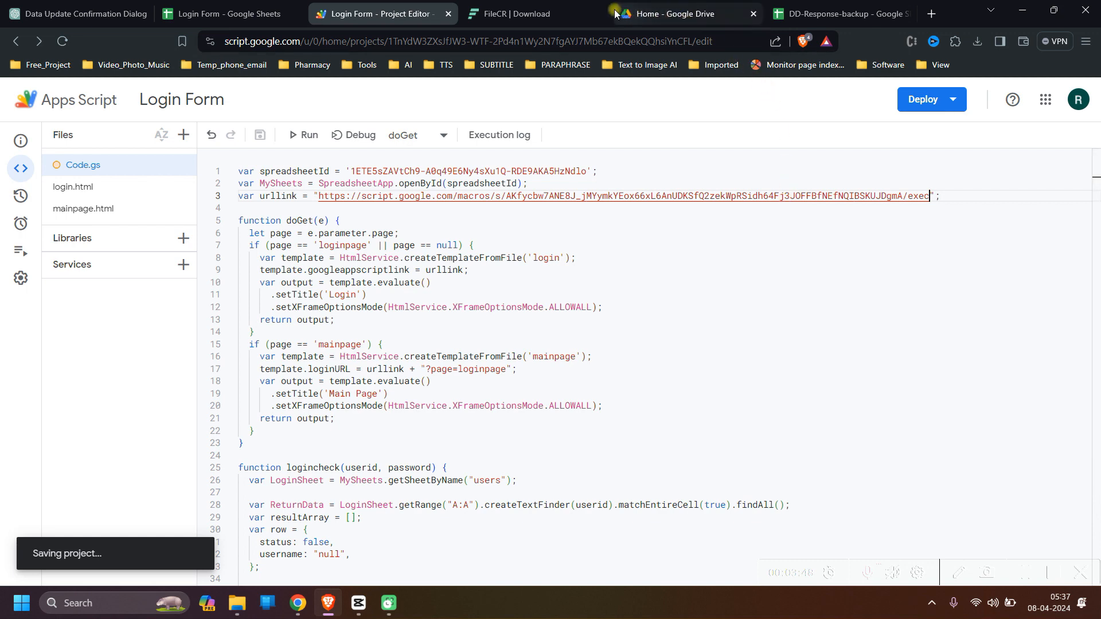
- Close the FileCR download tab after saving Code.gs with the new urllink
left_click(576, 14)
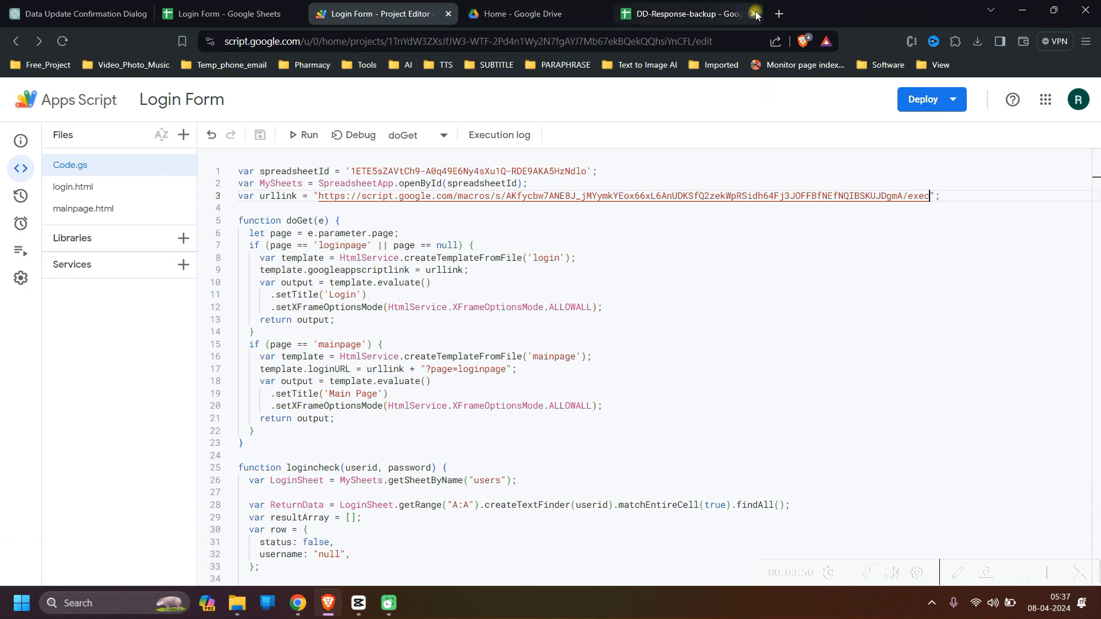
- Open the deployed exec URL in a new tab so the login page appears
left_click(778, 14)
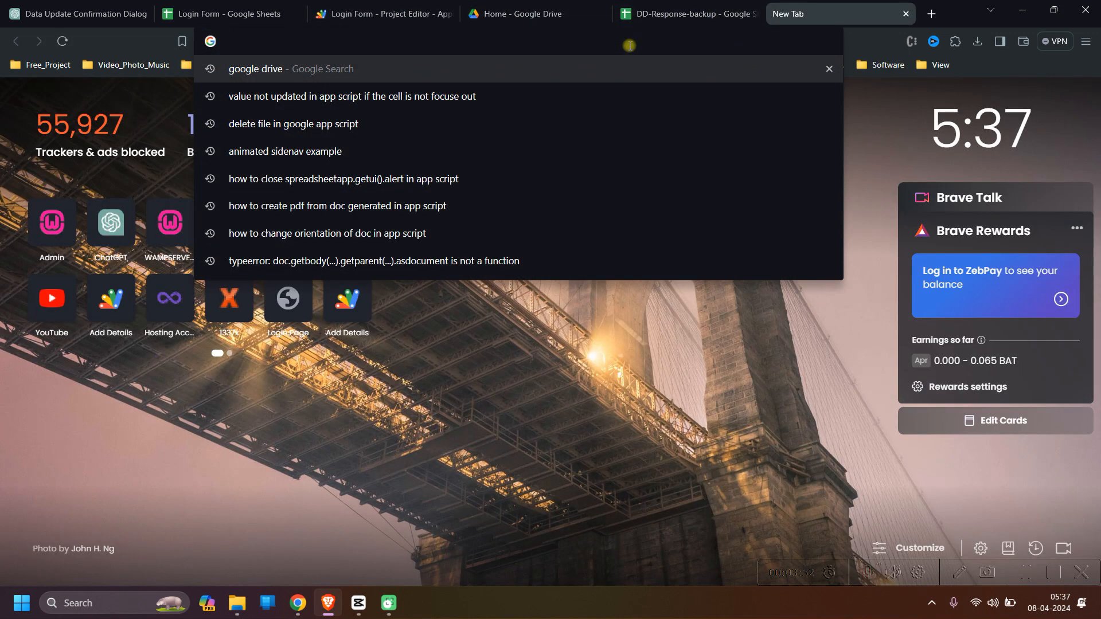
type("https://script.google.com/macros/s/AKfycbw7ANE8J_jMYymkYEox66xL6AnUDKSfQ2zekWpRSidh64Fj3JOFFBfNEfNQIBSKUJDgmA/exec")
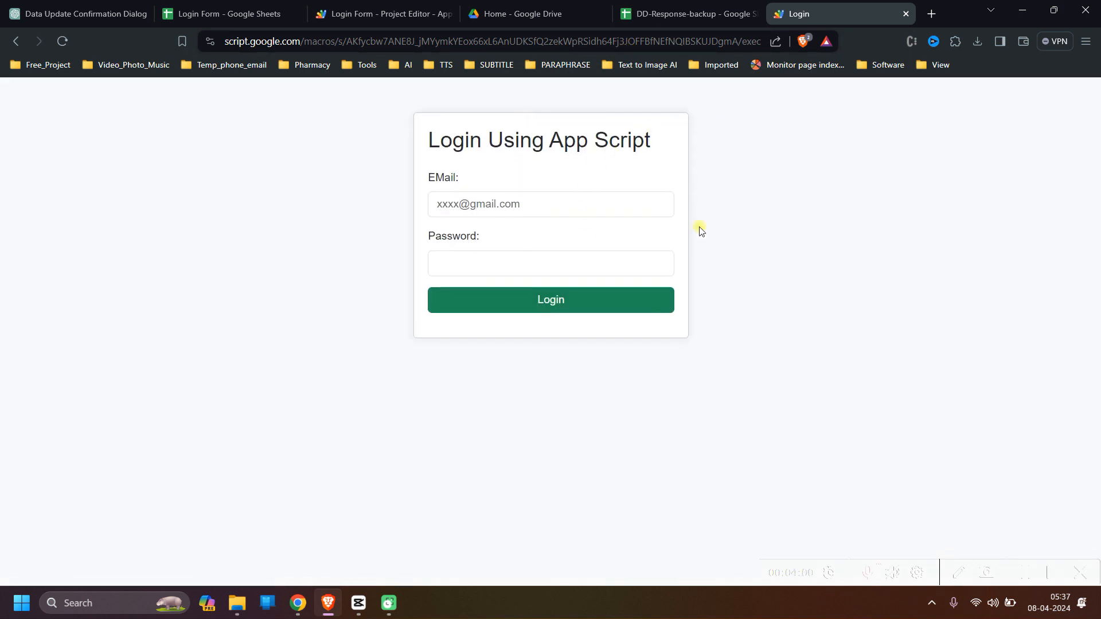
mouse_move(1010, 581)
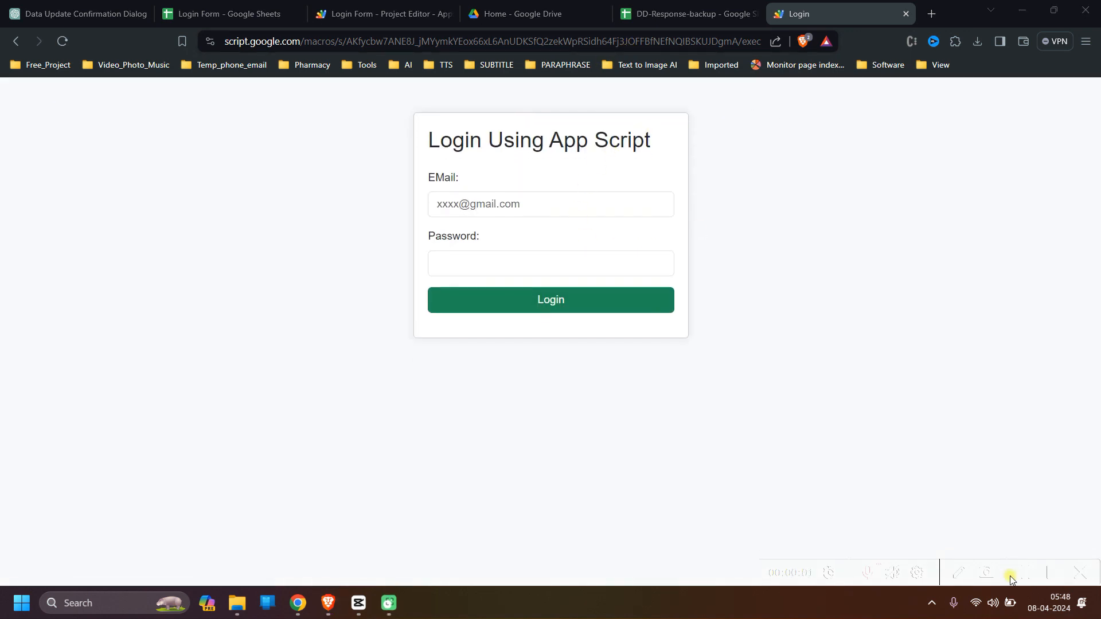